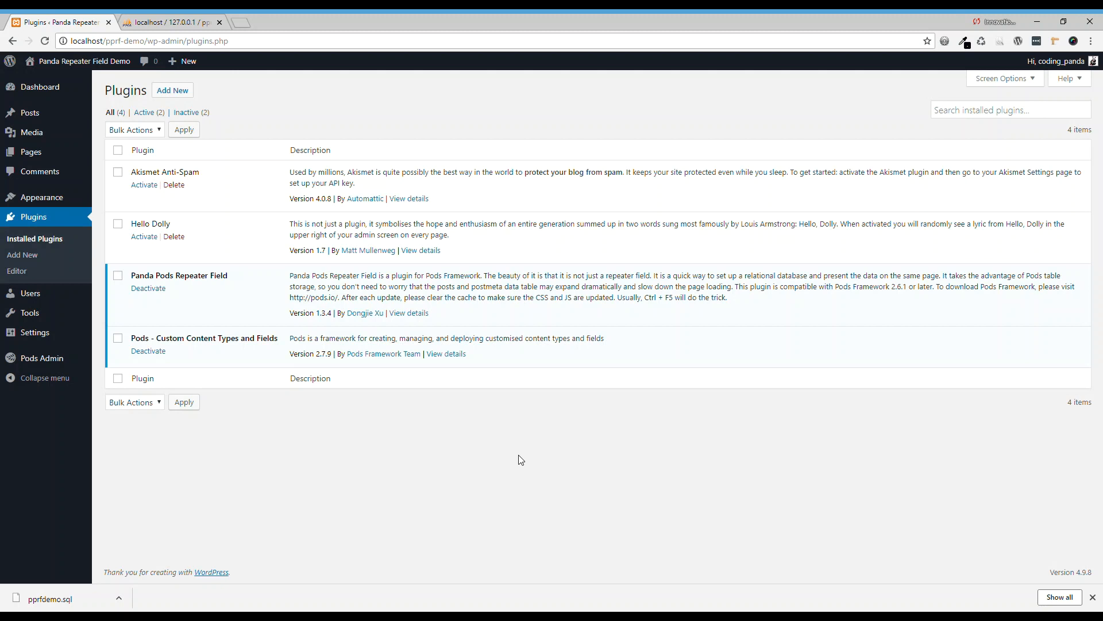
{"action": "mouse_move", "coordinate": [470, 433]}
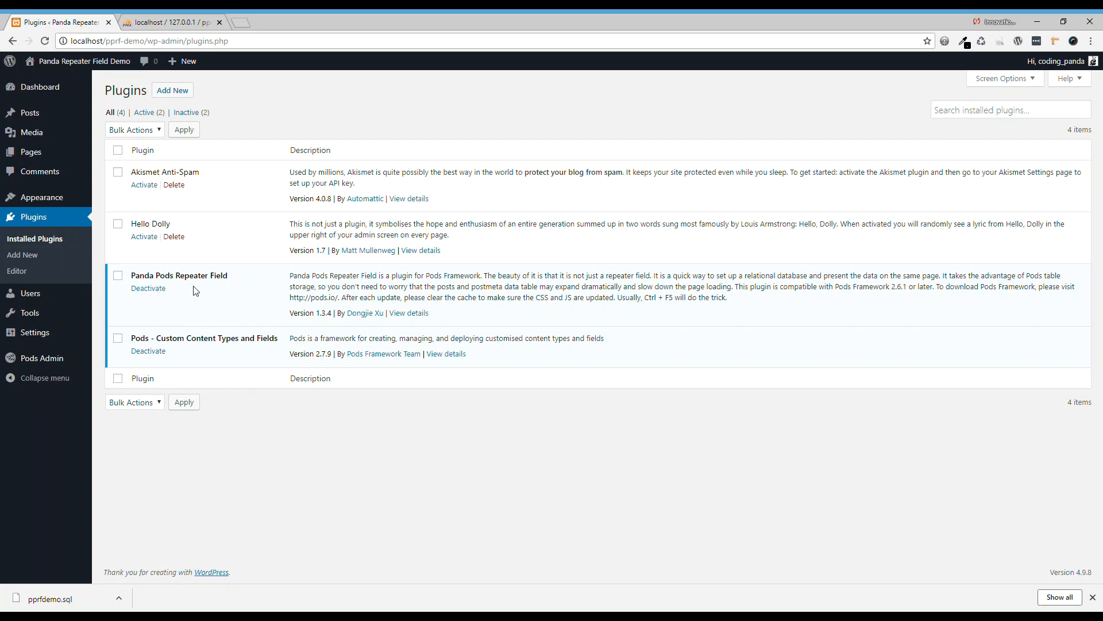
{"action": "mouse_move", "coordinate": [239, 301]}
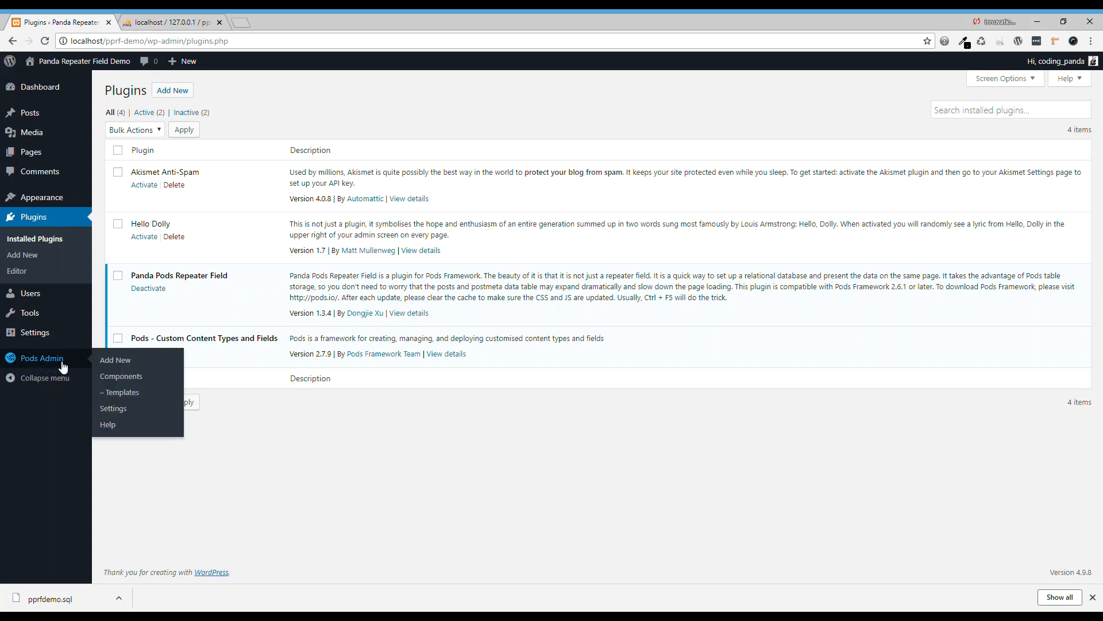
Enable the Advanced Content Types and Table Storage components on the Pods Components page
{"action": "left_click", "coordinate": [121, 376]}
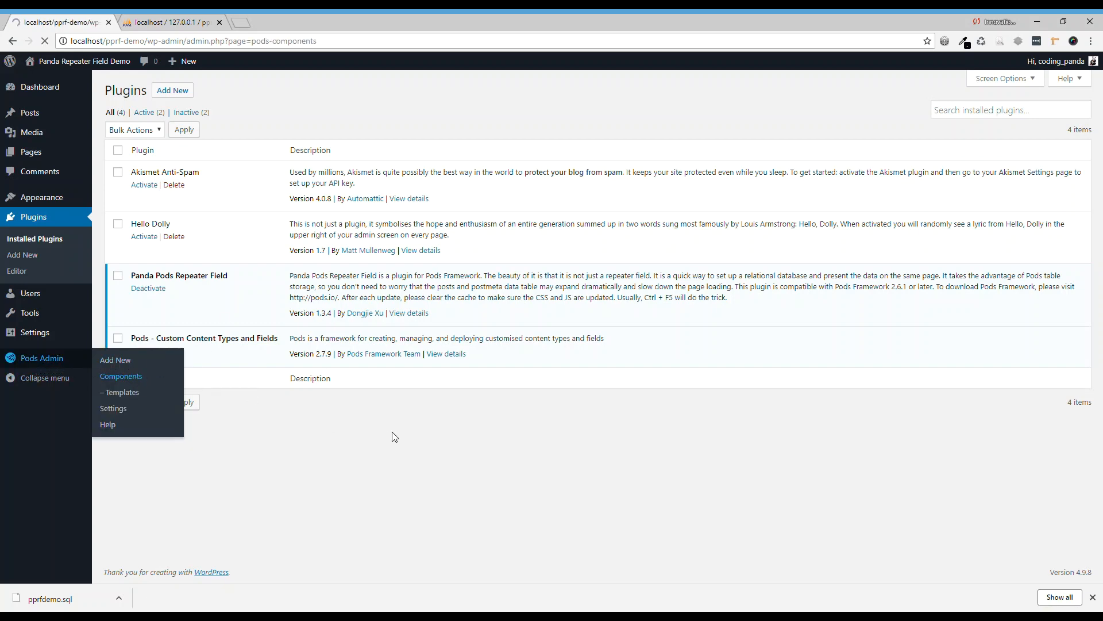
{"action": "left_click", "coordinate": [120, 376]}
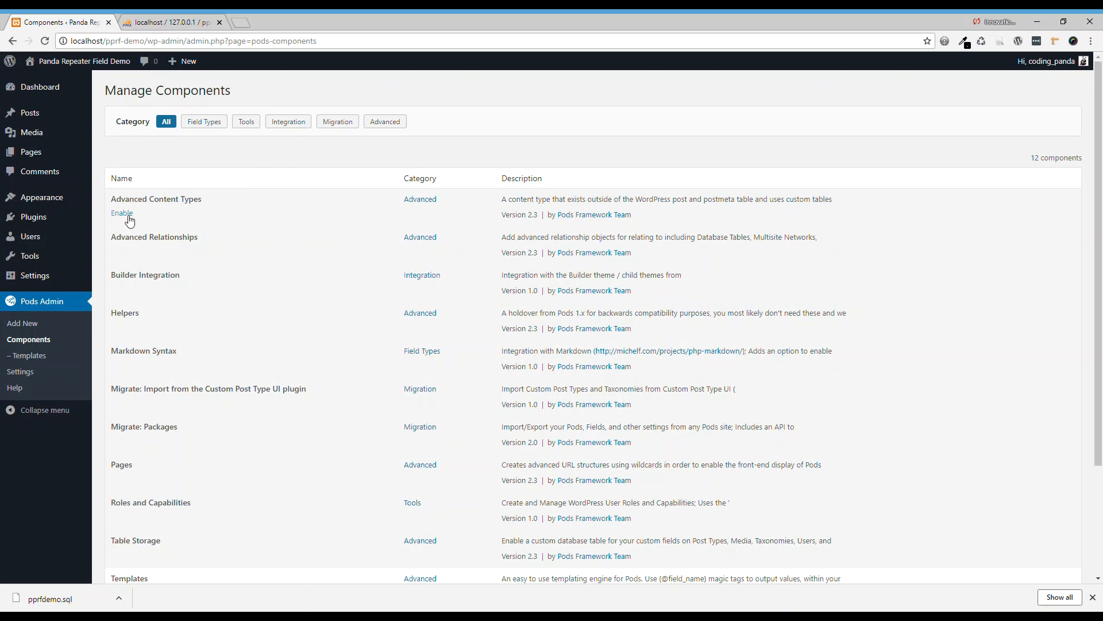
{"action": "left_click", "coordinate": [121, 213]}
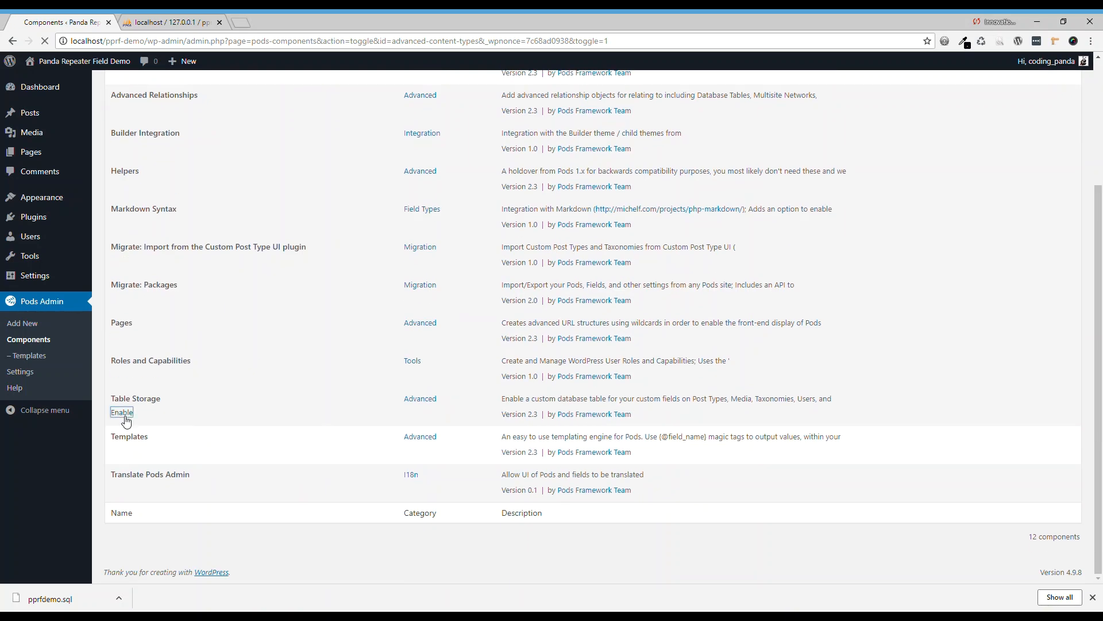
{"action": "left_click", "coordinate": [121, 411]}
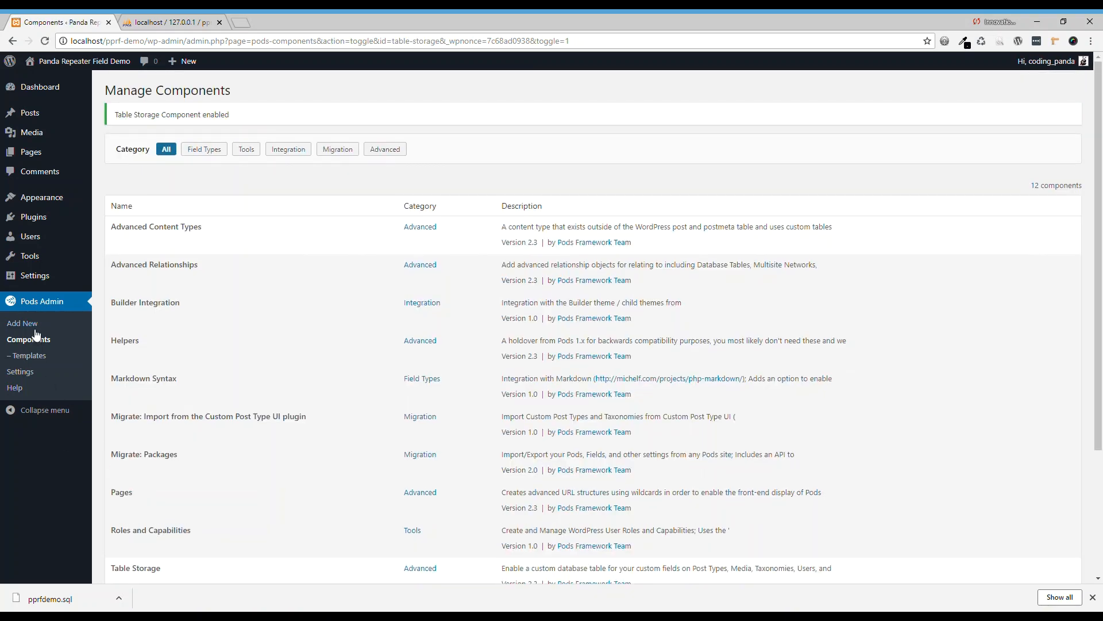
Create a Project/Projects custom post type pod with Table Based storage
{"action": "left_click", "coordinate": [22, 322]}
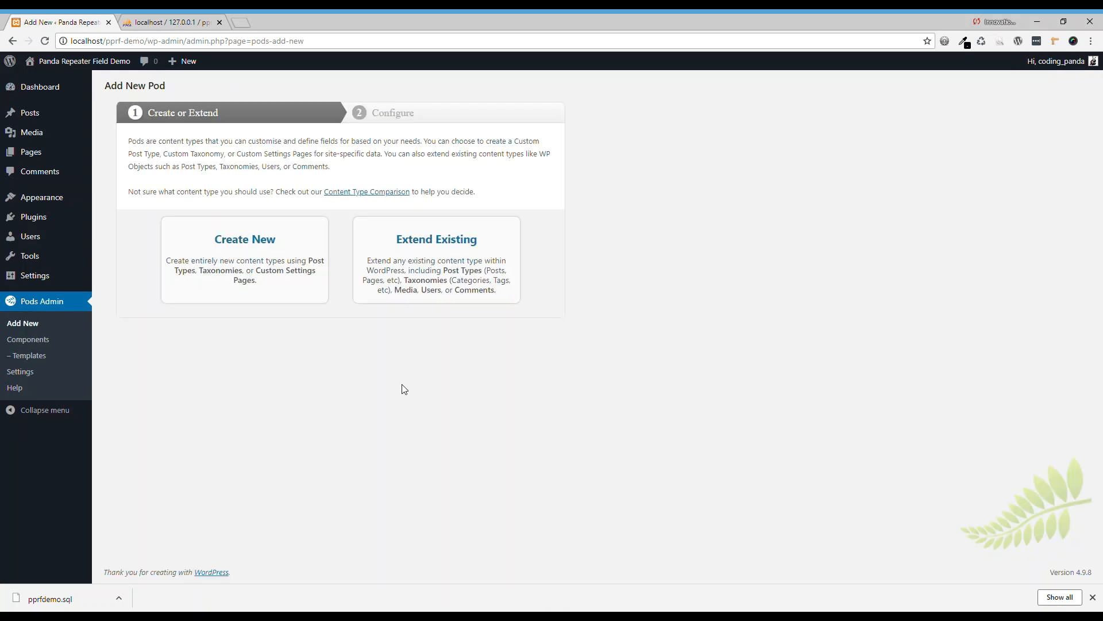
{"action": "mouse_move", "coordinate": [416, 386]}
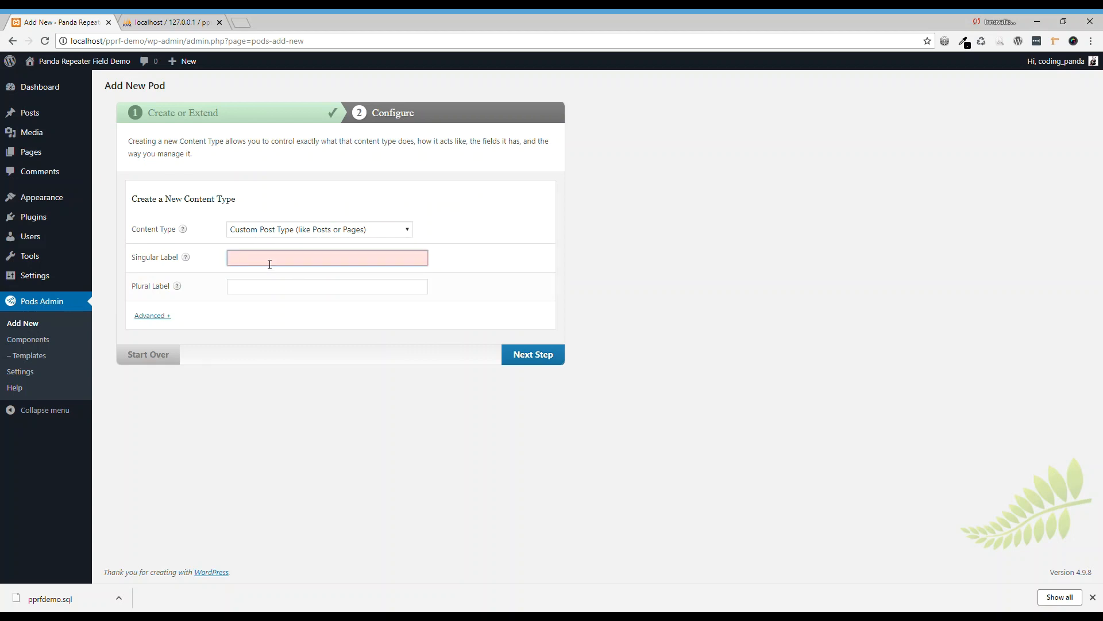
{"action": "type", "text": "Project"}
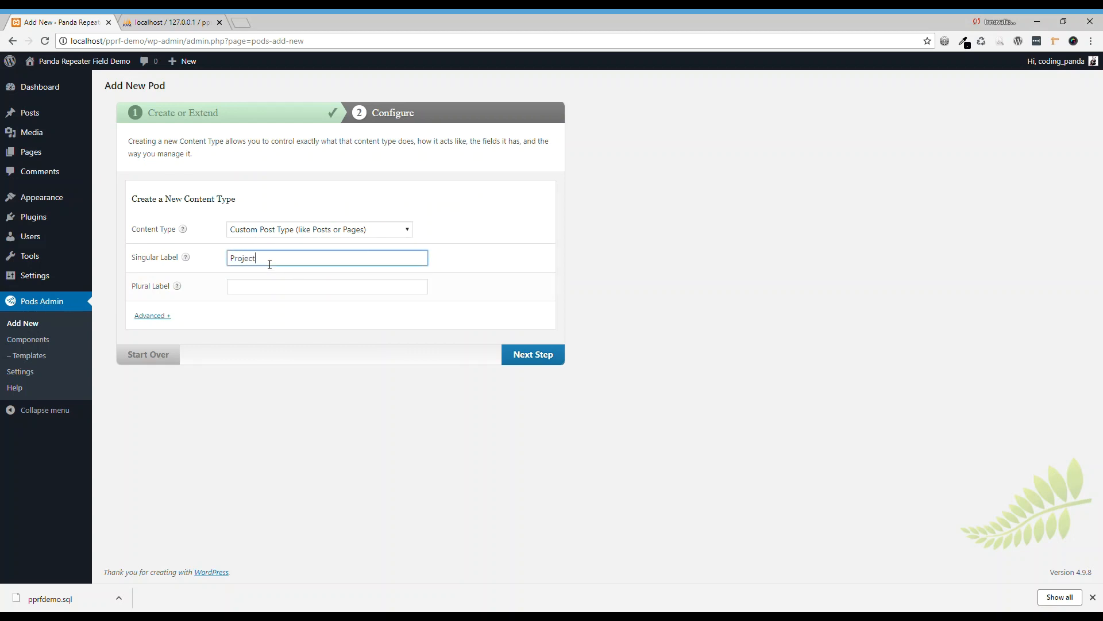
{"action": "type", "text": "Proje"}
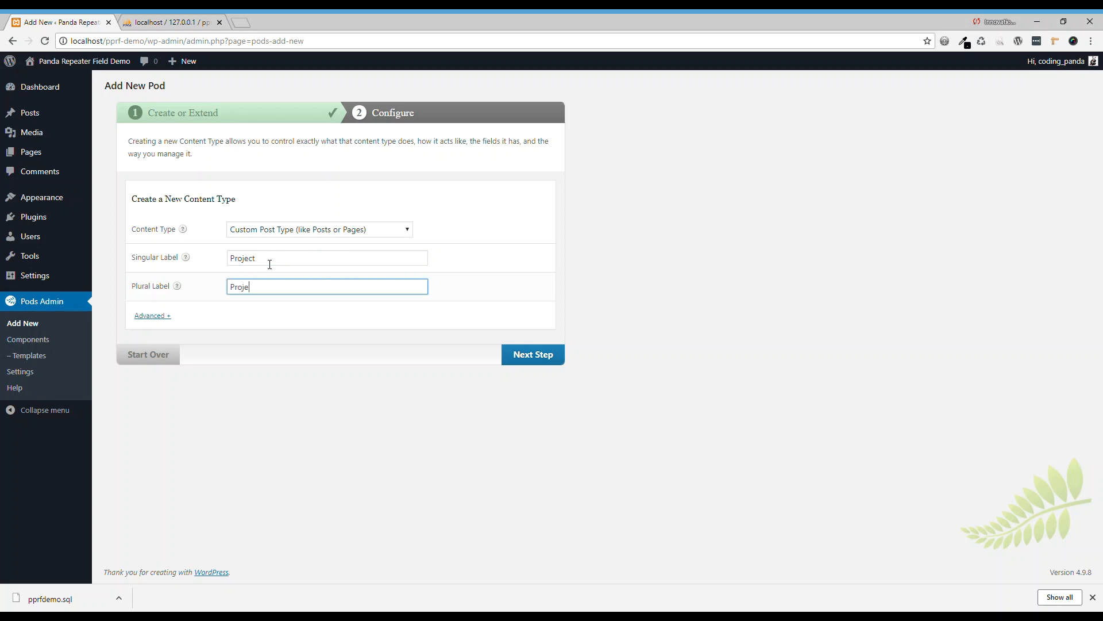
{"action": "type", "text": "cts"}
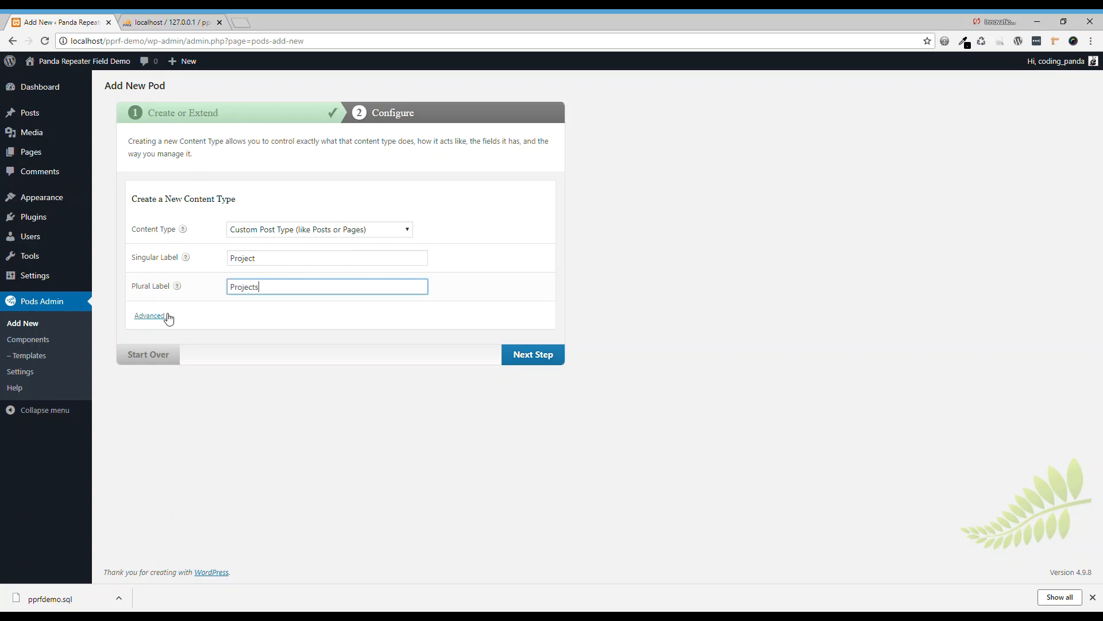
{"action": "left_click", "coordinate": [148, 315]}
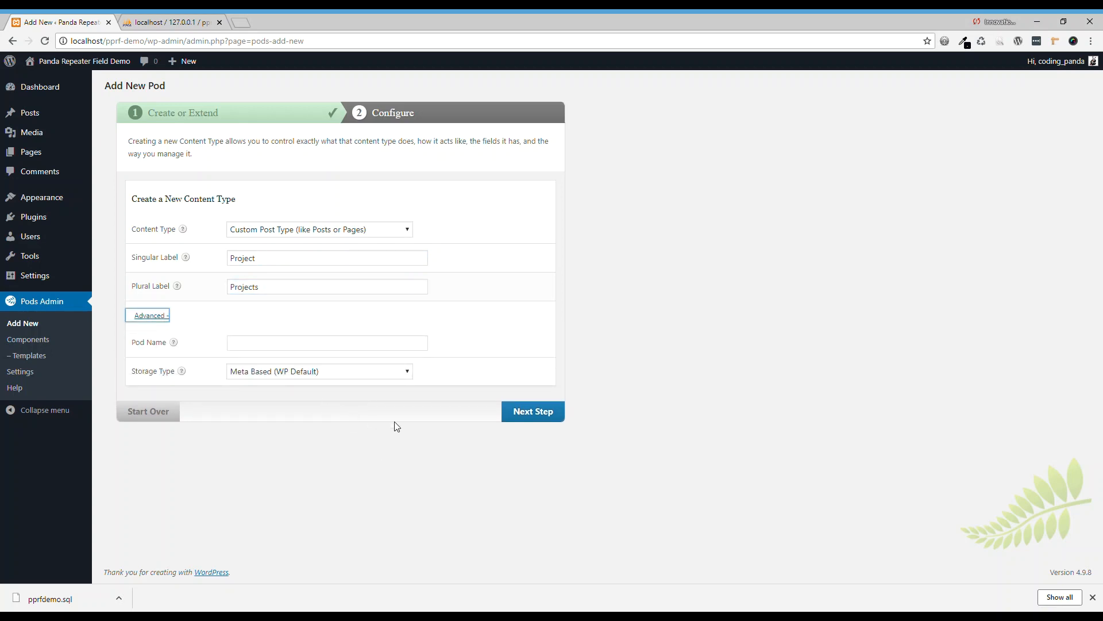
{"action": "mouse_move", "coordinate": [329, 379]}
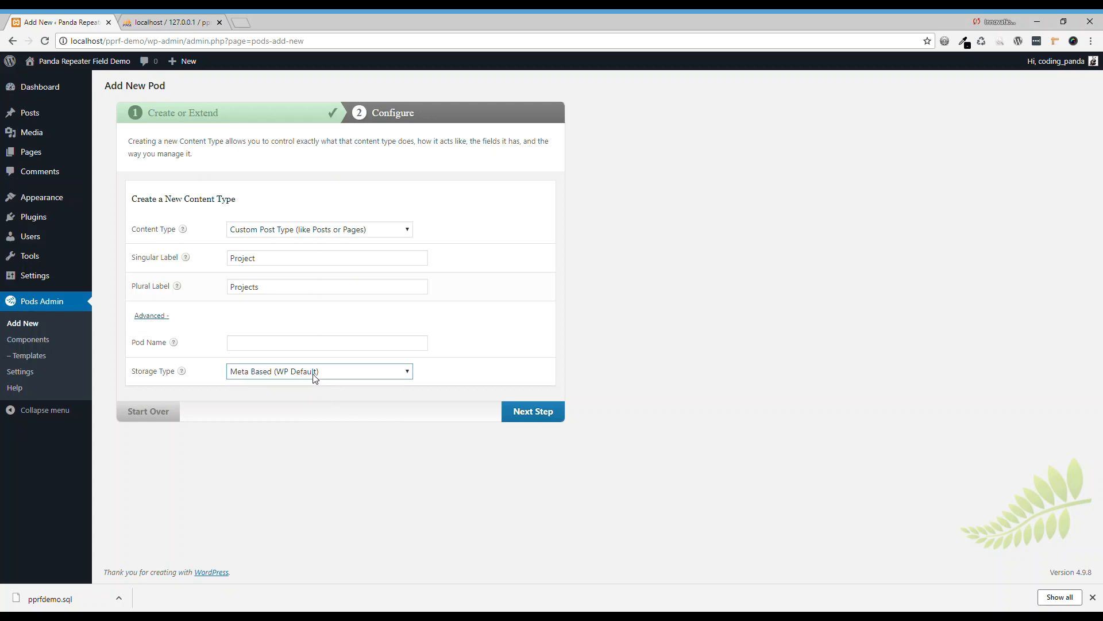
{"action": "mouse_move", "coordinate": [352, 396]}
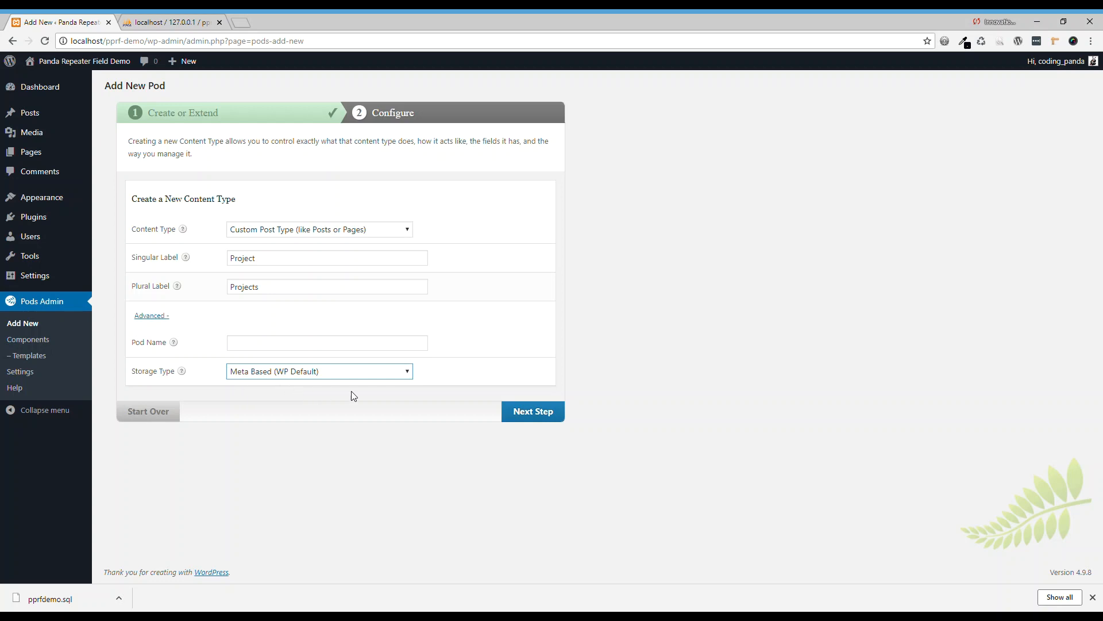
{"action": "mouse_move", "coordinate": [280, 425]}
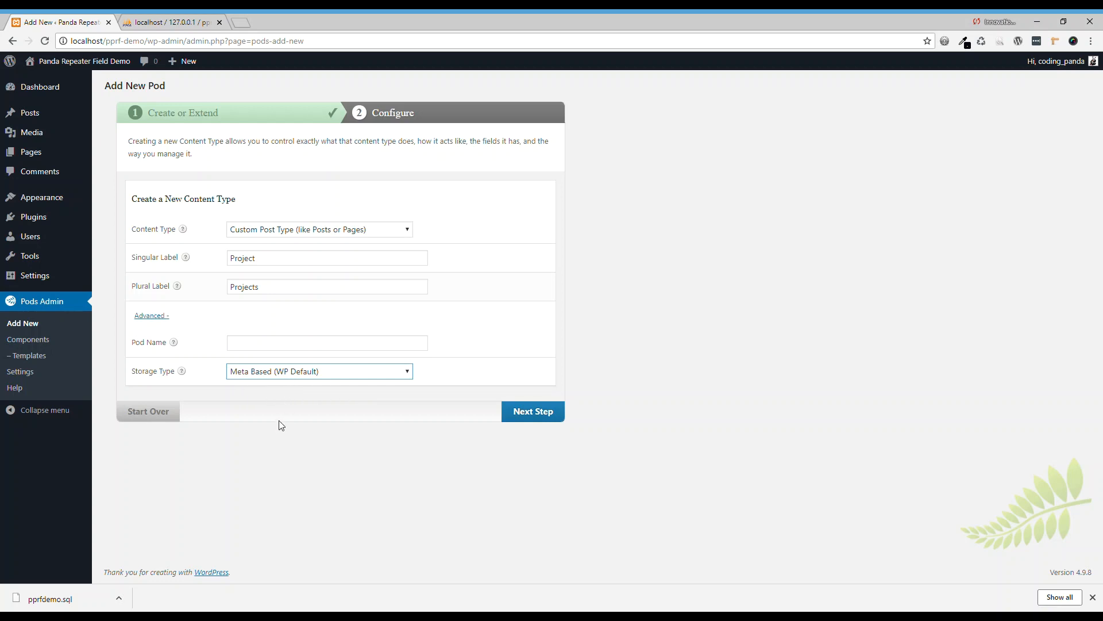
{"action": "mouse_move", "coordinate": [348, 460]}
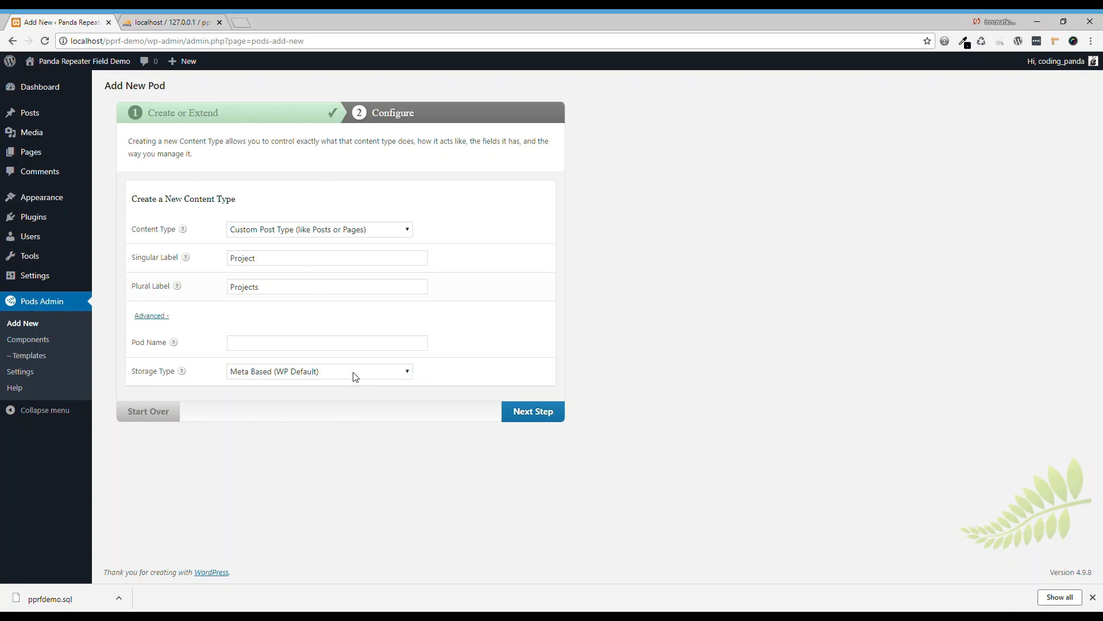
{"action": "left_click", "coordinate": [532, 411]}
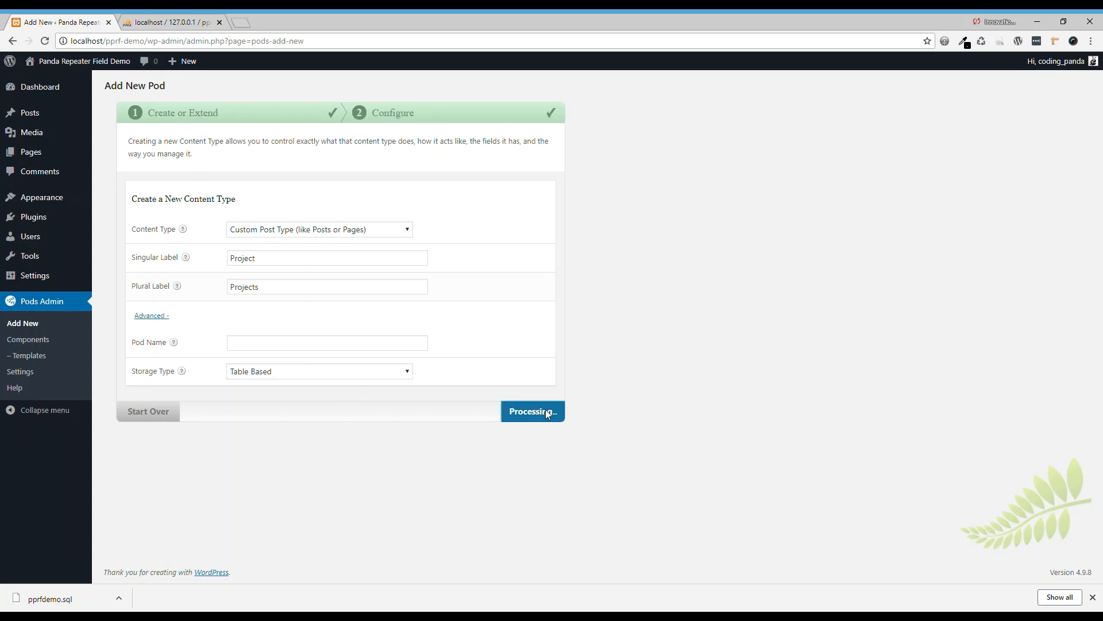
{"action": "left_click", "coordinate": [532, 411]}
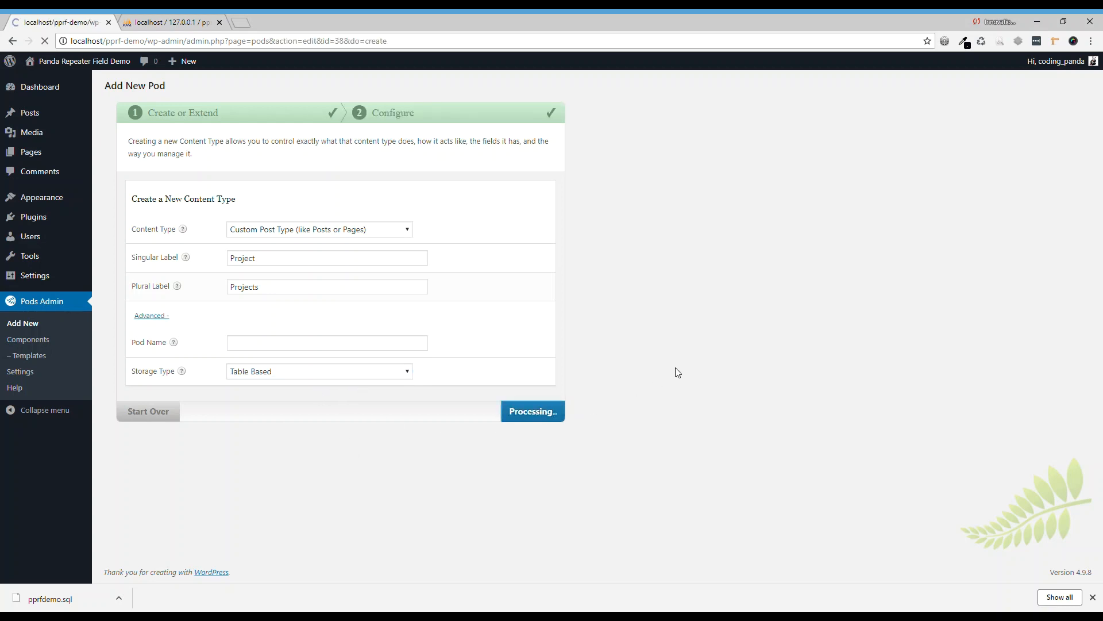
{"action": "left_click", "coordinate": [532, 411]}
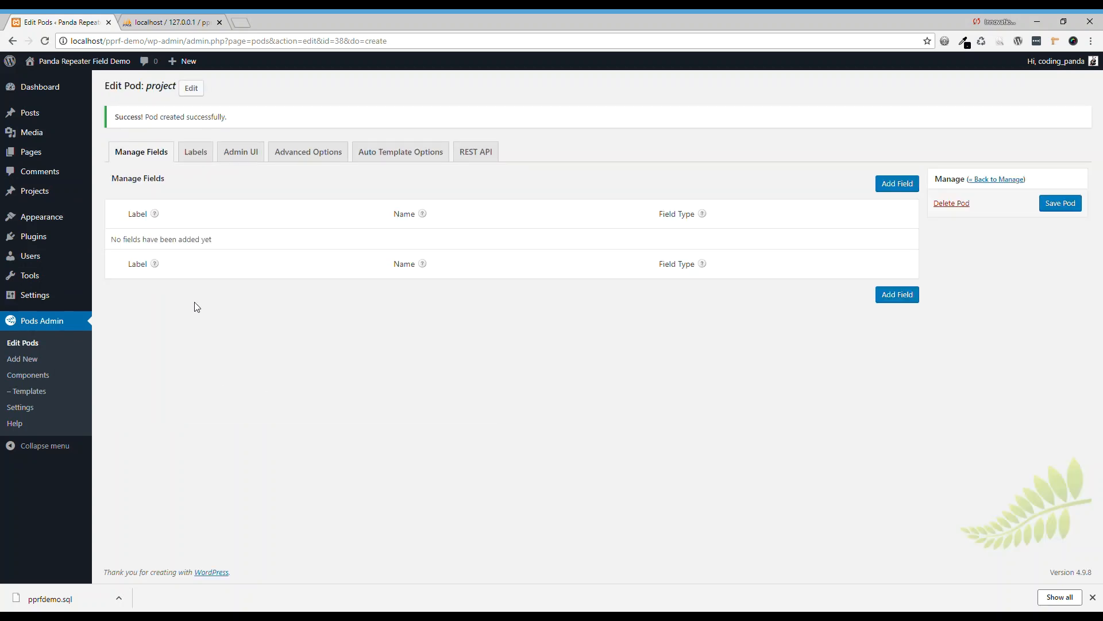
{"action": "mouse_move", "coordinate": [431, 279]}
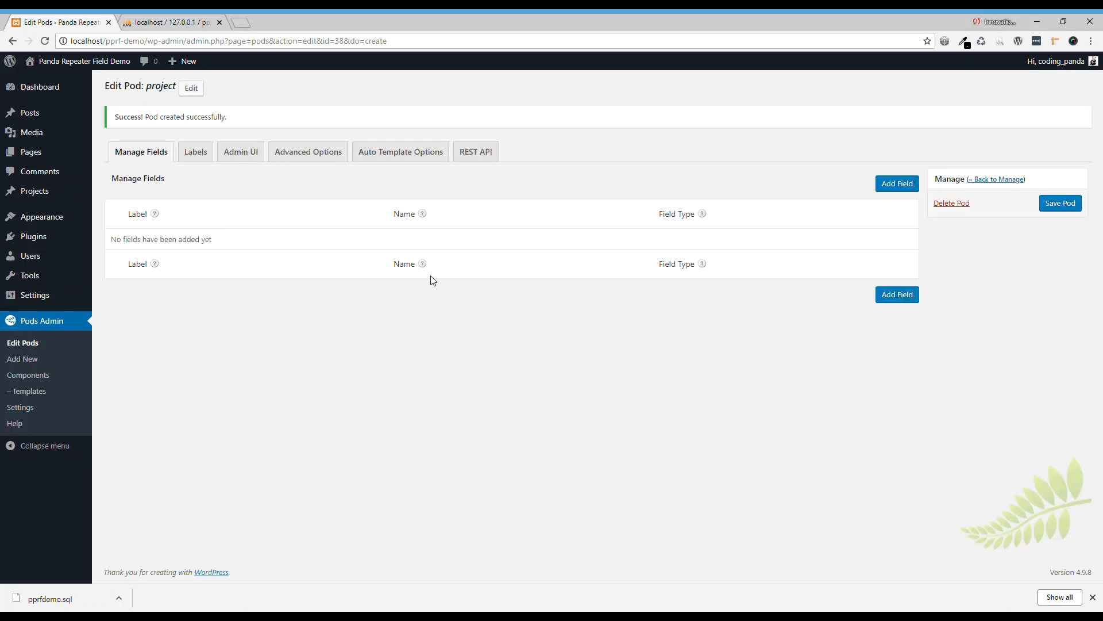
{"action": "mouse_move", "coordinate": [282, 285]}
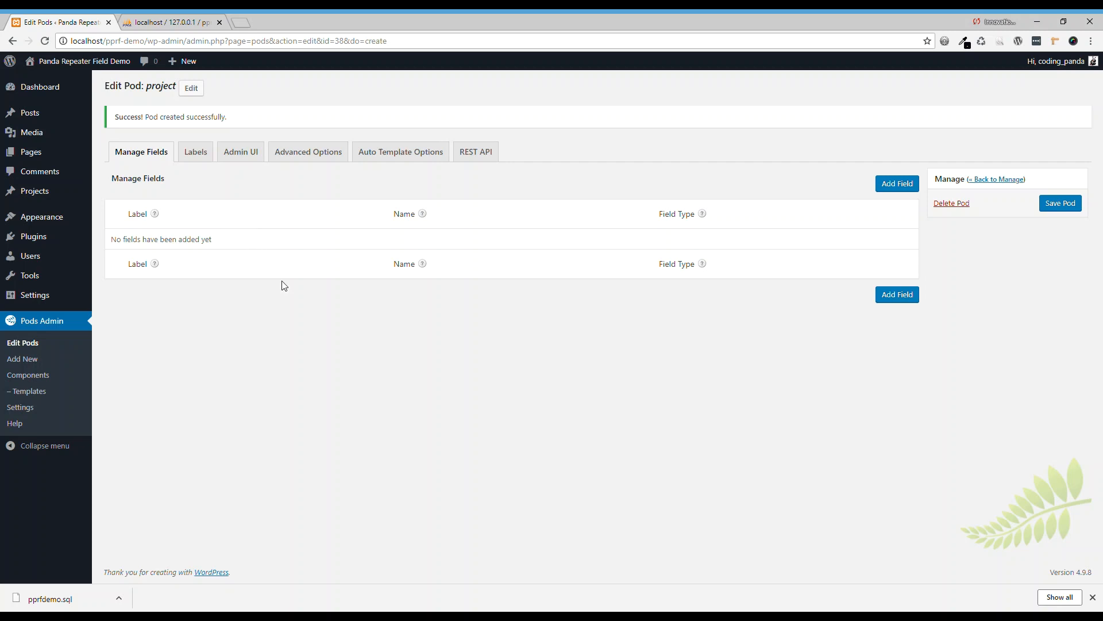
{"action": "mouse_move", "coordinate": [344, 324]}
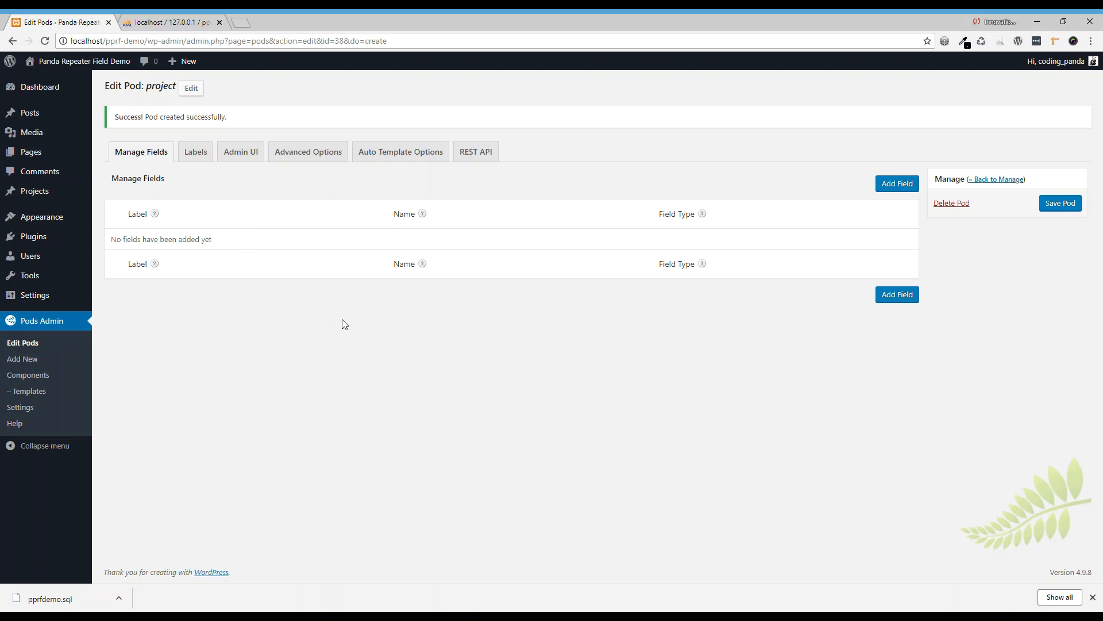
{"action": "mouse_move", "coordinate": [352, 371]}
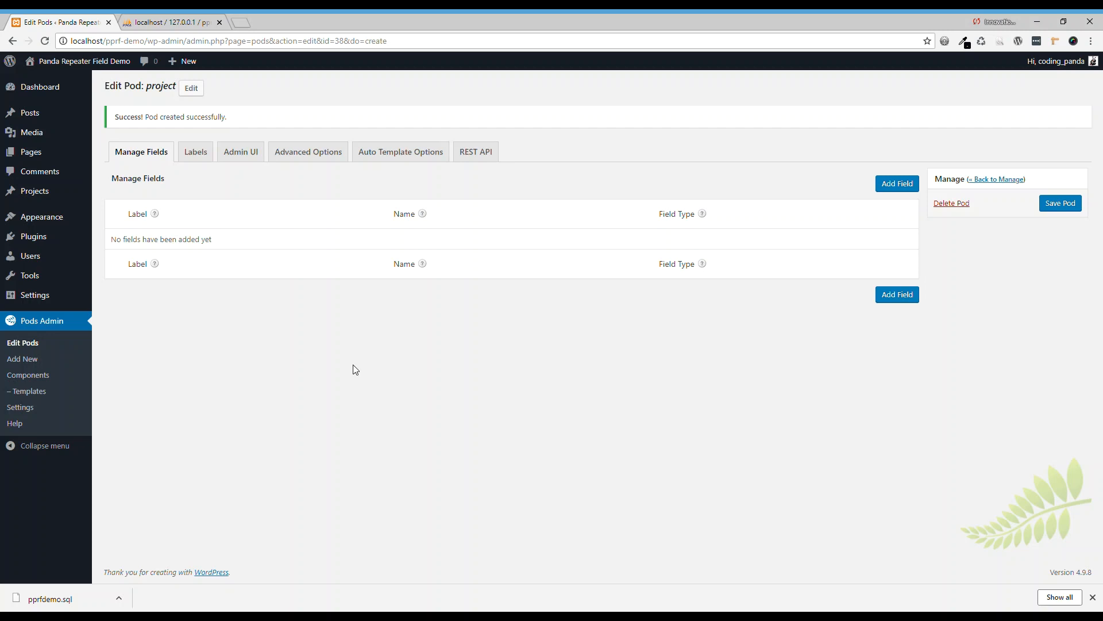
{"action": "mouse_move", "coordinate": [364, 357]}
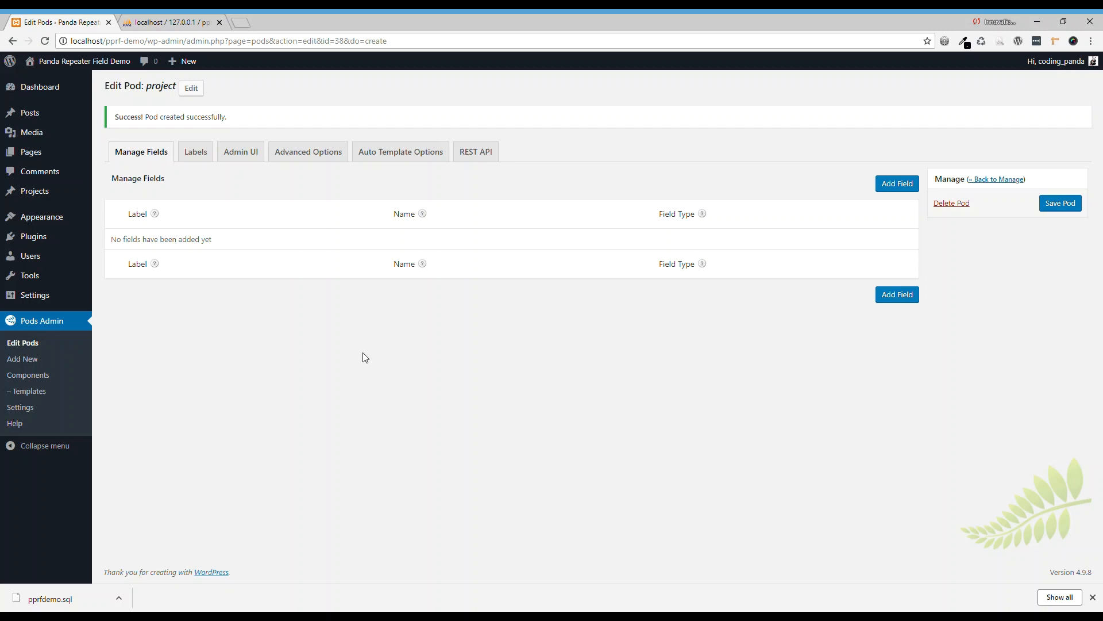
{"action": "mouse_move", "coordinate": [134, 247]}
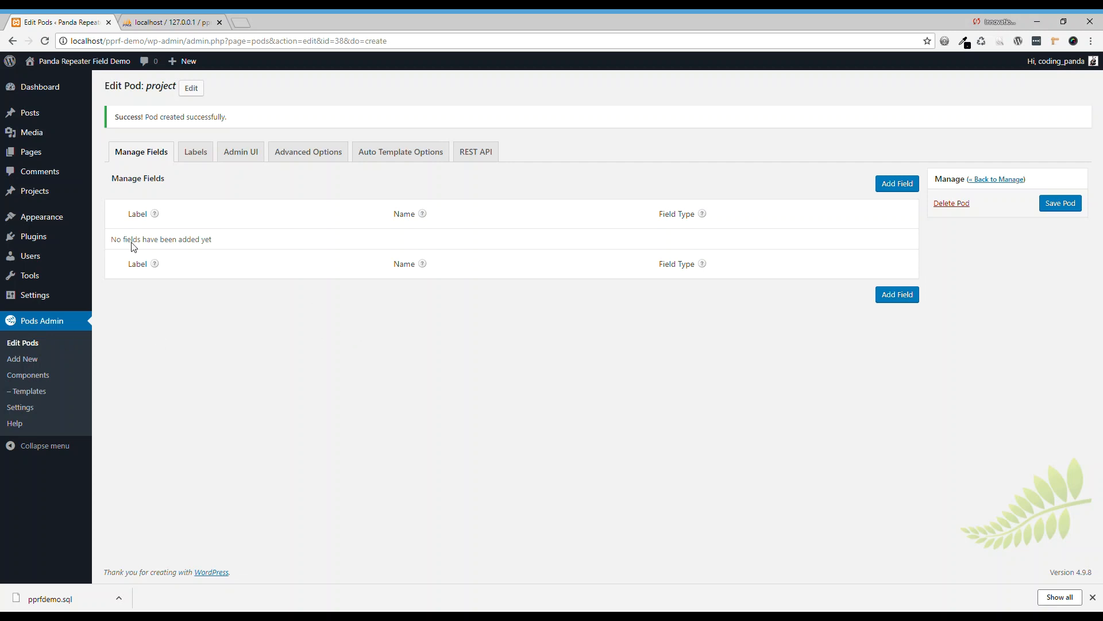
{"action": "mouse_move", "coordinate": [192, 357]}
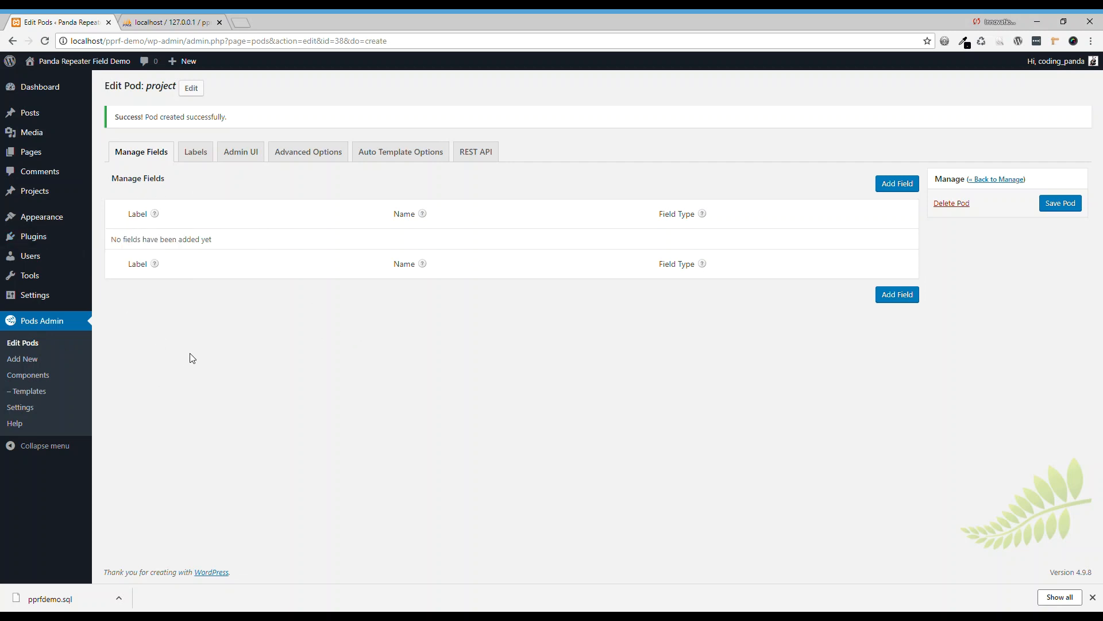
{"action": "mouse_move", "coordinate": [156, 338]}
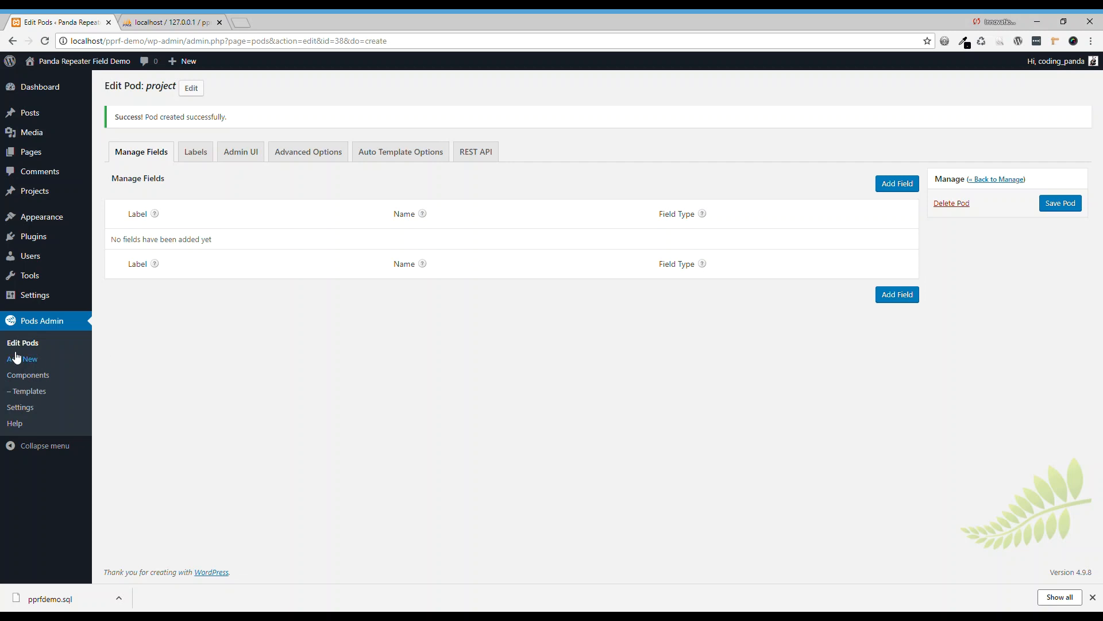
Create an Advanced Content Type pod labelled Task, plural Tasks
{"action": "left_click", "coordinate": [31, 358]}
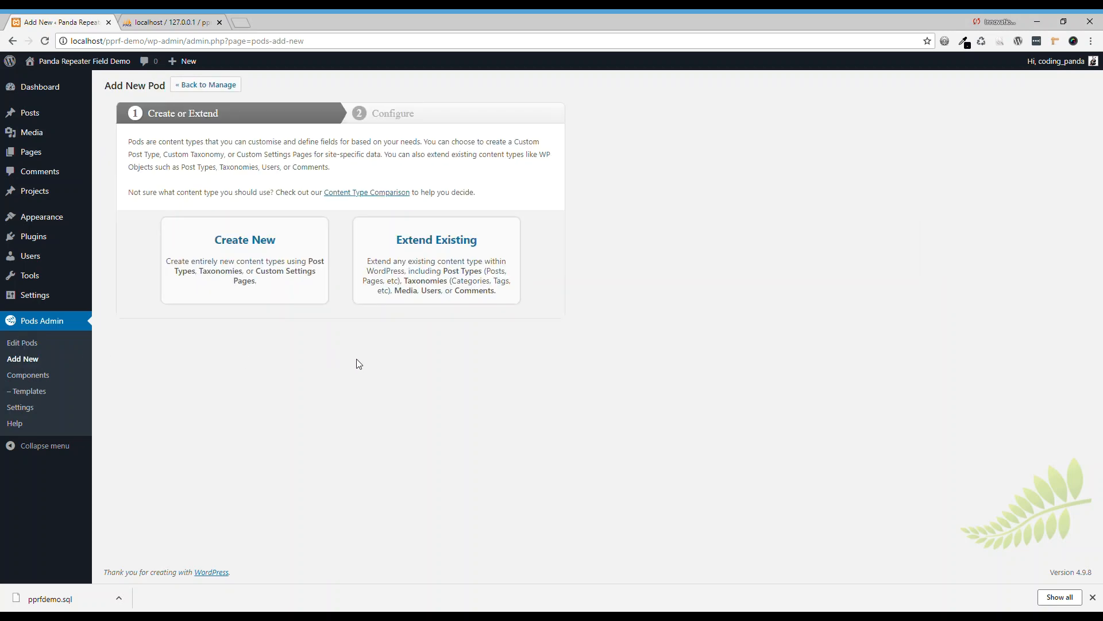
{"action": "left_click", "coordinate": [245, 239]}
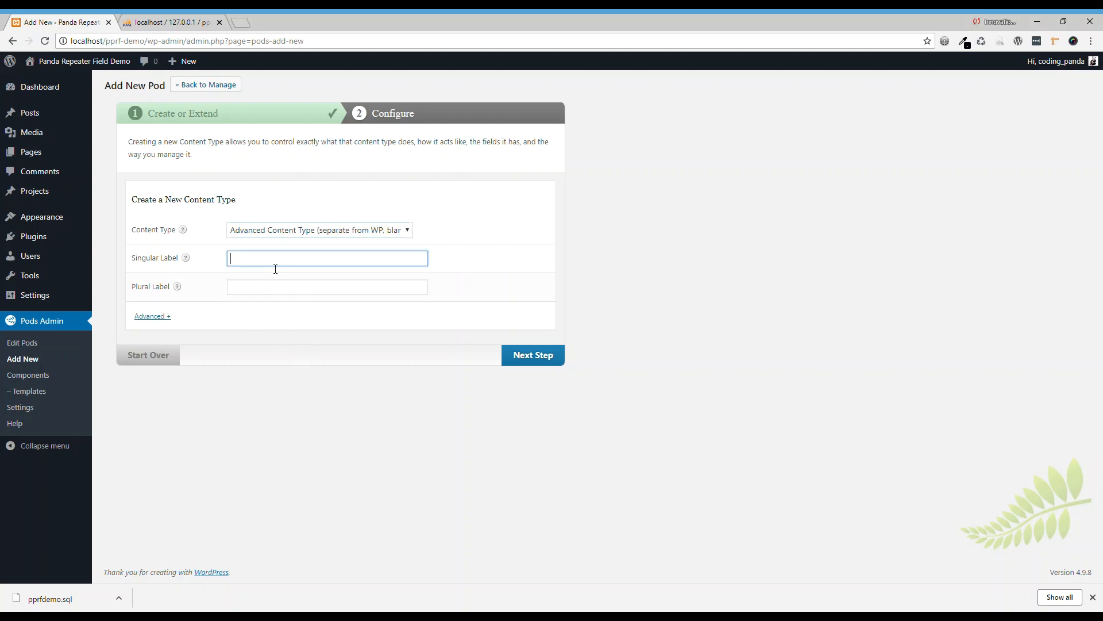
{"action": "type", "text": "Ta"}
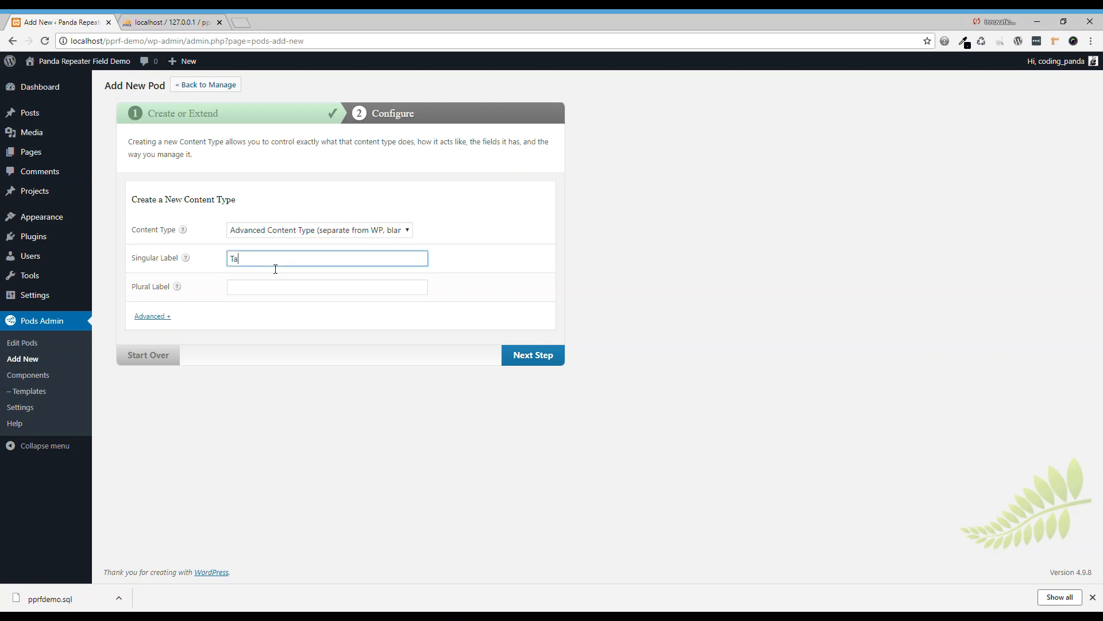
{"action": "type", "text": "Tas"}
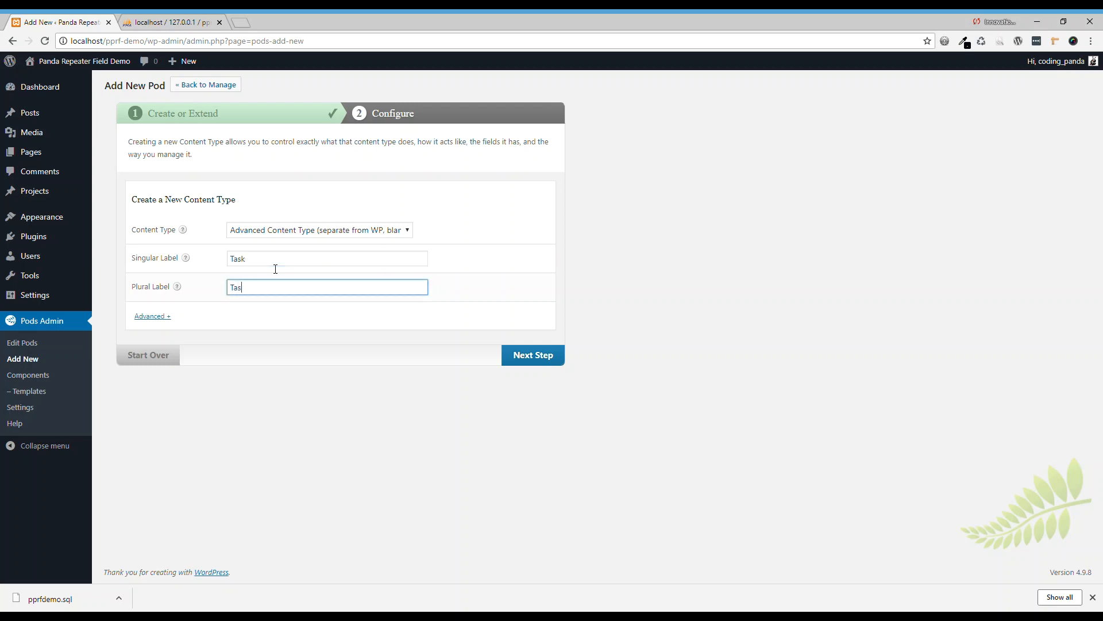
{"action": "type", "text": "ks"}
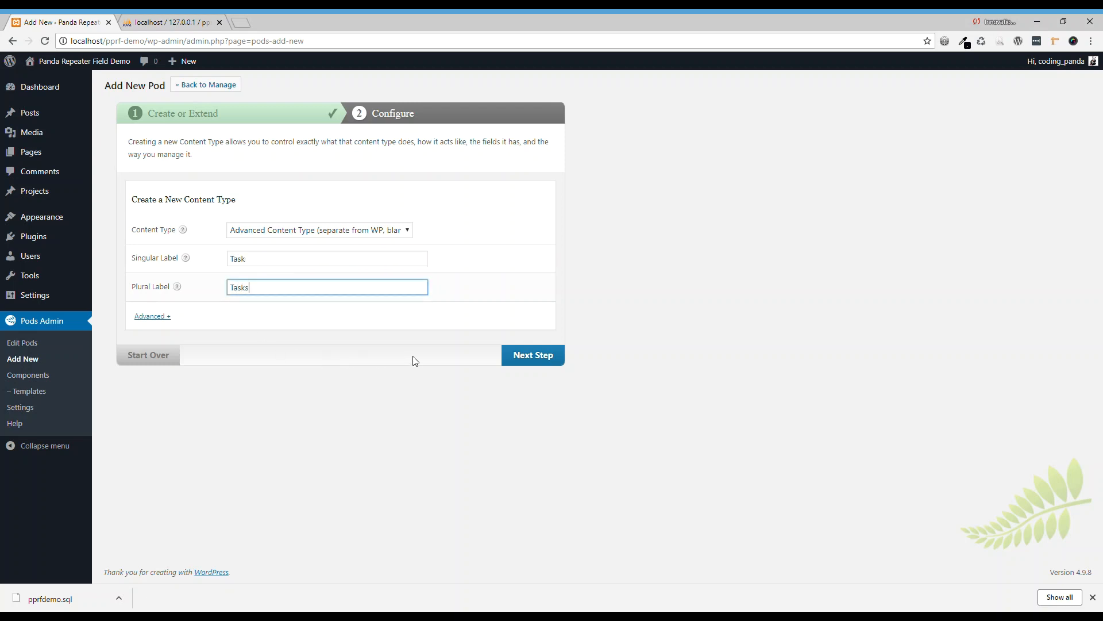
{"action": "left_click", "coordinate": [532, 354]}
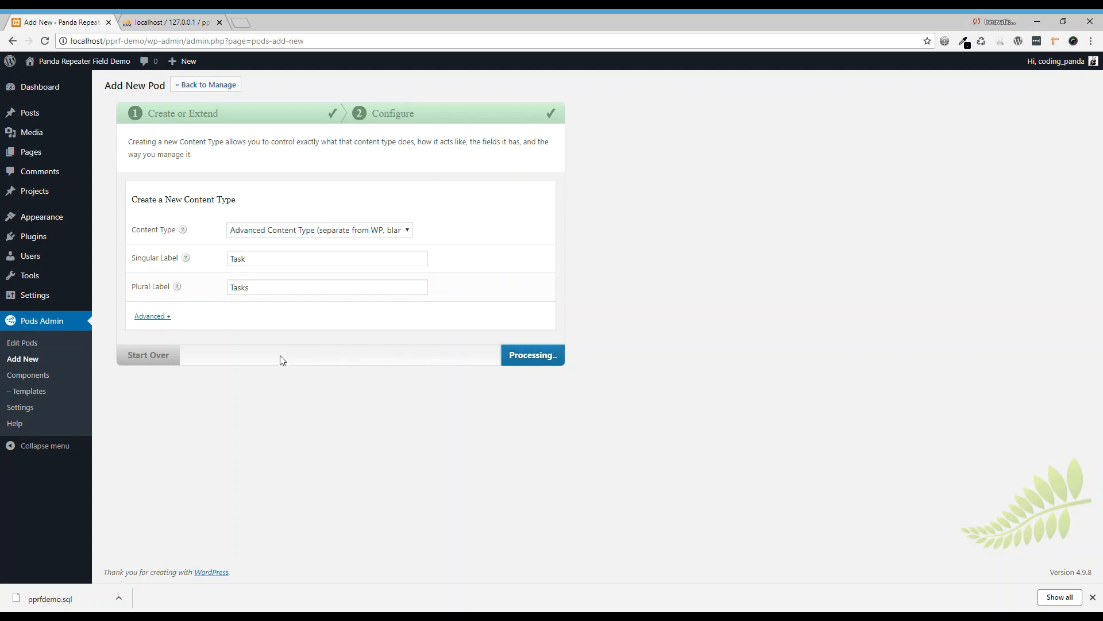
{"action": "left_click", "coordinate": [532, 355]}
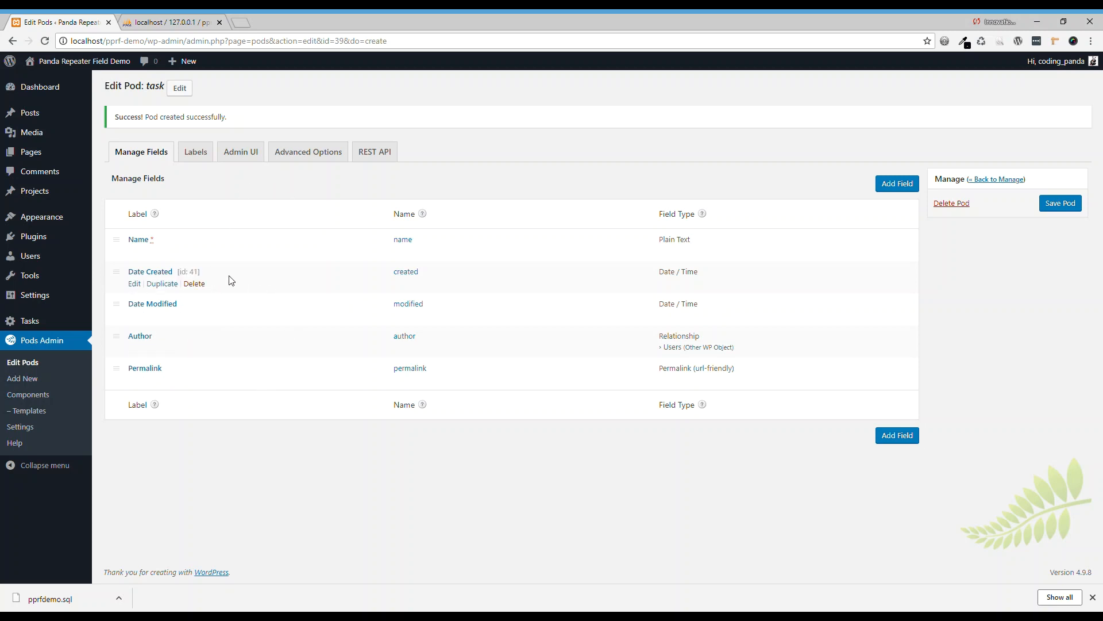
{"action": "mouse_move", "coordinate": [207, 274]}
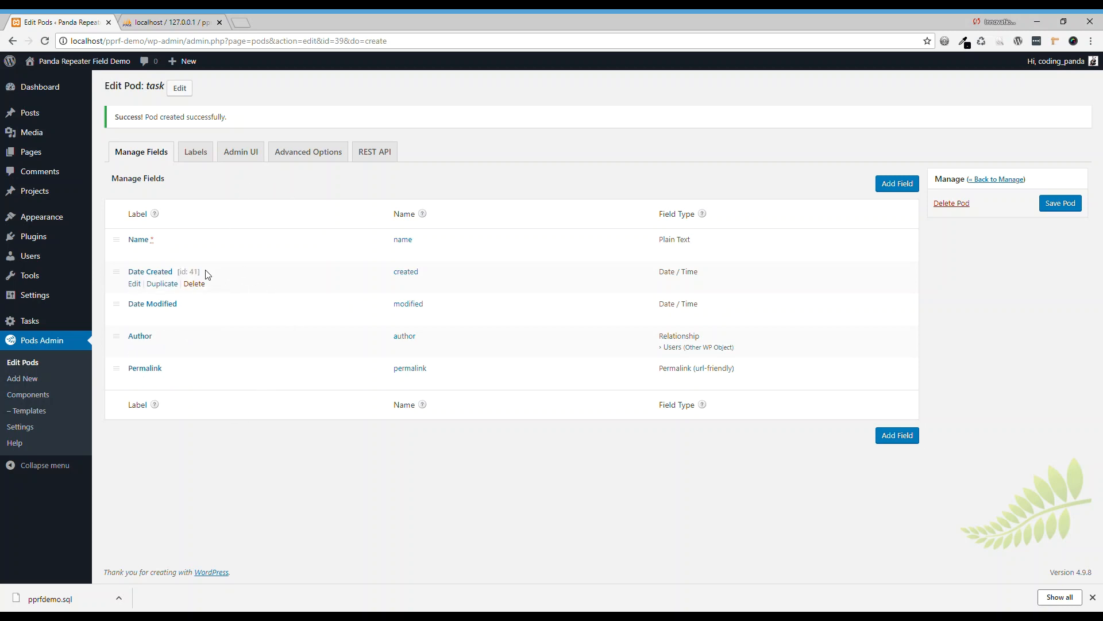
Delete the Task pod's Date Created, Date Modified, Author and Permalink fields
{"action": "left_click", "coordinate": [194, 282]}
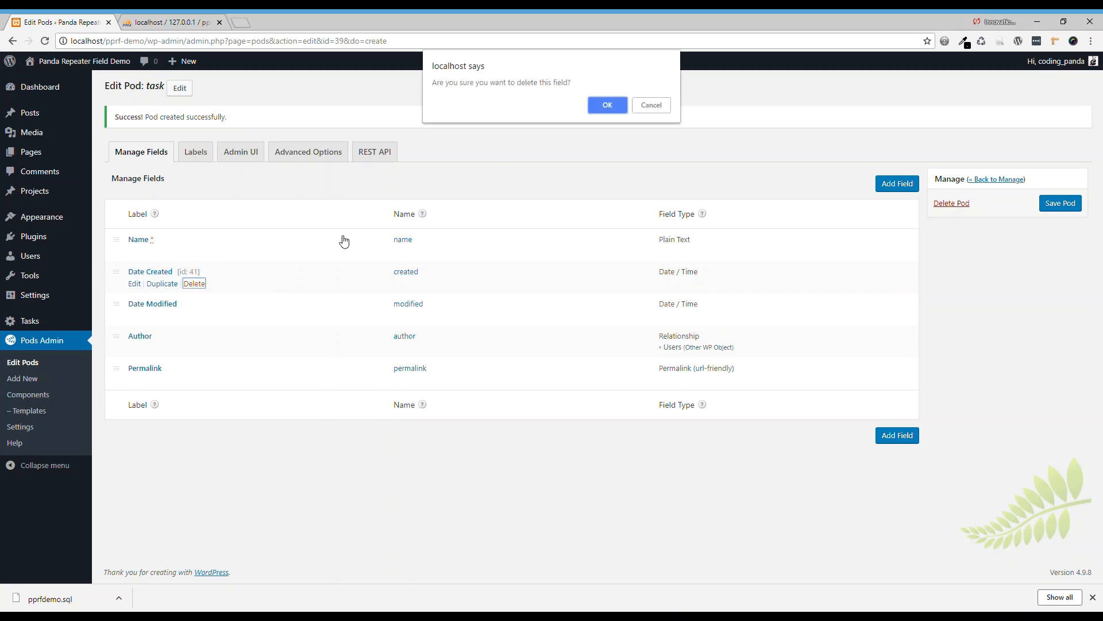
{"action": "left_click", "coordinate": [605, 105]}
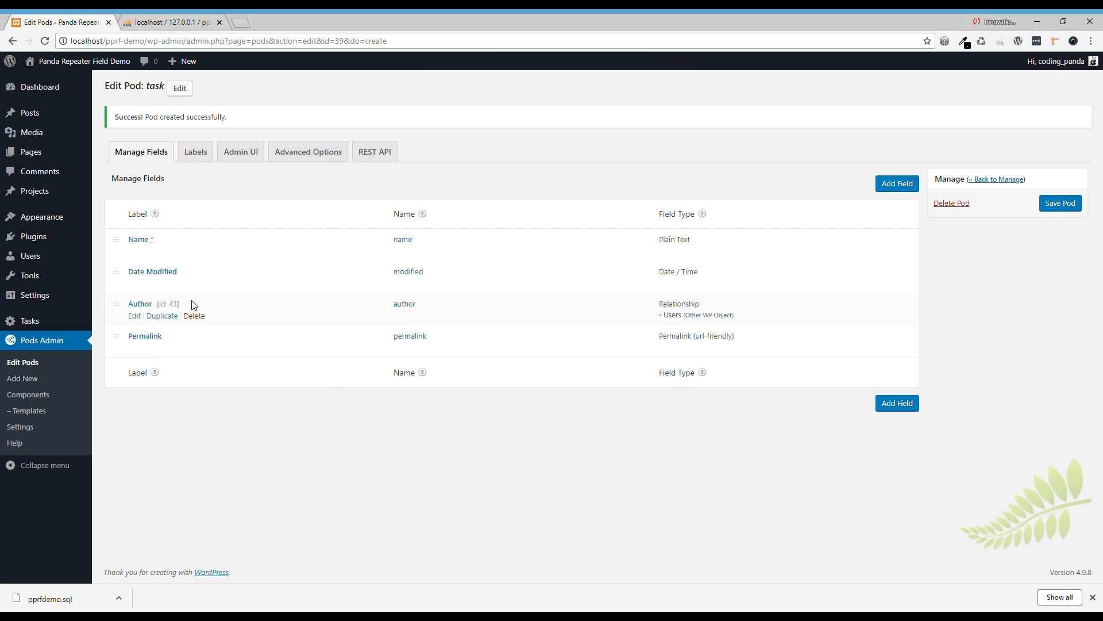
{"action": "mouse_move", "coordinate": [316, 235]}
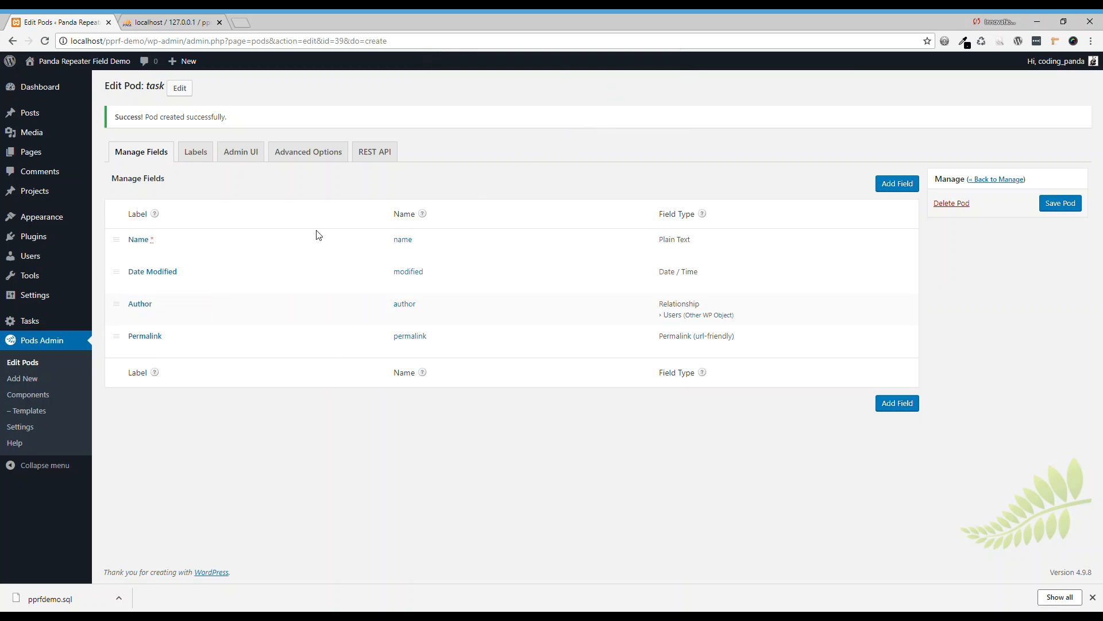
{"action": "left_click", "coordinate": [194, 283]}
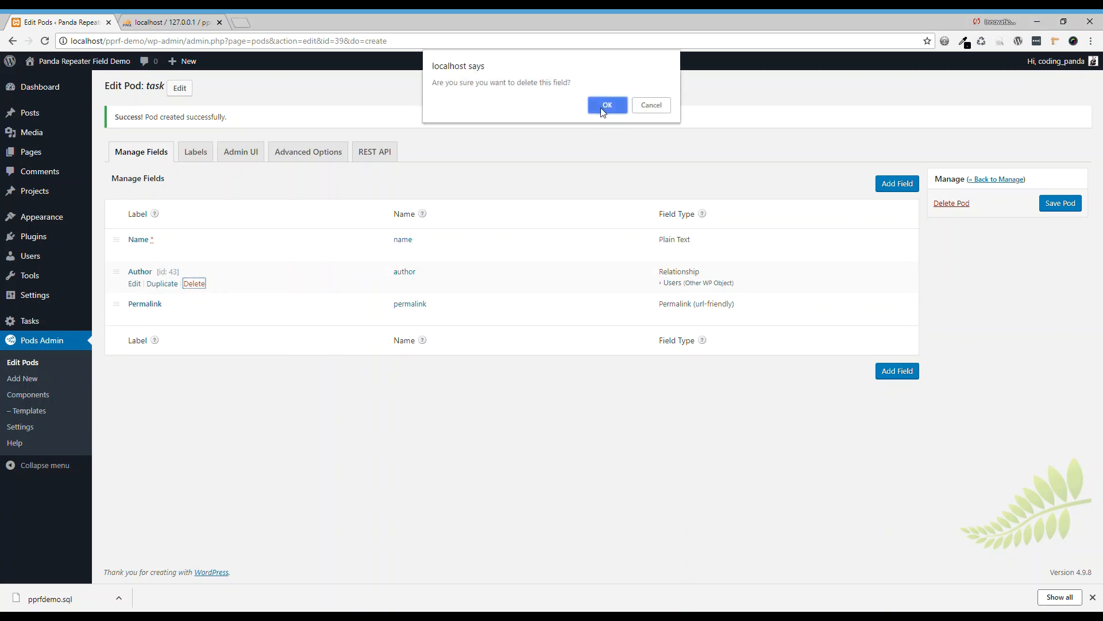
{"action": "left_click", "coordinate": [607, 104]}
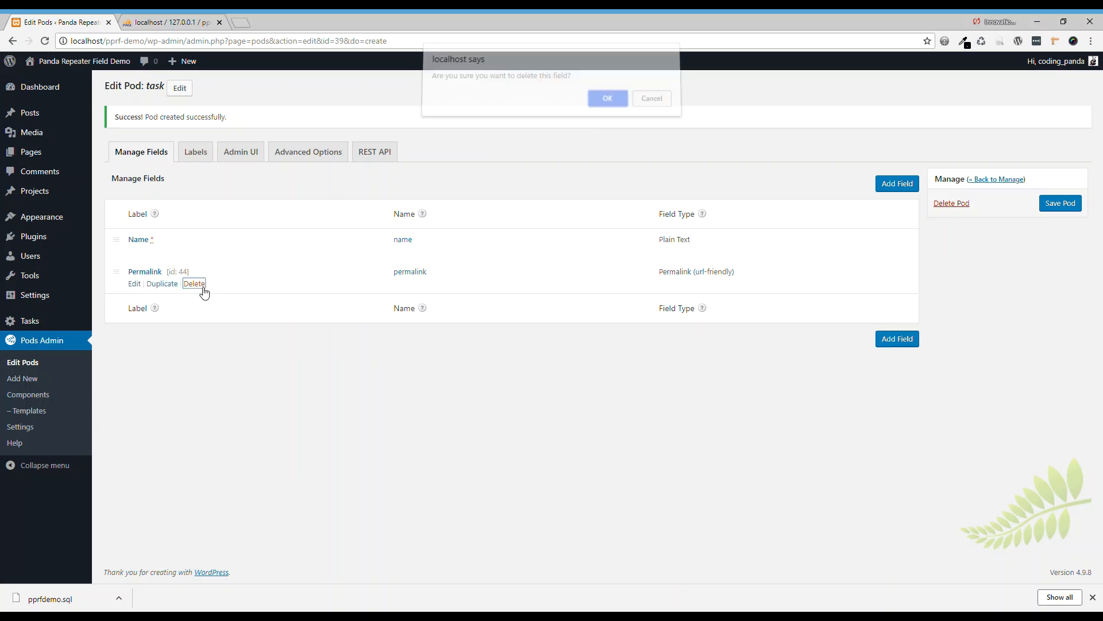
{"action": "left_click", "coordinate": [607, 97]}
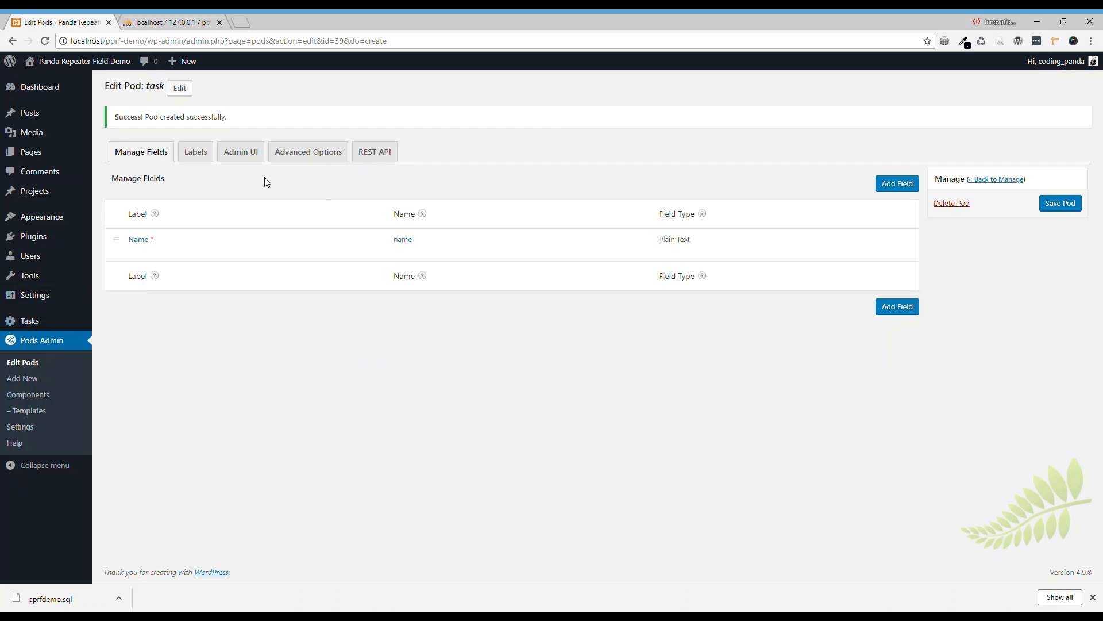
Save the Task pod from its Admin UI settings
{"action": "left_click", "coordinate": [240, 151]}
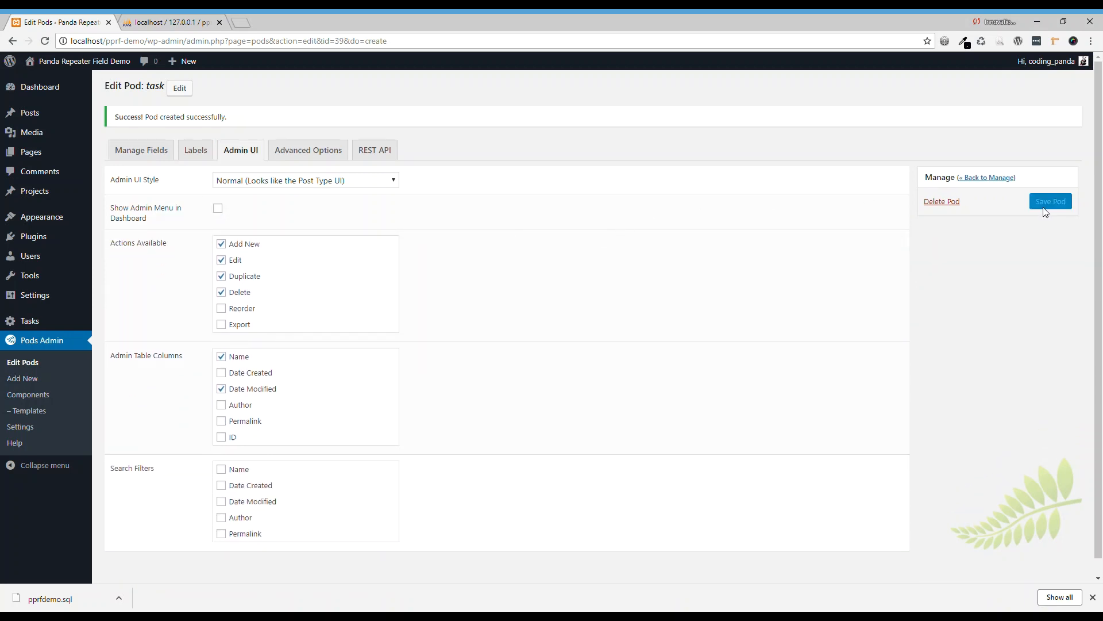
{"action": "left_click", "coordinate": [1050, 201]}
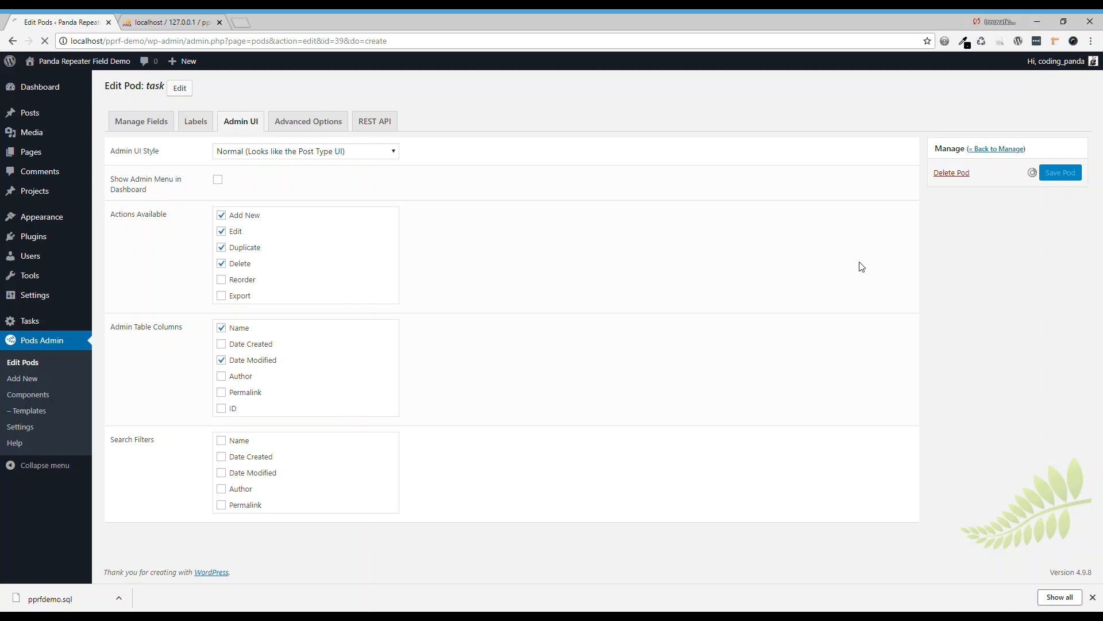
{"action": "left_click", "coordinate": [1059, 172]}
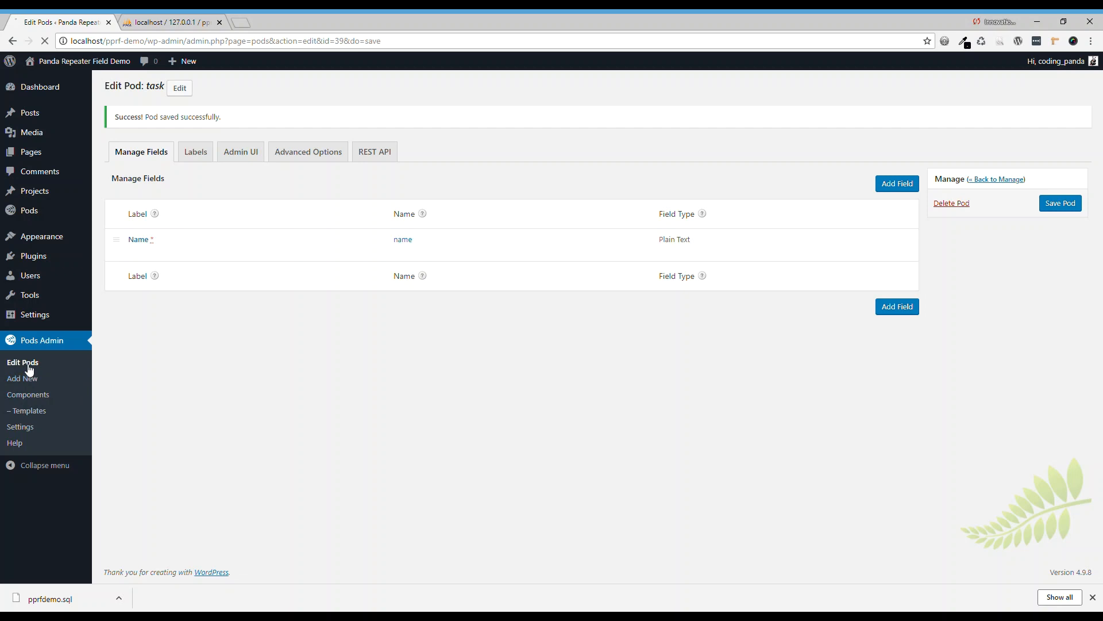
Open the Projects pod from Edit Pods and begin adding a field
{"action": "left_click", "coordinate": [22, 363]}
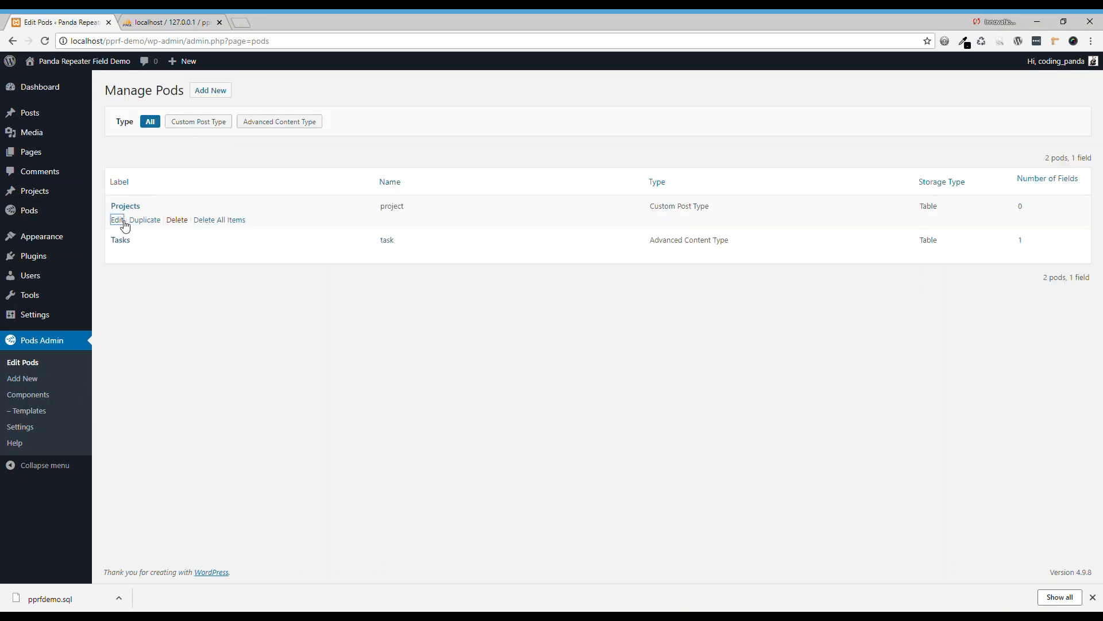
{"action": "left_click", "coordinate": [116, 220]}
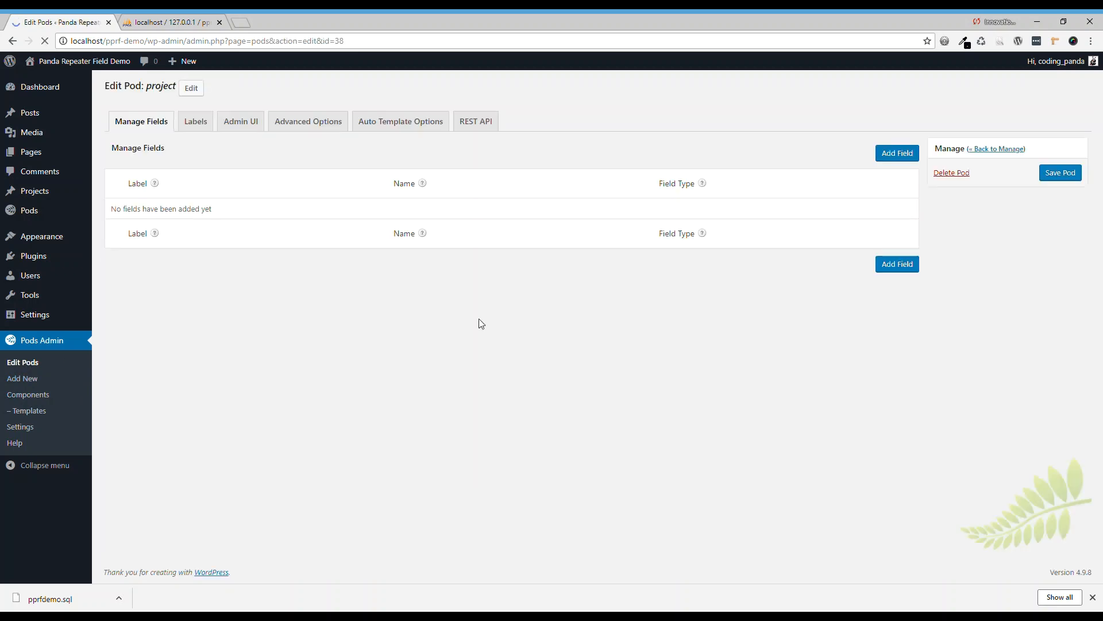
{"action": "left_click", "coordinate": [896, 152]}
{"action": "type", "text": "T"}
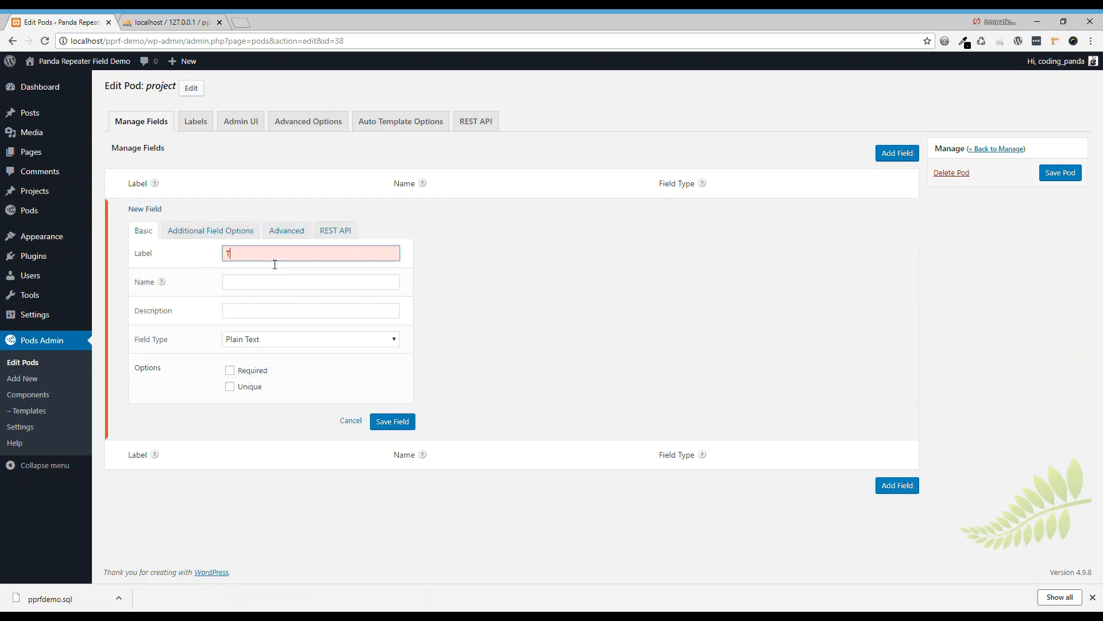
Add a 'Task' field of type Pods Table As Repeater Field linked to the task table
{"action": "type", "text": "ask"}
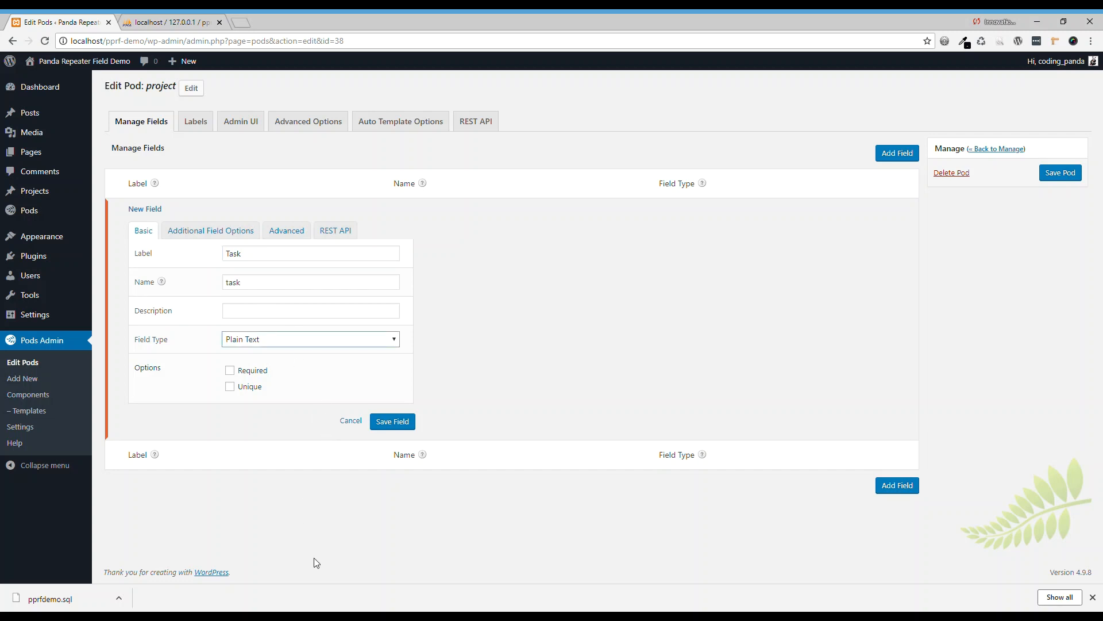
{"action": "mouse_move", "coordinate": [313, 576]}
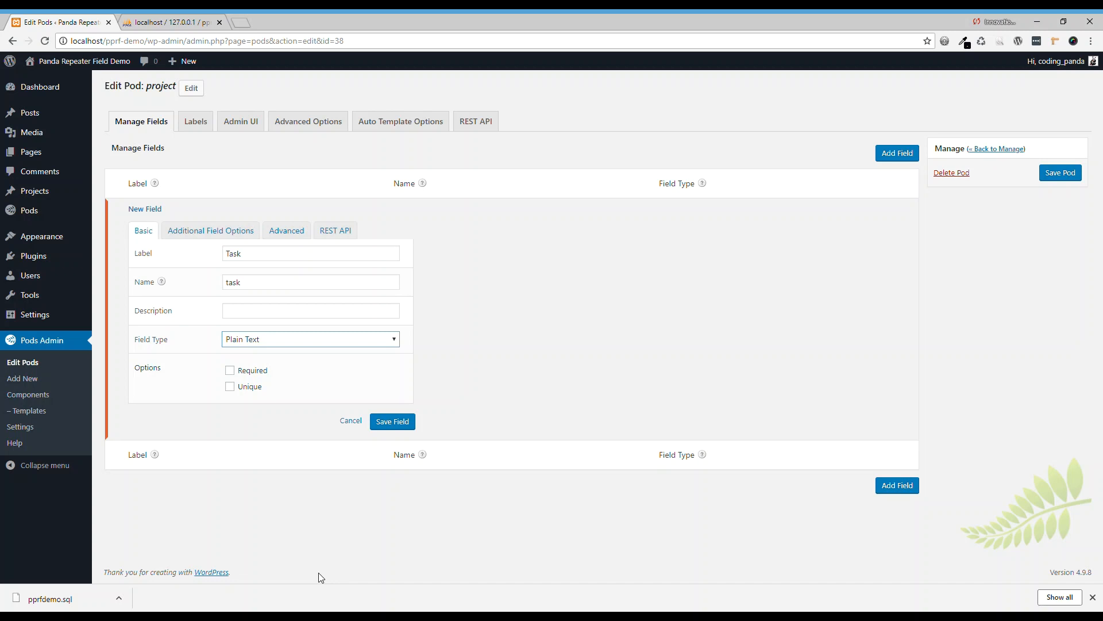
{"action": "left_click", "coordinate": [211, 229]}
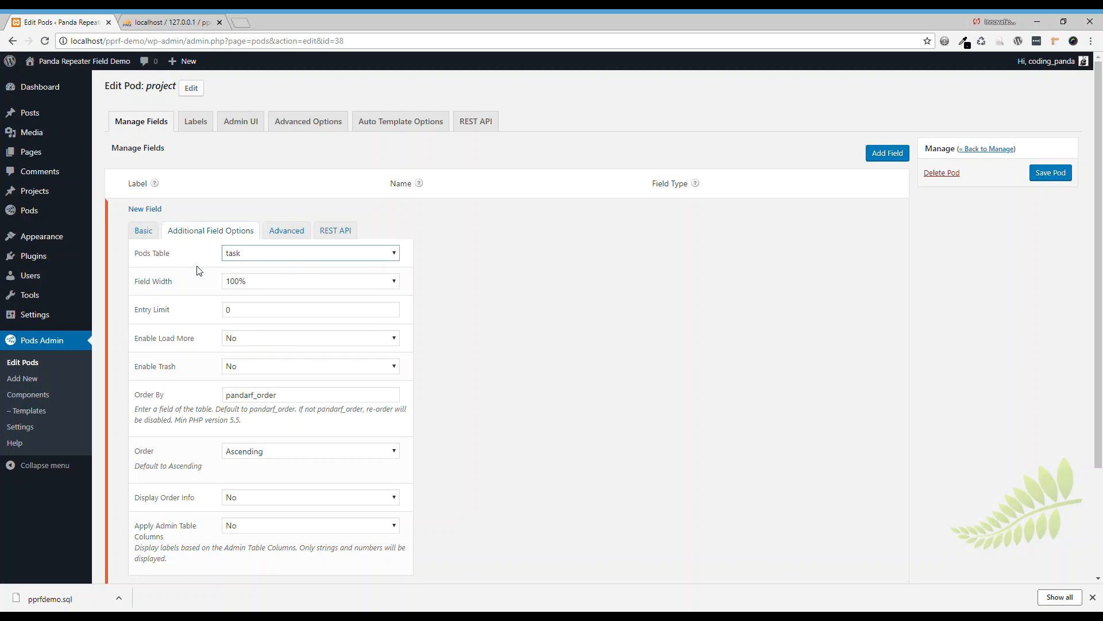
{"action": "mouse_move", "coordinate": [345, 268]}
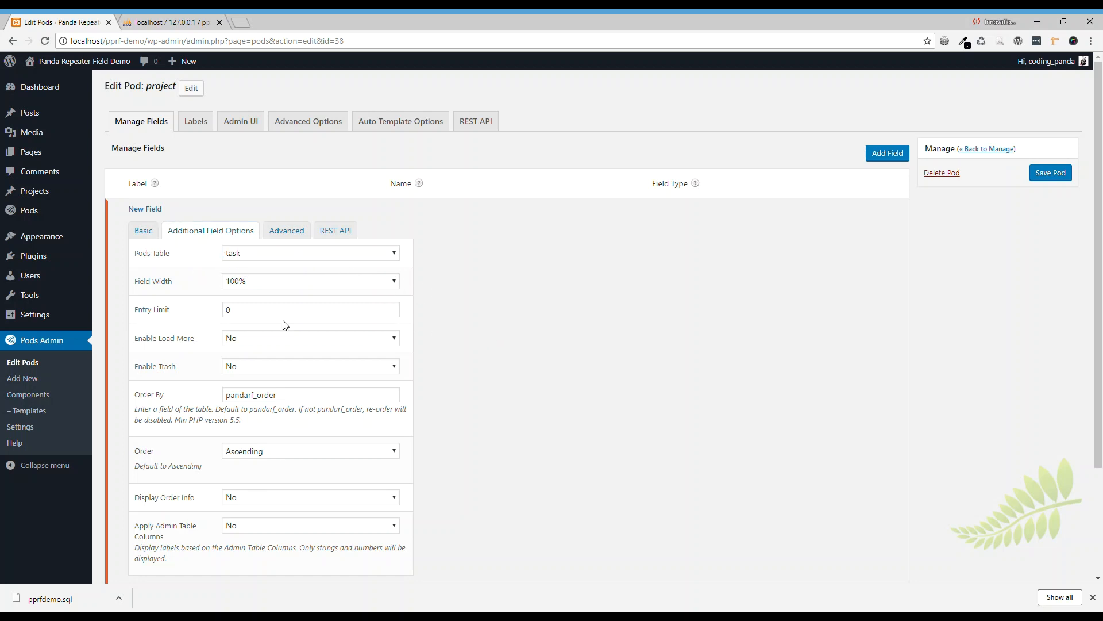
{"action": "mouse_move", "coordinate": [224, 297]}
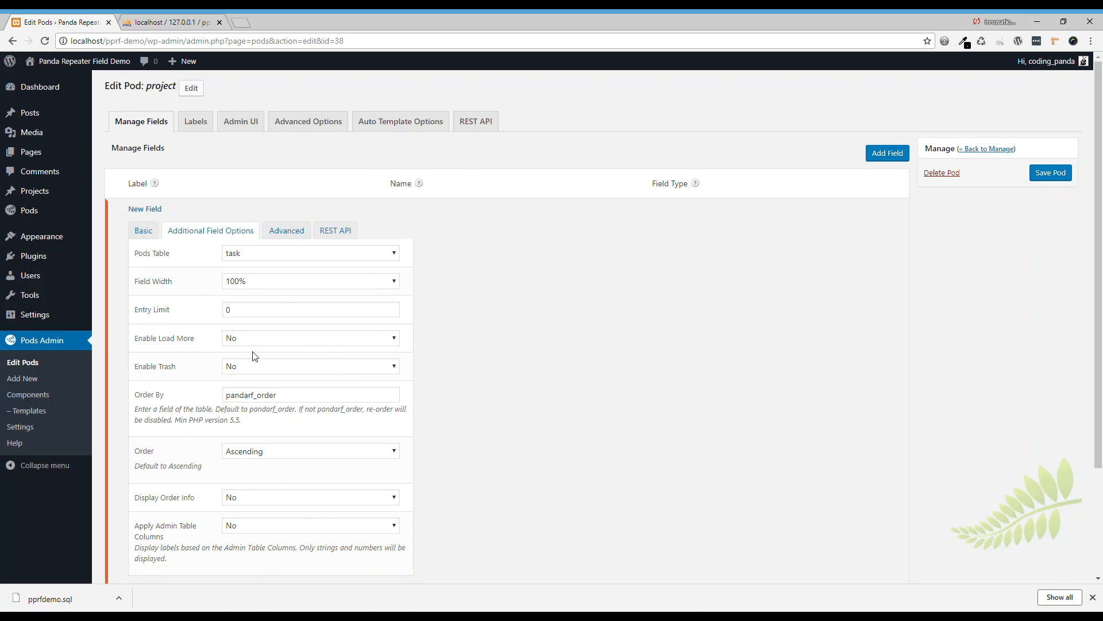
{"action": "mouse_move", "coordinate": [352, 351]}
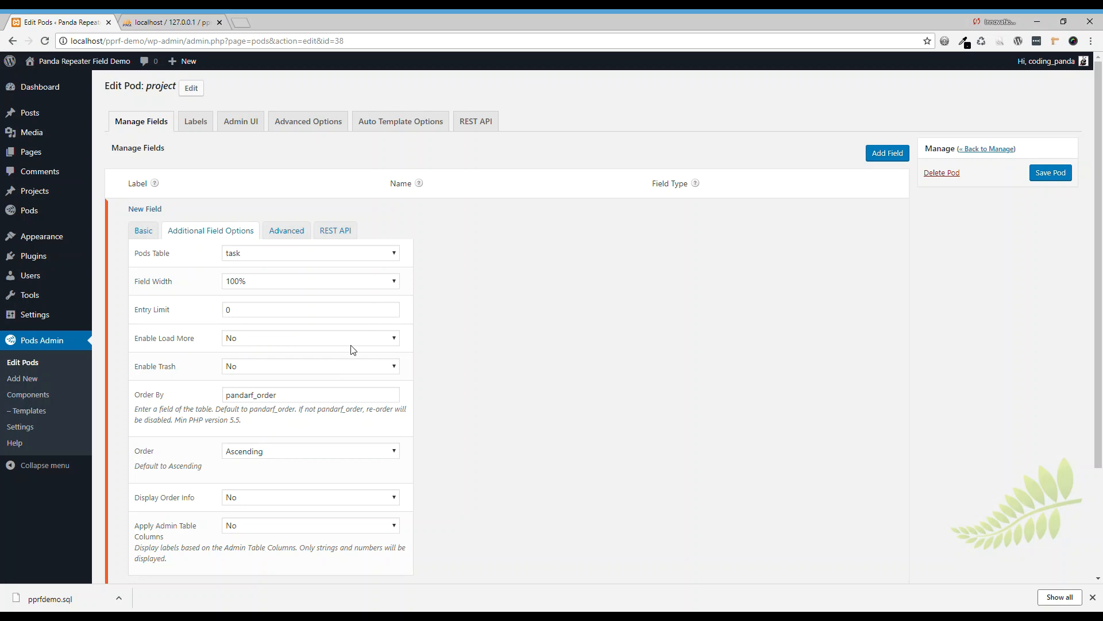
{"action": "mouse_move", "coordinate": [298, 306]}
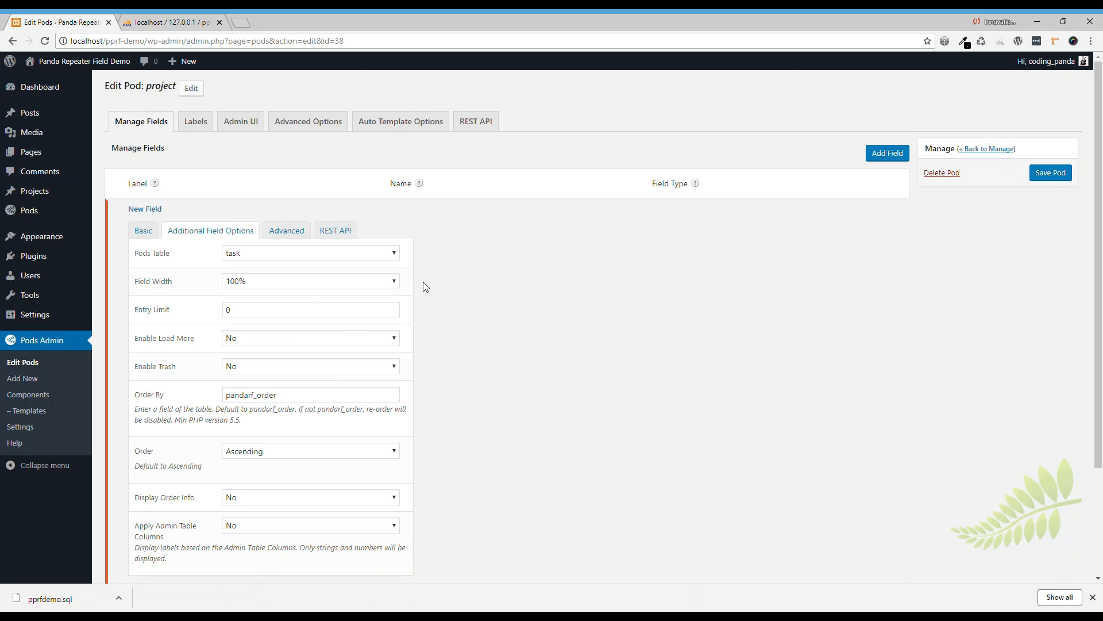
{"action": "mouse_move", "coordinate": [206, 248]}
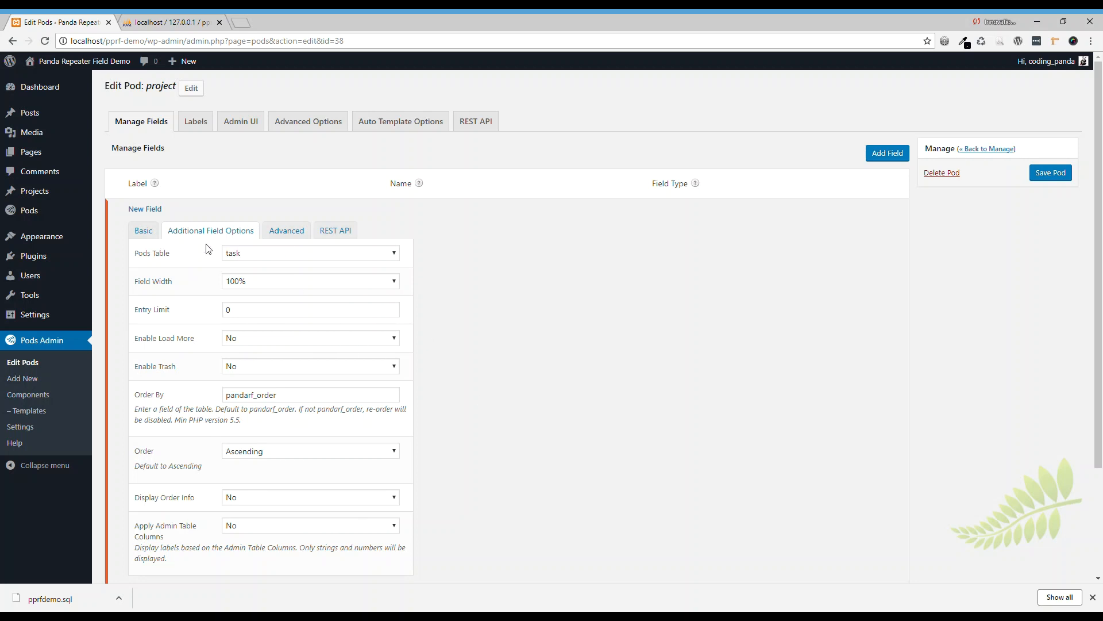
{"action": "left_click", "coordinate": [143, 229]}
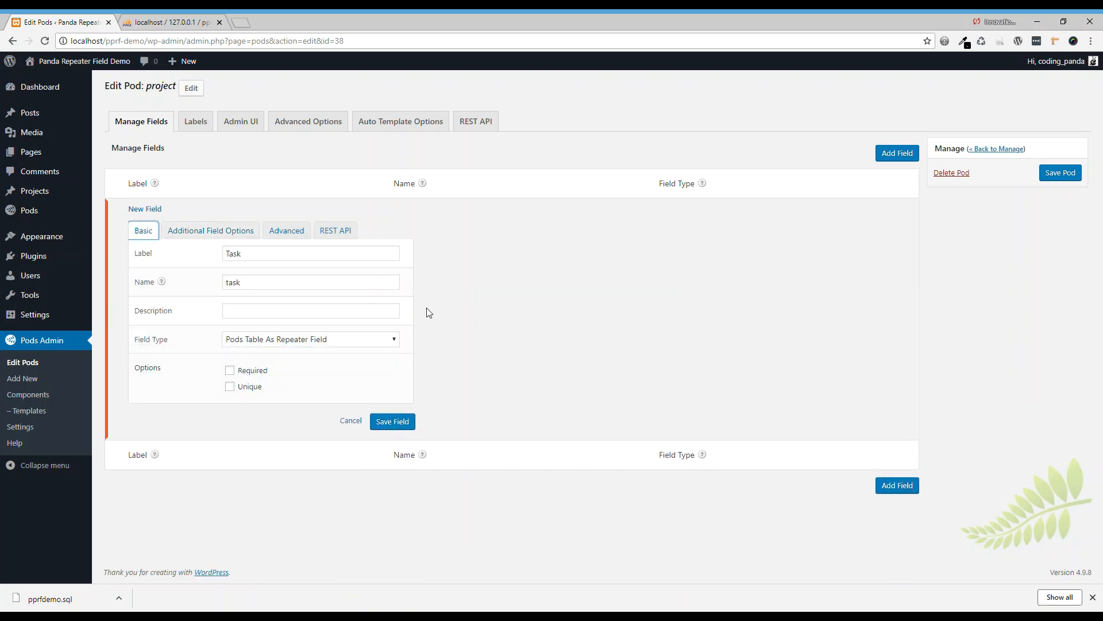
{"action": "left_click", "coordinate": [392, 421]}
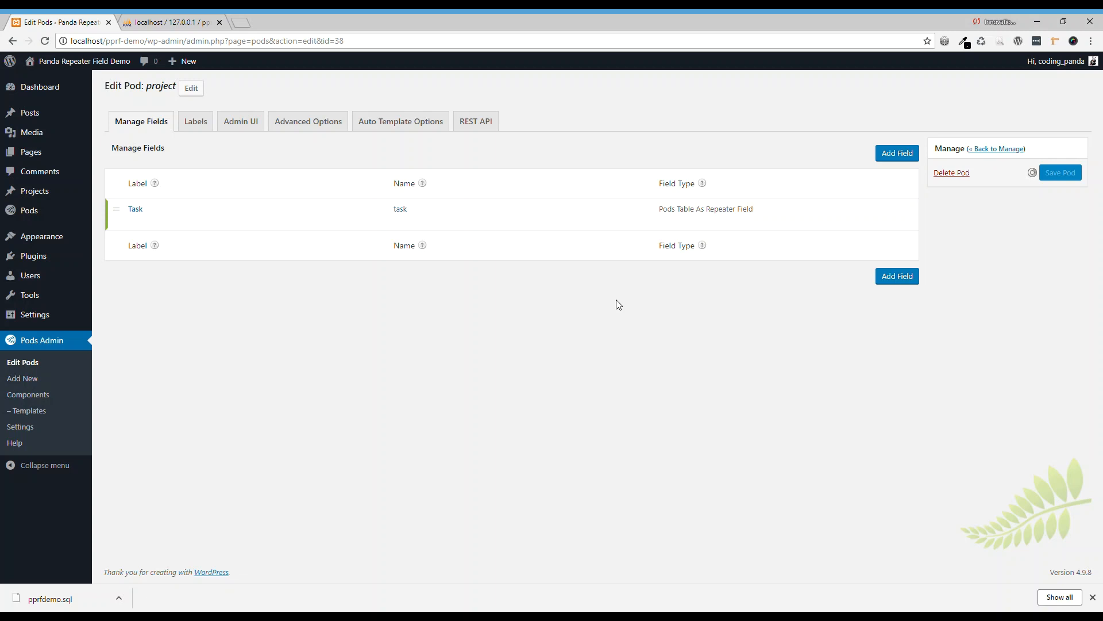
Save the Project pod and view the empty All Projects list
{"action": "left_click", "coordinate": [1060, 172]}
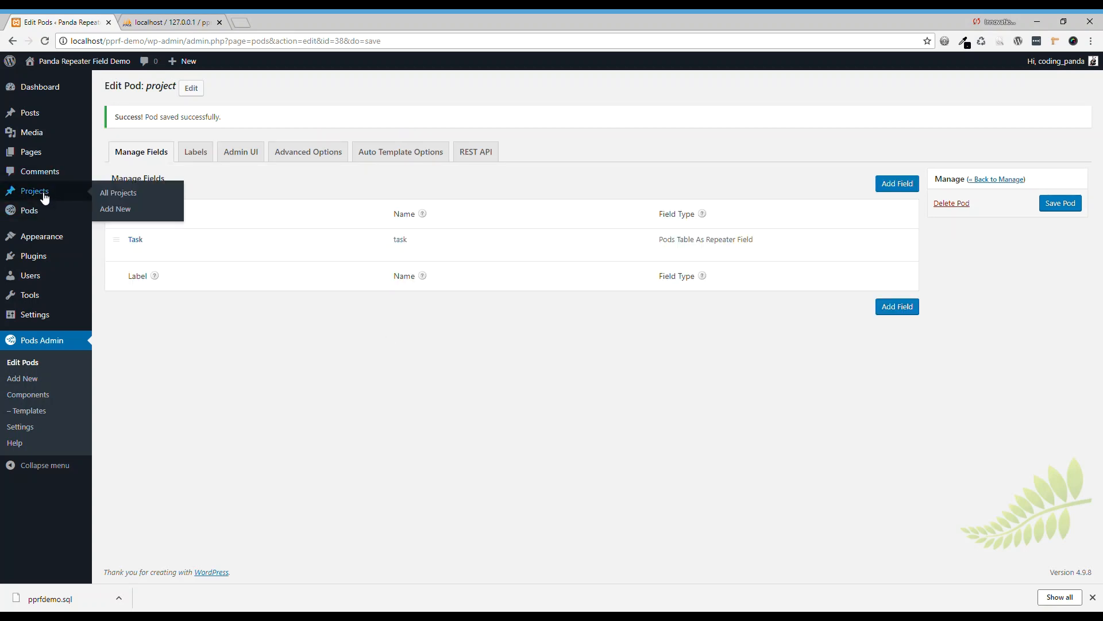
{"action": "left_click", "coordinate": [117, 192]}
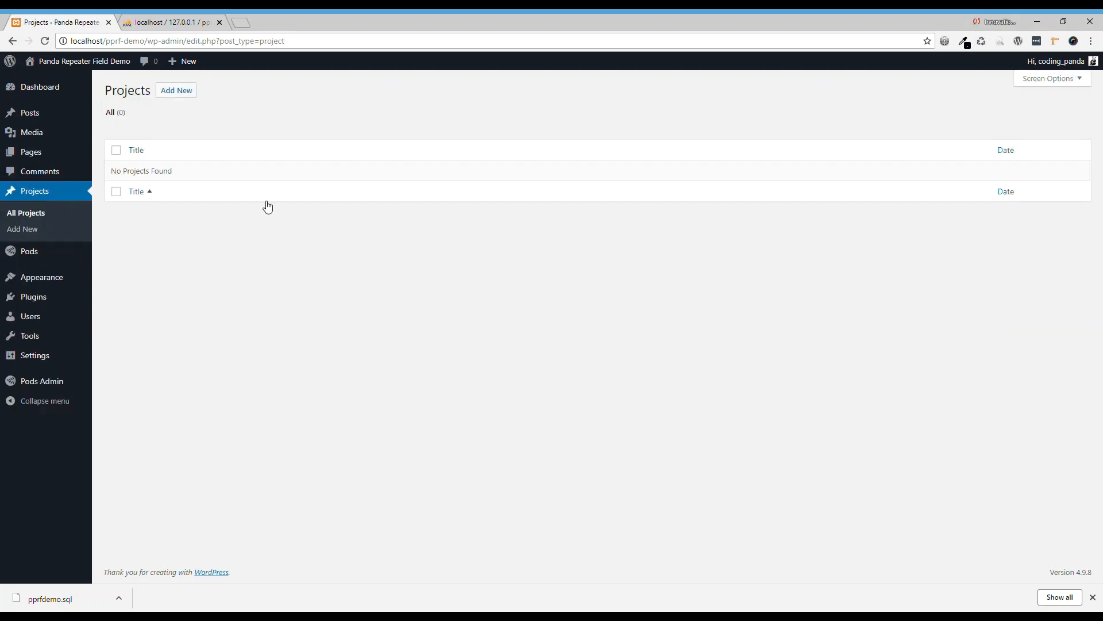
Add a new project titled 'A website' and publish it
{"action": "left_click", "coordinate": [176, 90]}
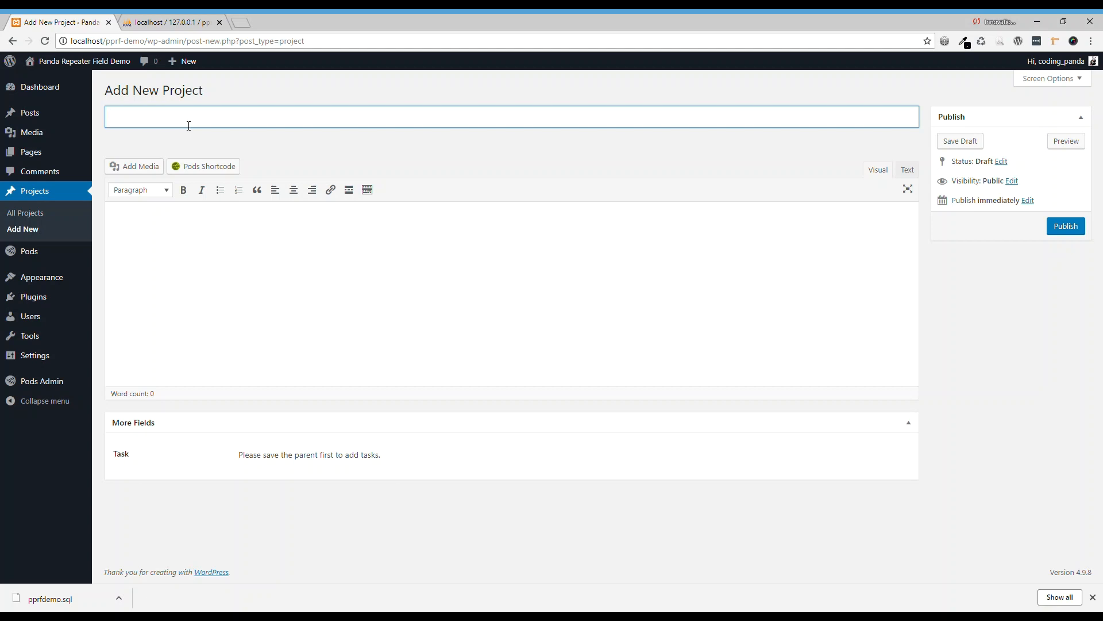
{"action": "type", "text": "A website"}
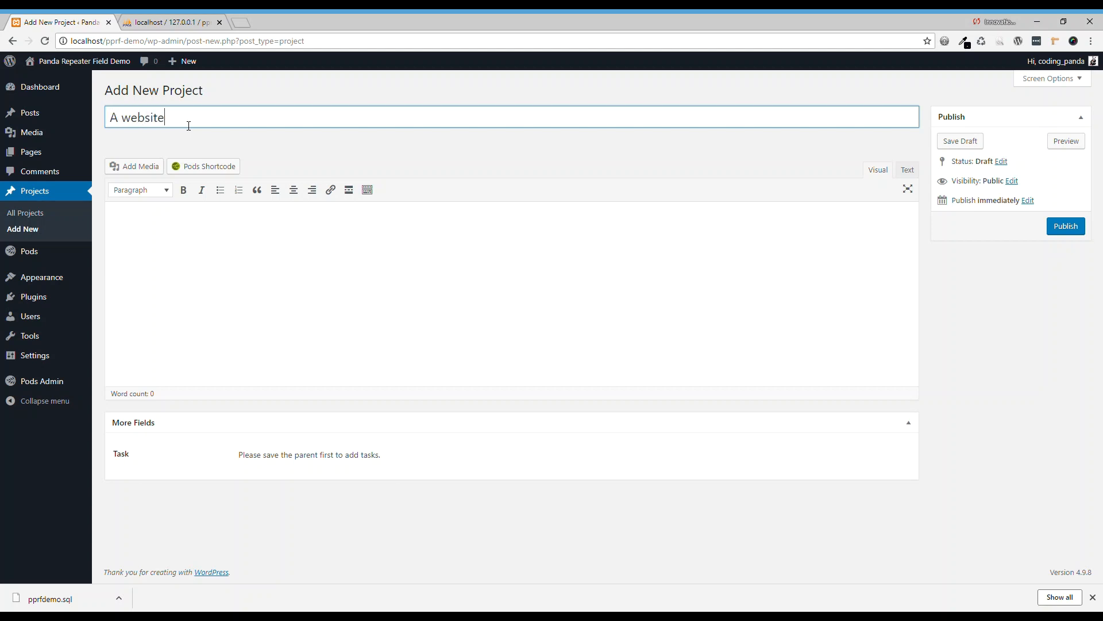
{"action": "mouse_move", "coordinate": [190, 441]}
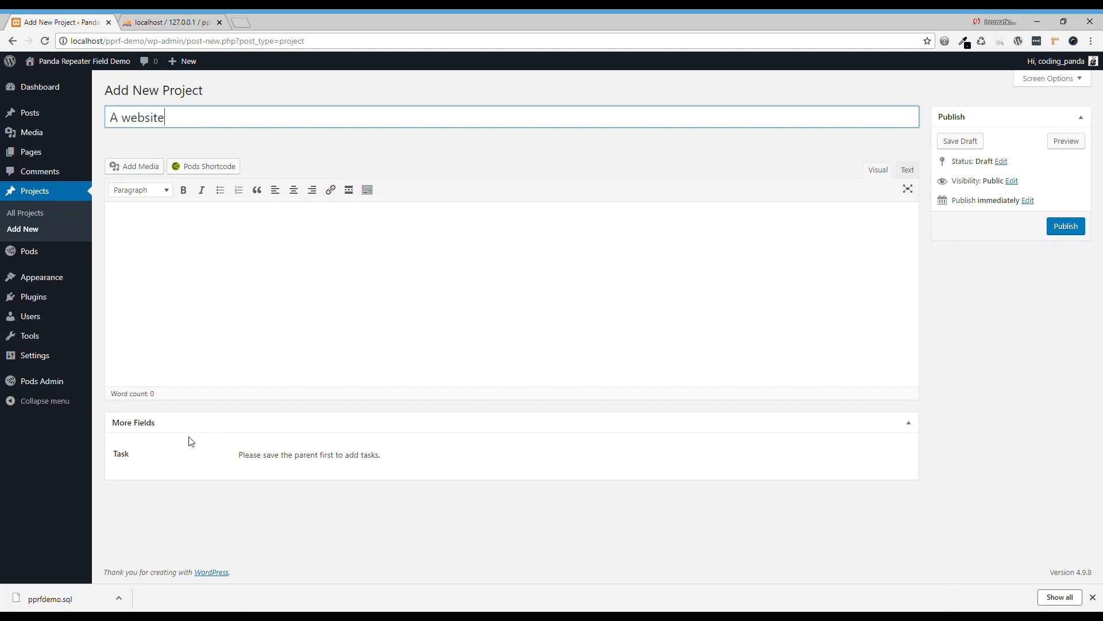
{"action": "mouse_move", "coordinate": [301, 461]}
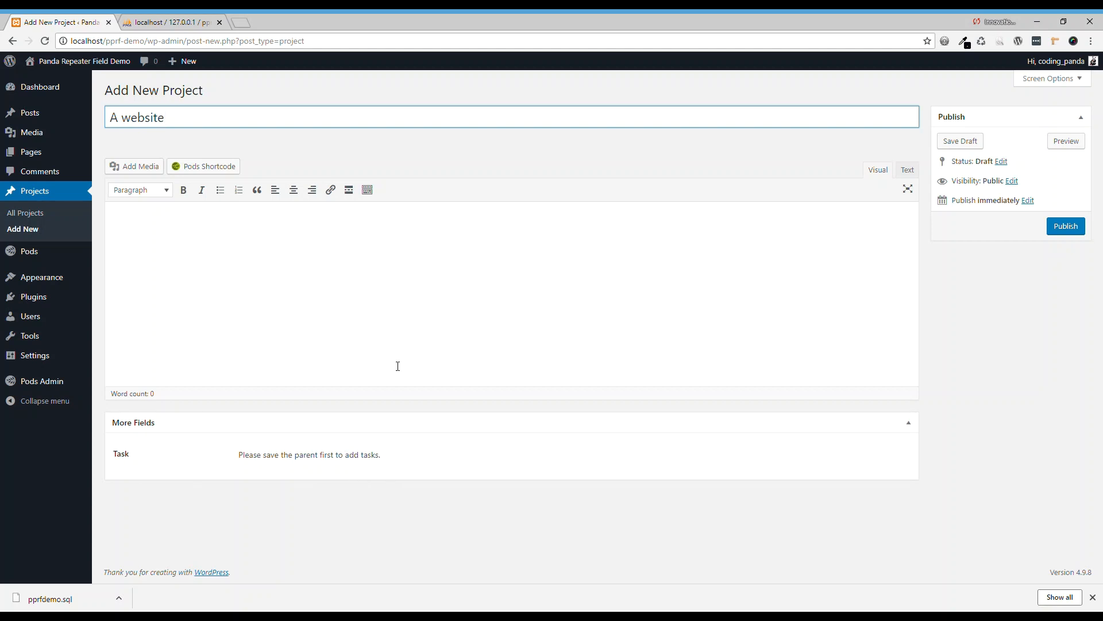
{"action": "mouse_move", "coordinate": [512, 499]}
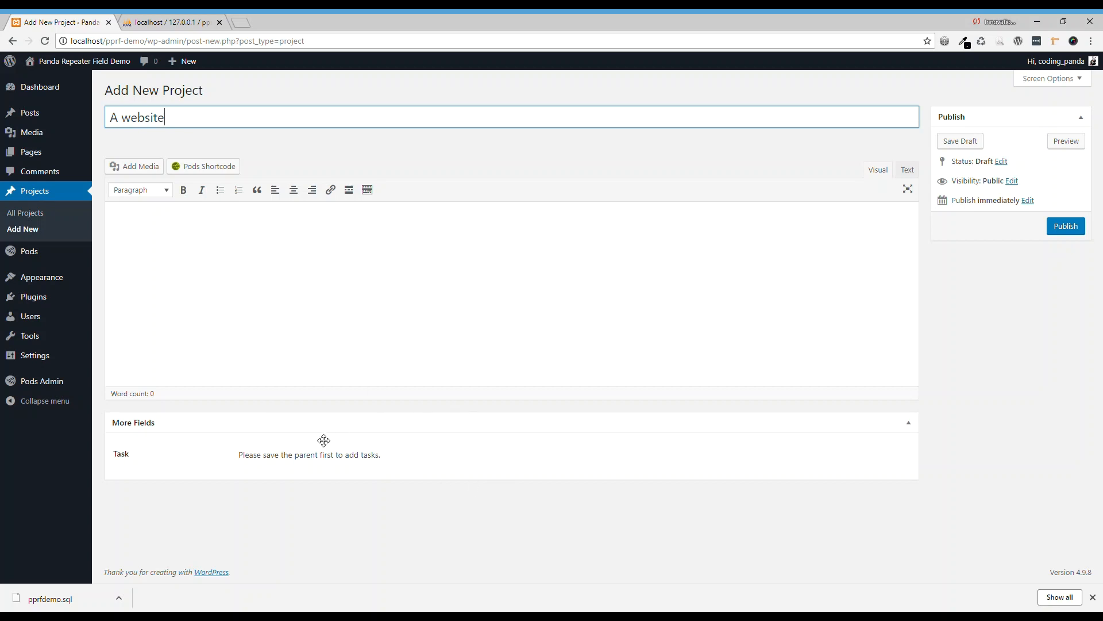
{"action": "mouse_move", "coordinate": [234, 462]}
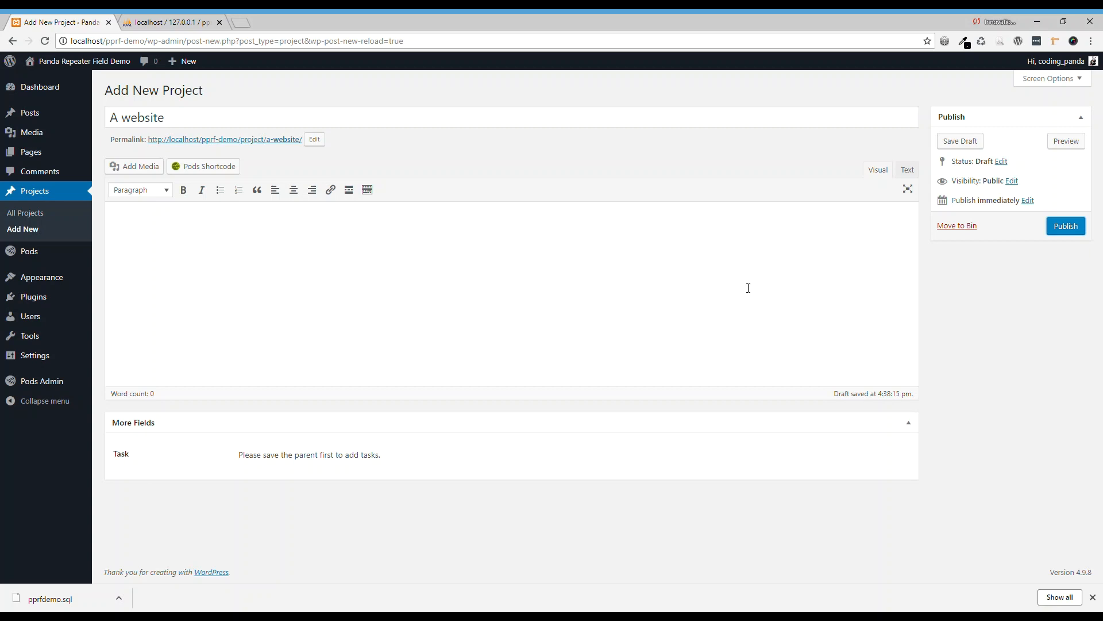
{"action": "mouse_move", "coordinate": [760, 289]}
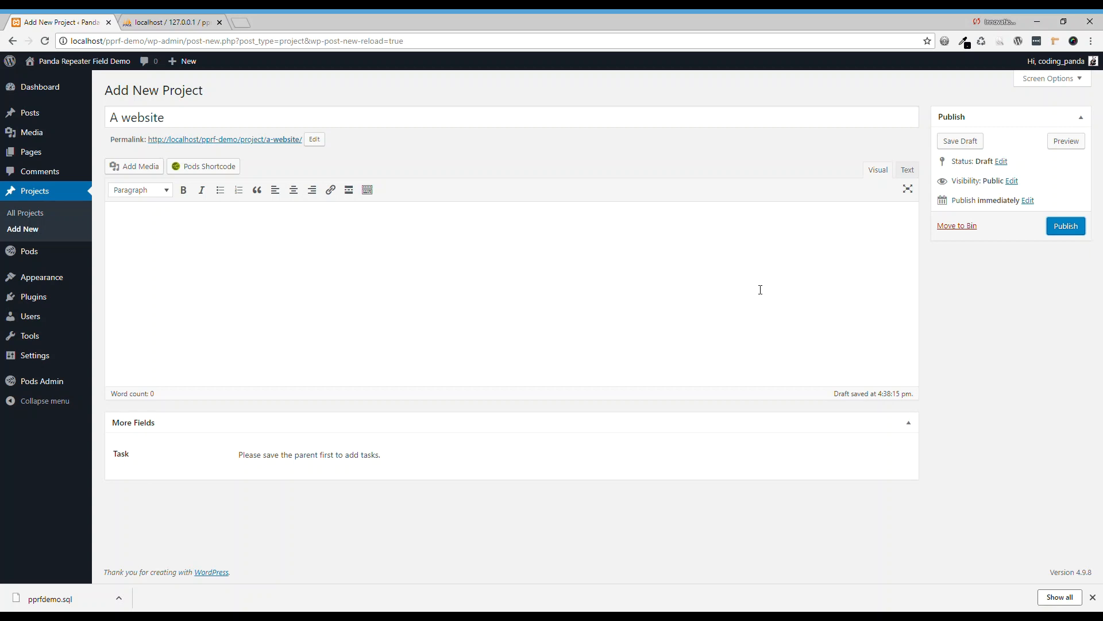
{"action": "left_click", "coordinate": [1065, 226]}
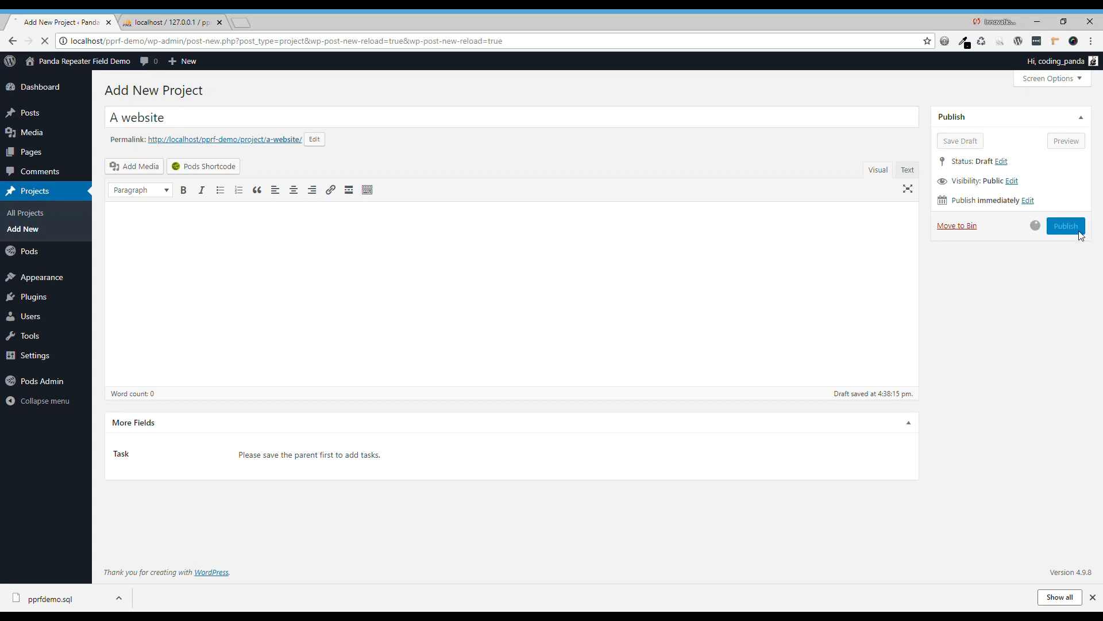
Add 'Design' as the first task in the project's Task field
{"action": "left_click", "coordinate": [1065, 226]}
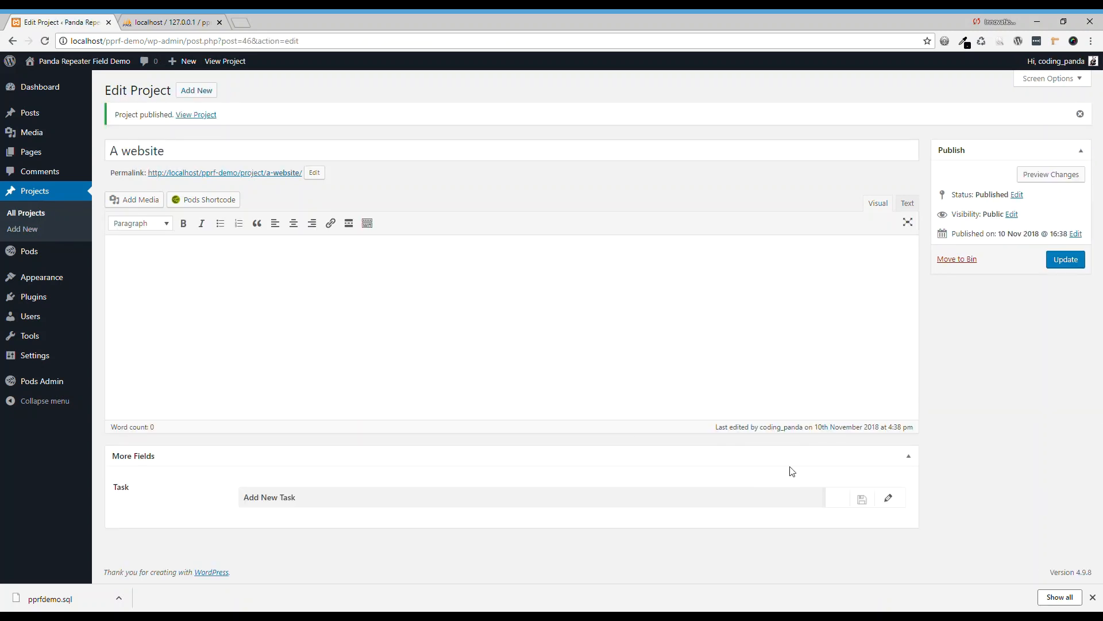
{"action": "mouse_move", "coordinate": [660, 532]}
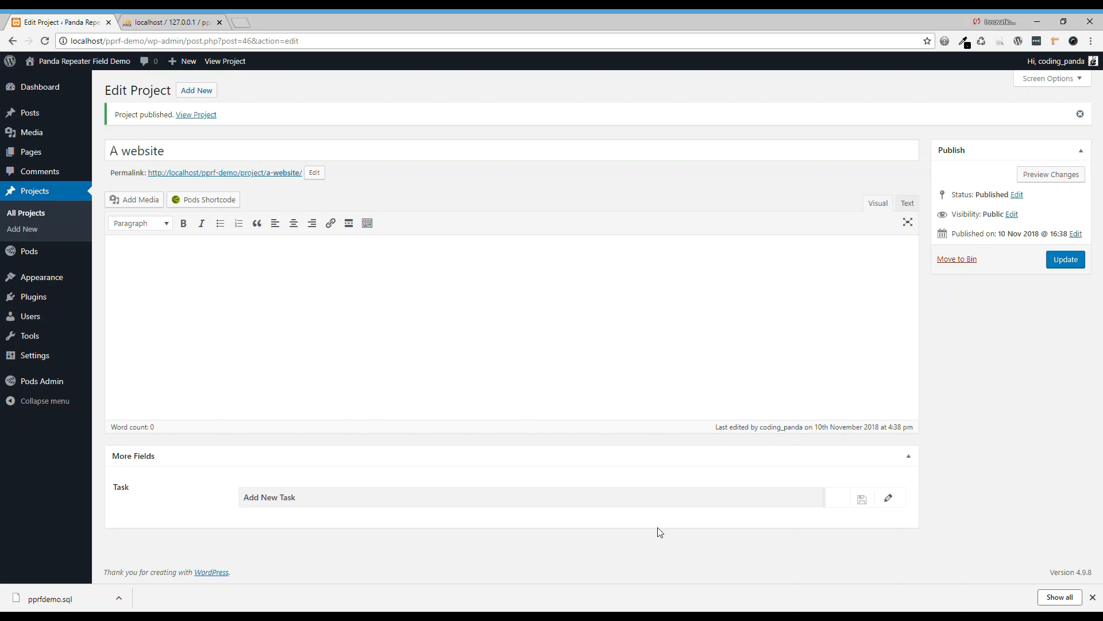
{"action": "mouse_move", "coordinate": [637, 408]}
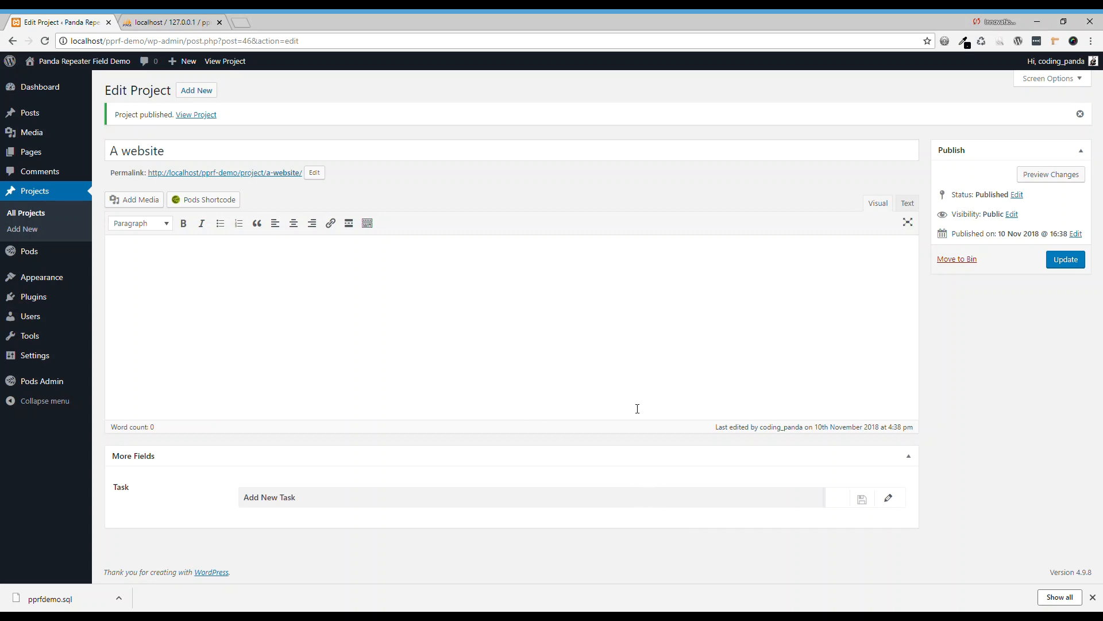
{"action": "left_click", "coordinate": [887, 498]}
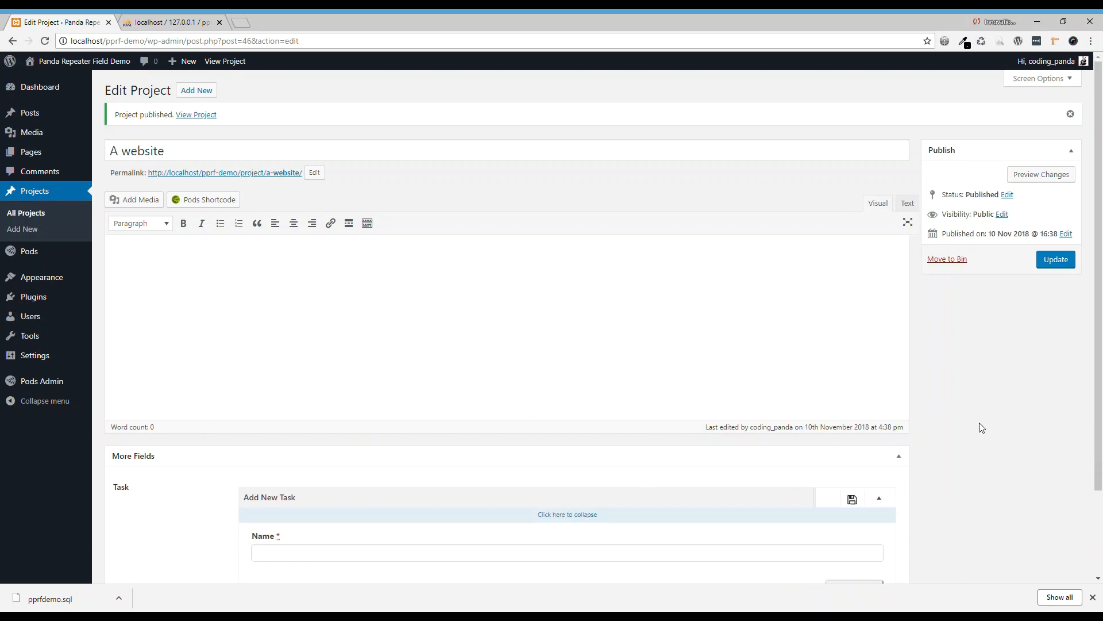
{"action": "scroll", "scroll_direction": "down", "scroll_amount": 3}
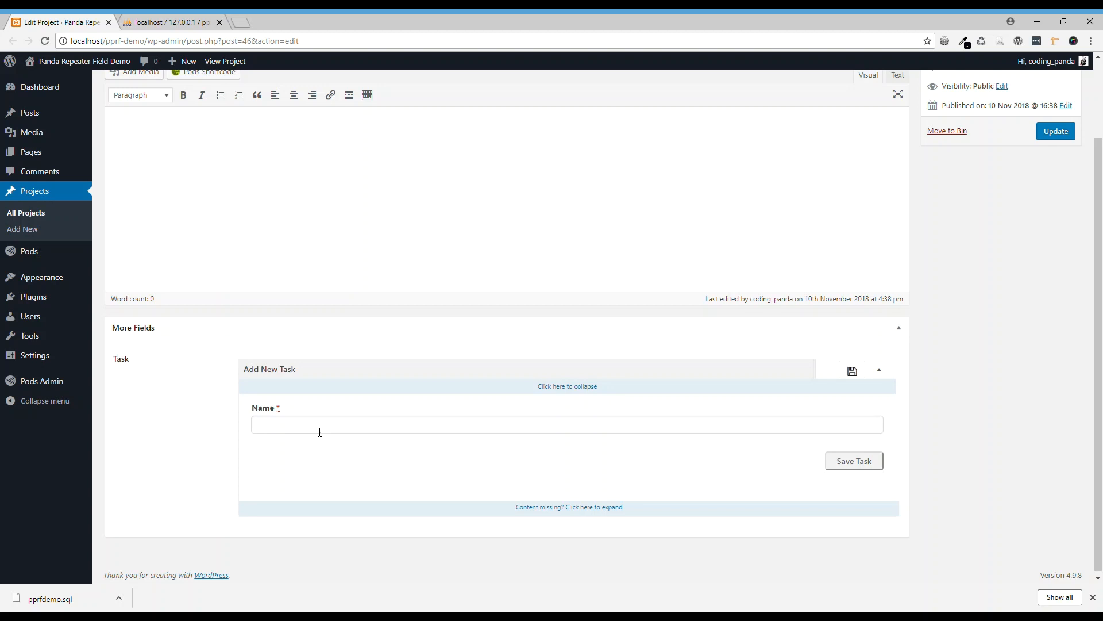
{"action": "type", "text": "D"}
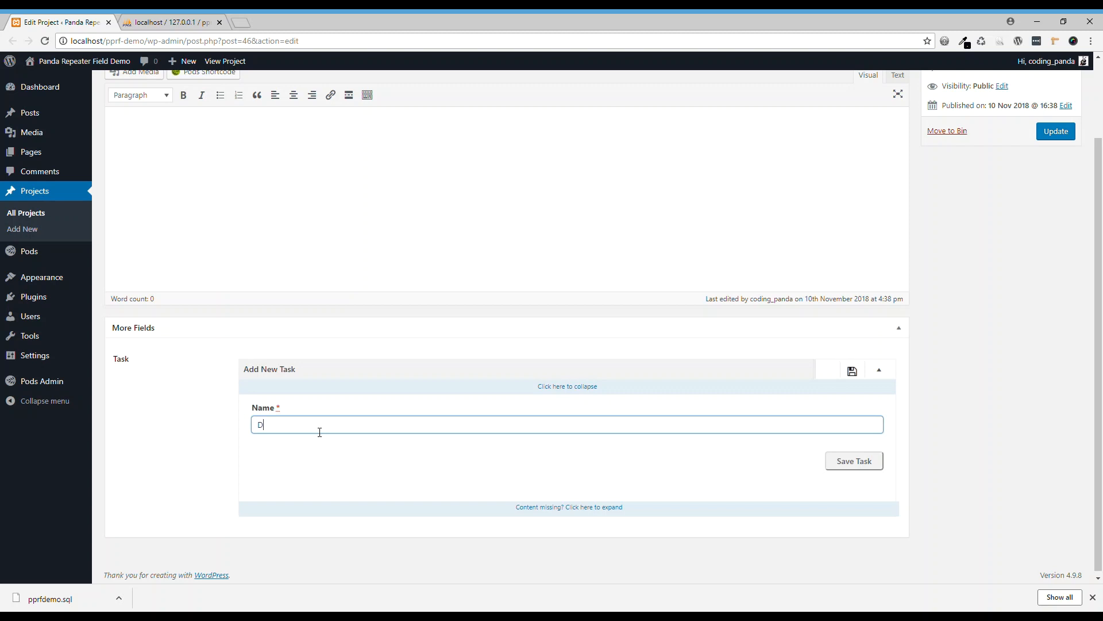
{"action": "type", "text": "esign"}
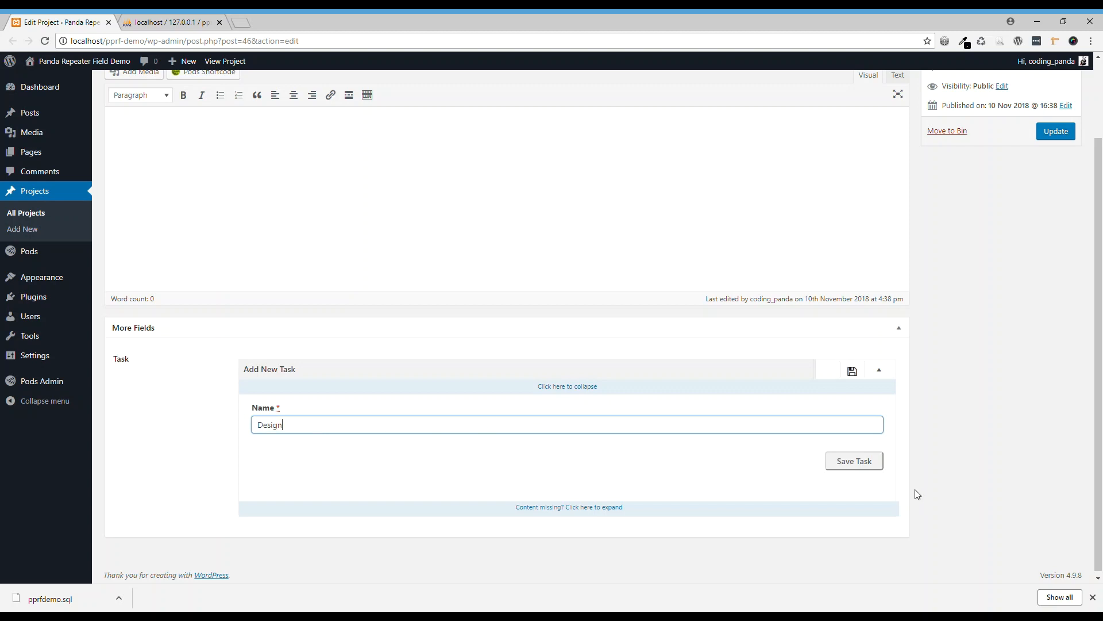
{"action": "left_click", "coordinate": [852, 461]}
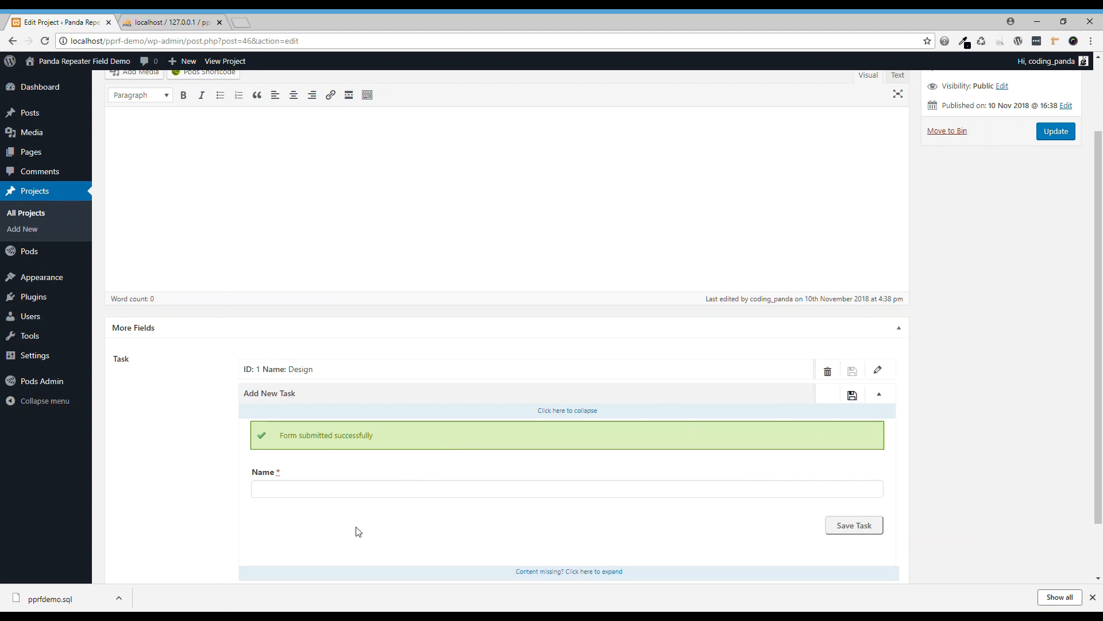
Add 'Coding' and 'Testing' as the second and third tasks
{"action": "left_click", "coordinate": [567, 489]}
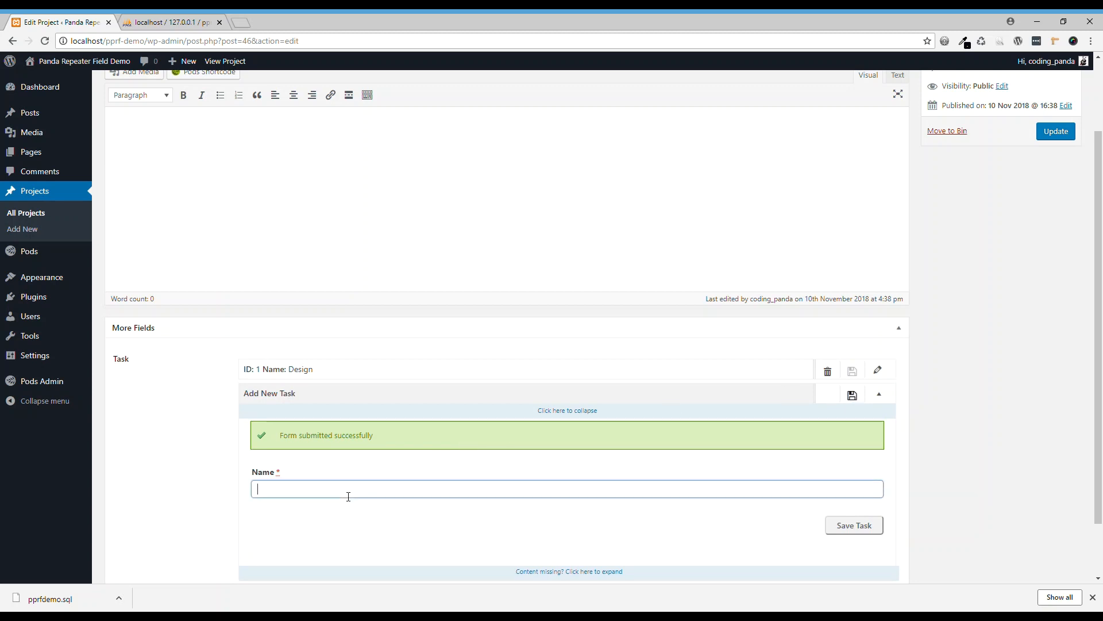
{"action": "type", "text": "Coding"}
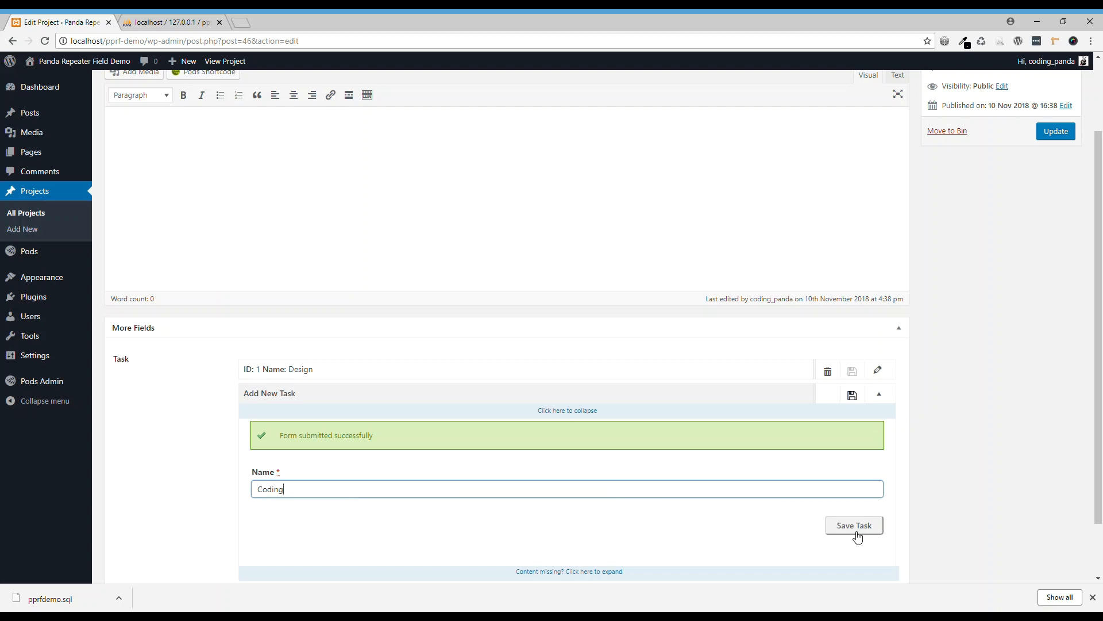
{"action": "left_click", "coordinate": [853, 524]}
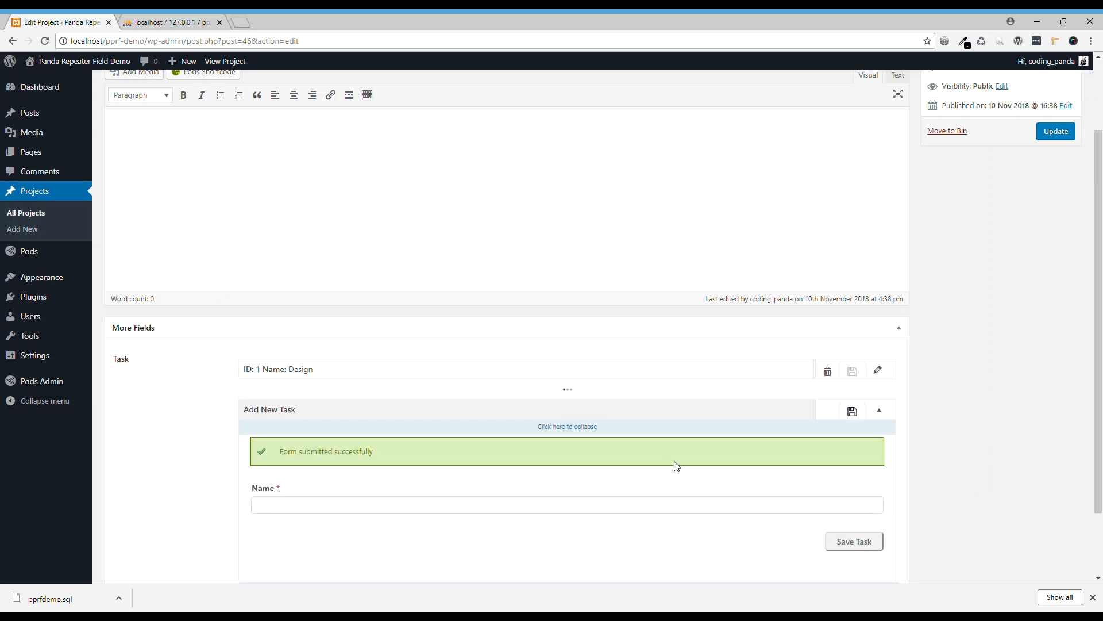
{"action": "left_click", "coordinate": [853, 541]}
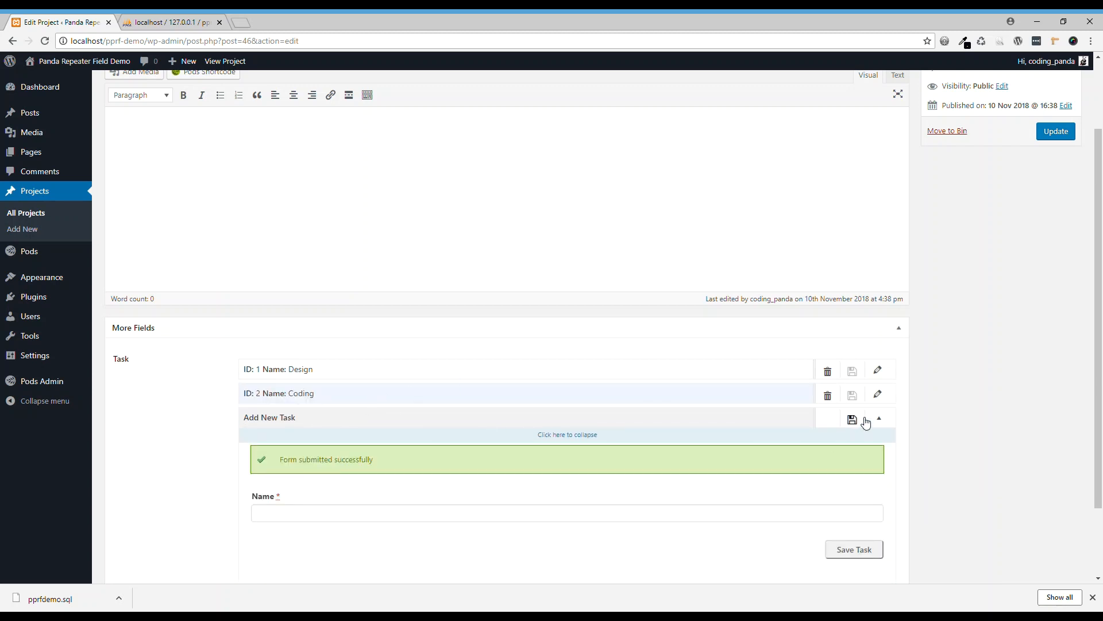
{"action": "mouse_move", "coordinate": [827, 489]}
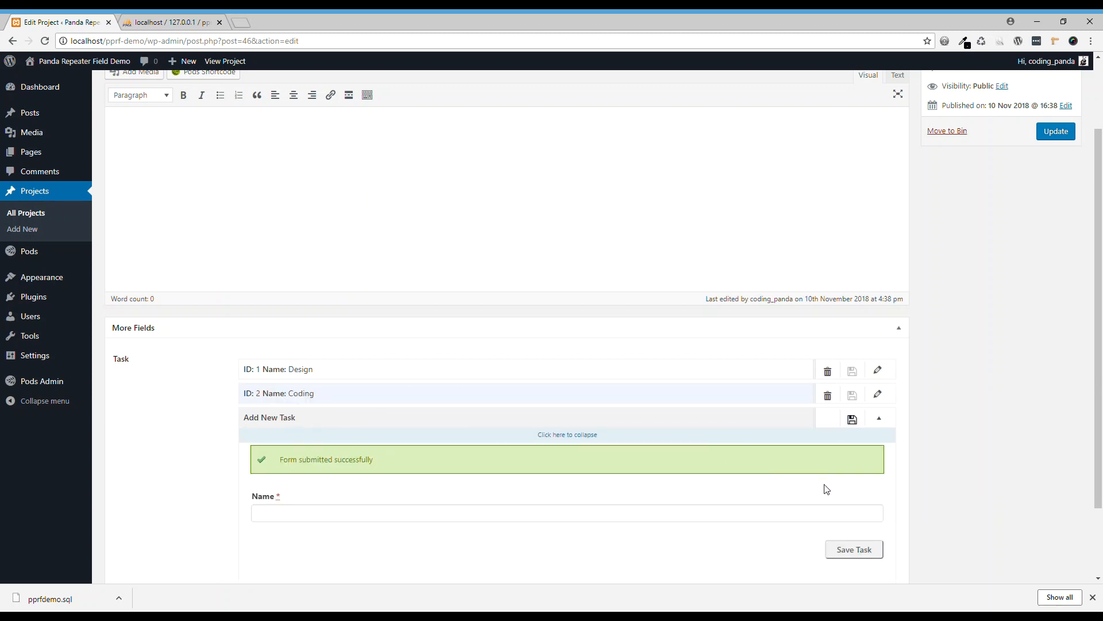
{"action": "left_click", "coordinate": [566, 512]}
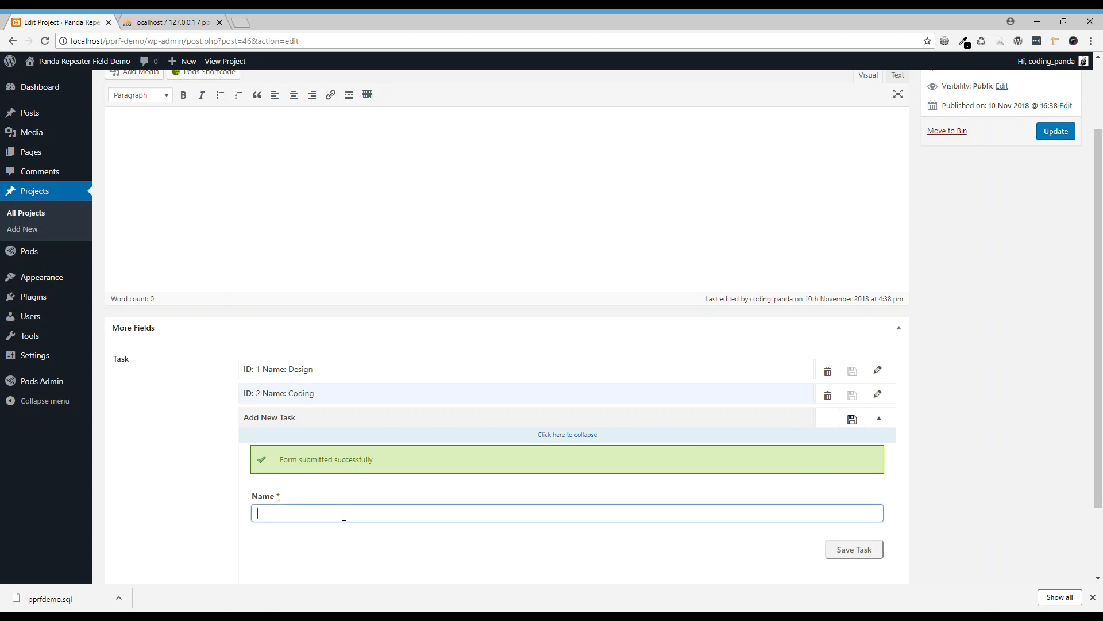
{"action": "type", "text": "Test"}
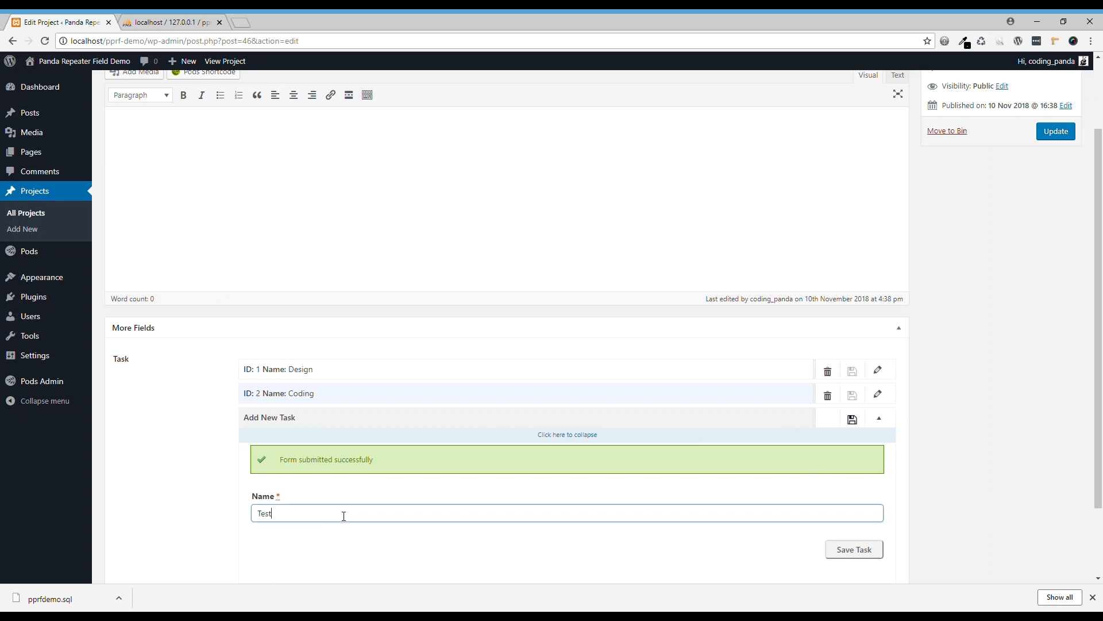
{"action": "type", "text": "ing"}
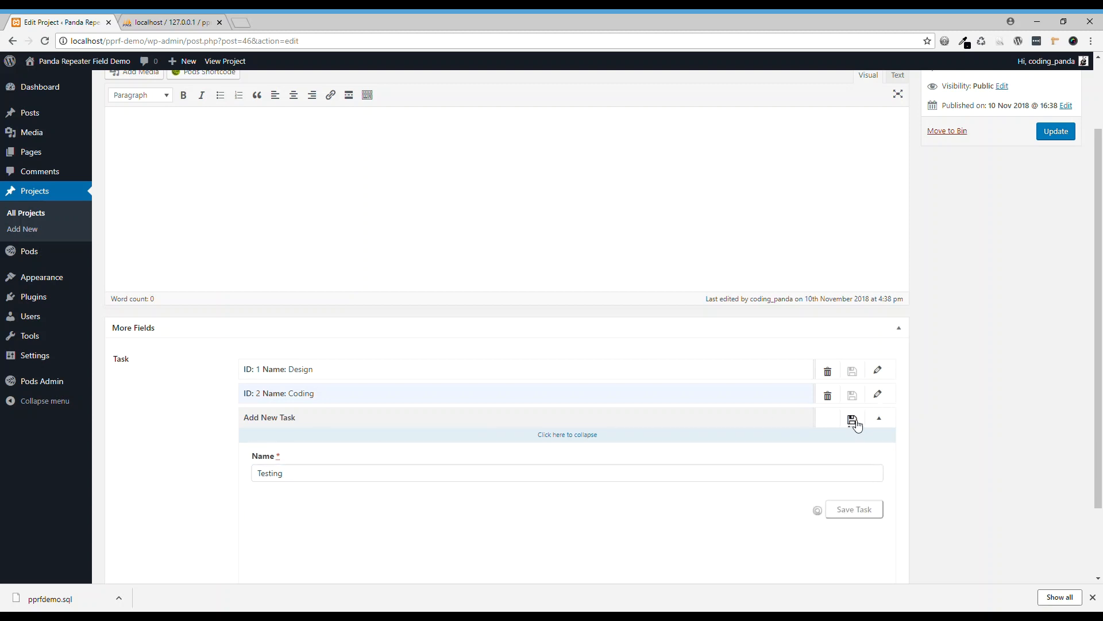
{"action": "left_click", "coordinate": [852, 420]}
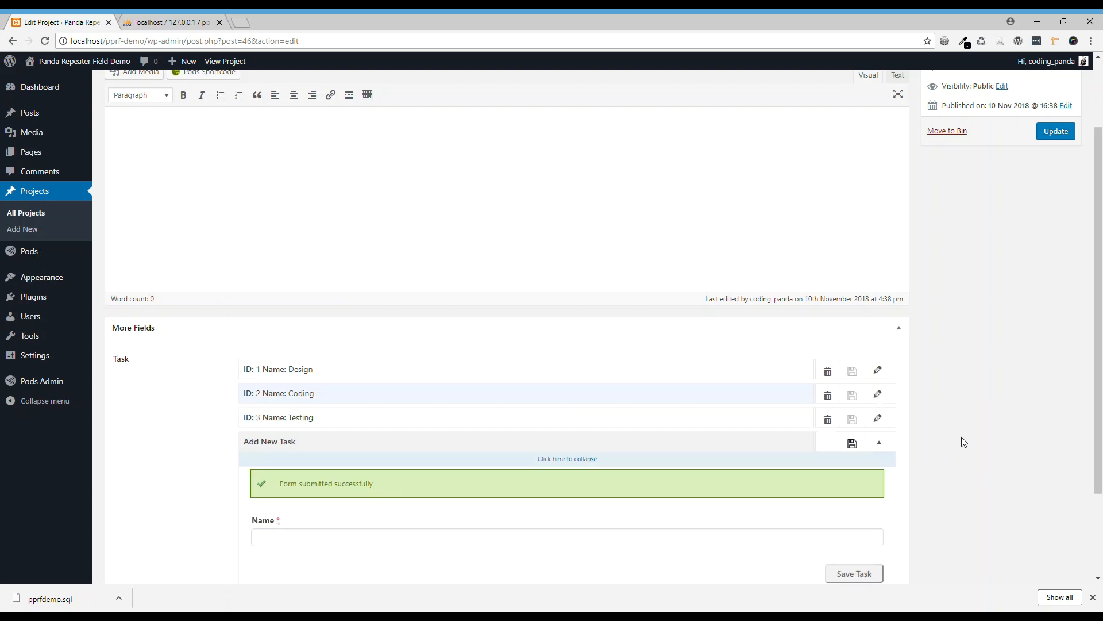
{"action": "scroll", "scroll_direction": "down", "scroll_amount": 3}
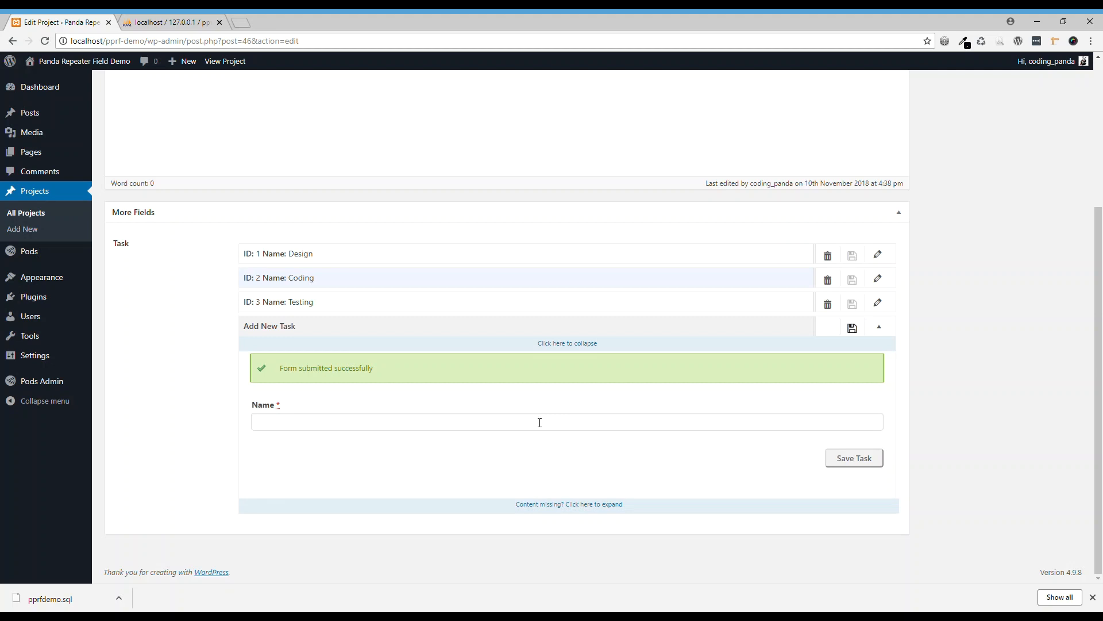
{"action": "mouse_move", "coordinate": [547, 423]}
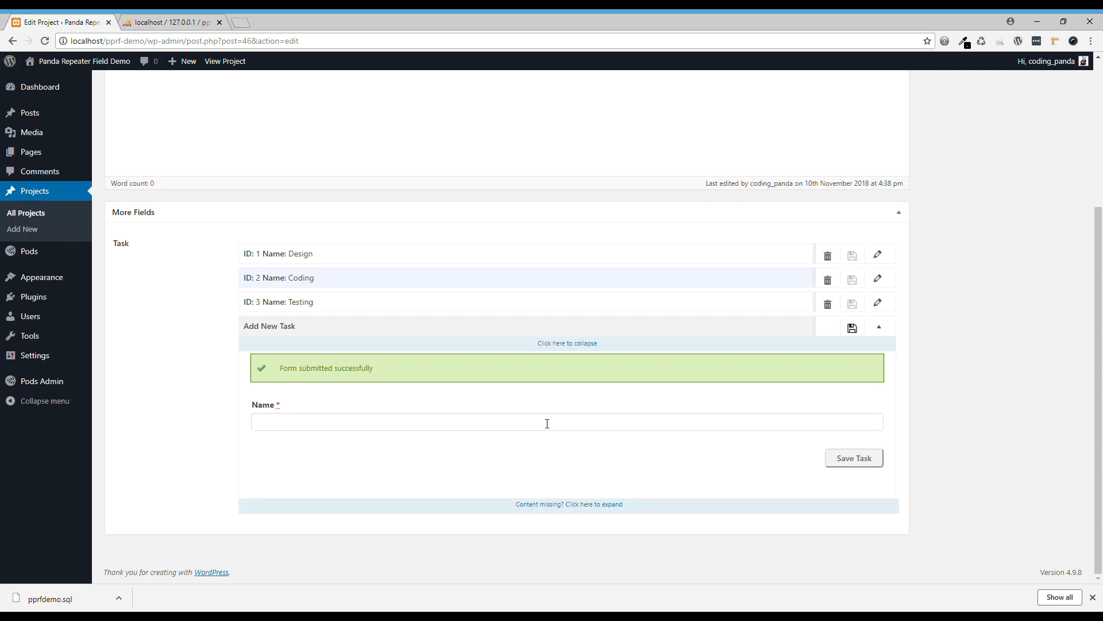
{"action": "mouse_move", "coordinate": [551, 423]}
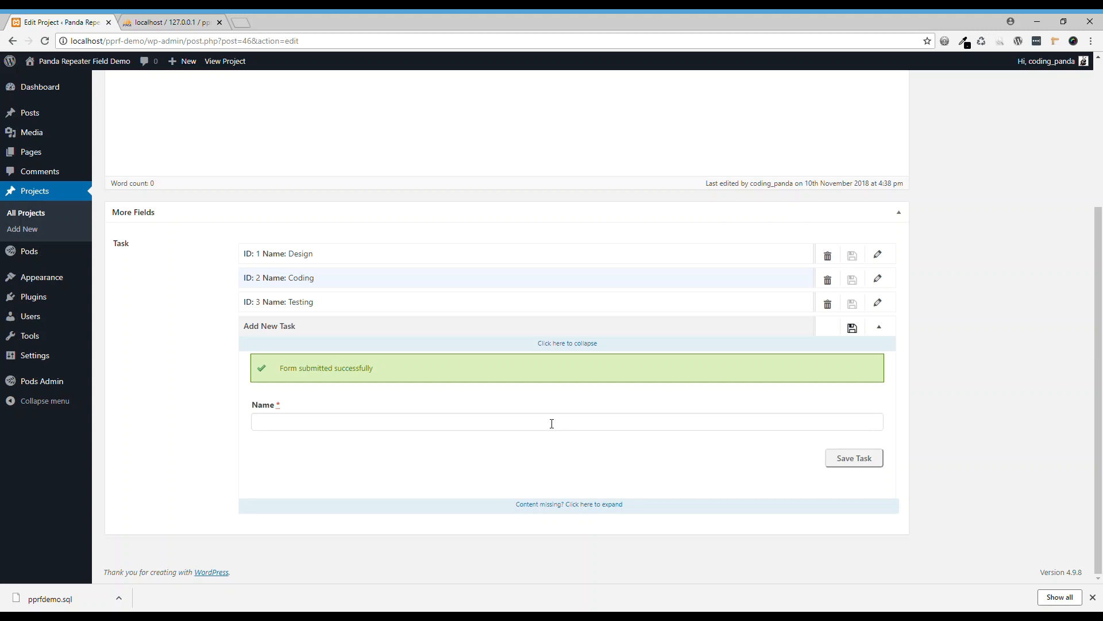
{"action": "mouse_move", "coordinate": [460, 435]}
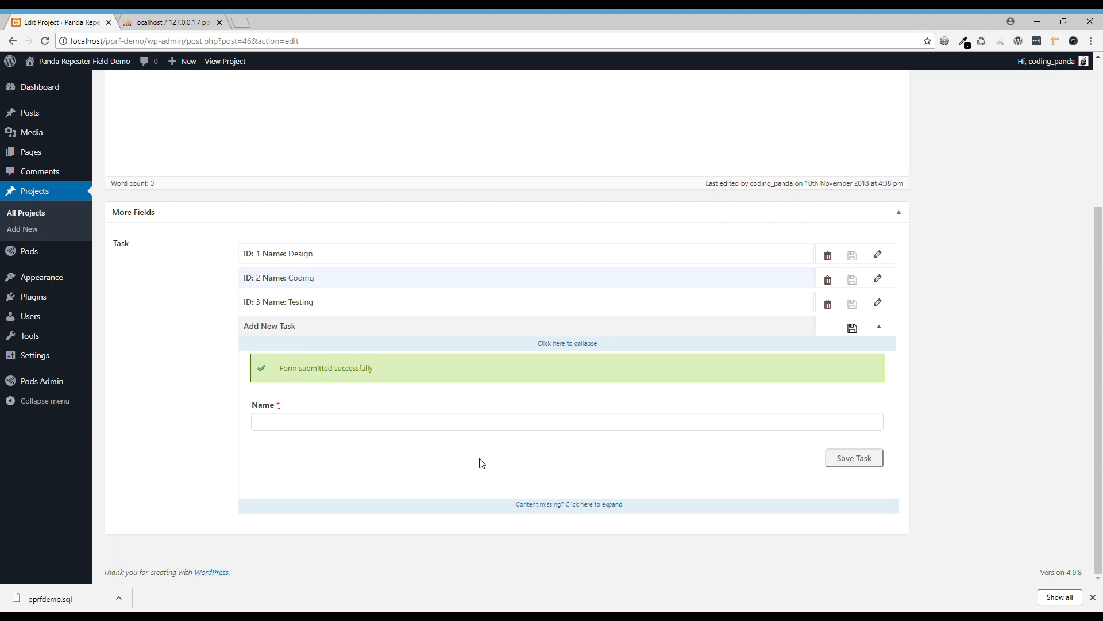
{"action": "mouse_move", "coordinate": [228, 328]}
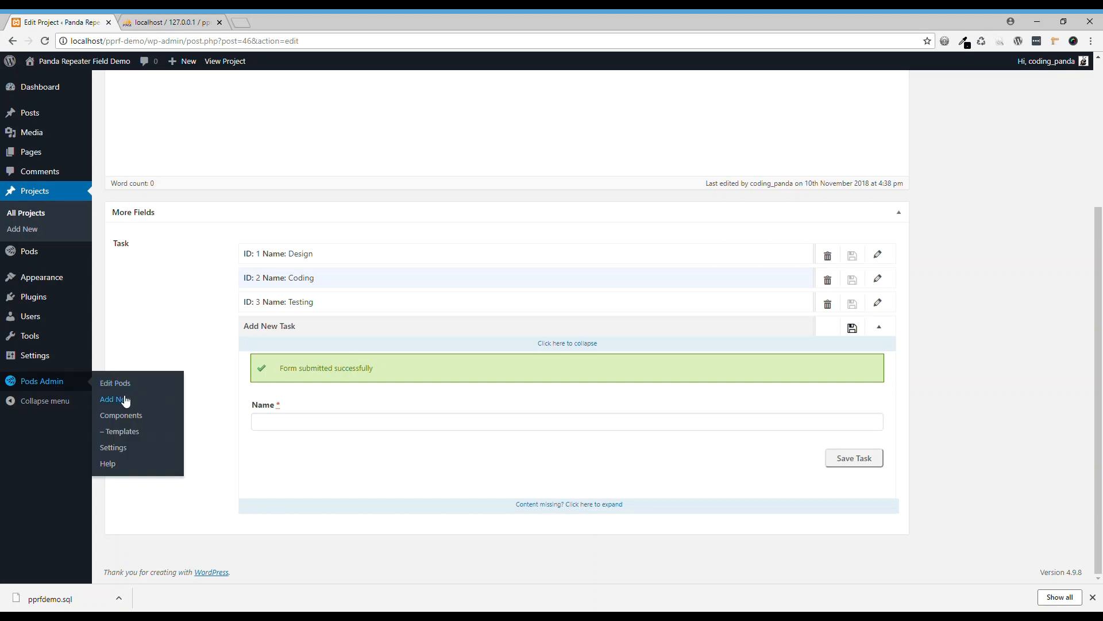
Create an Advanced Content Type pod labelled Member, plural Members
{"action": "left_click", "coordinate": [114, 399]}
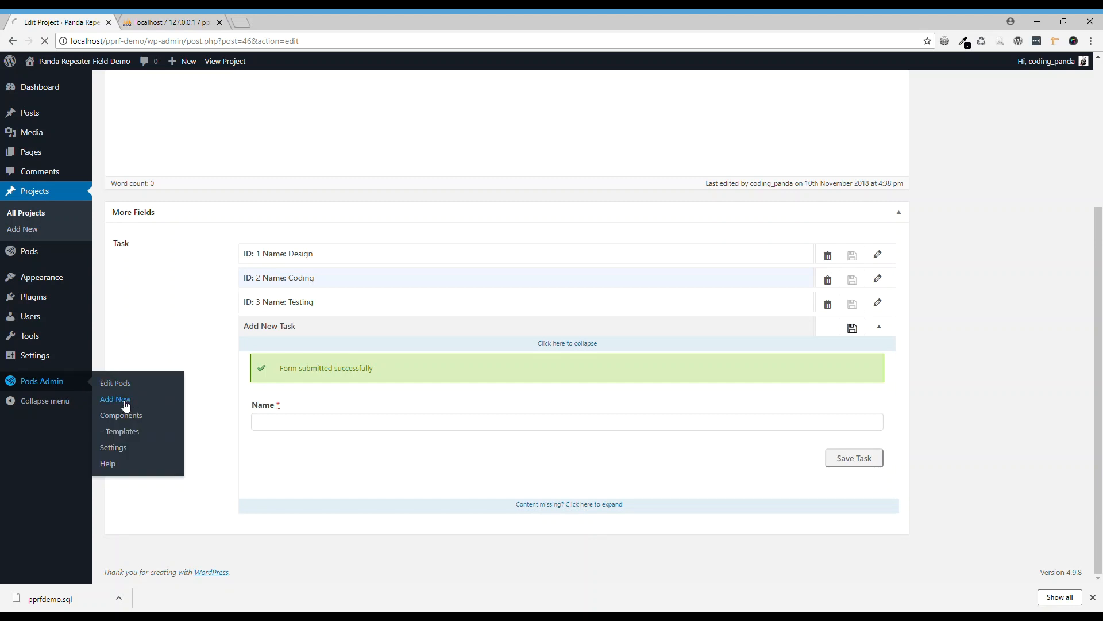
{"action": "left_click", "coordinate": [115, 398]}
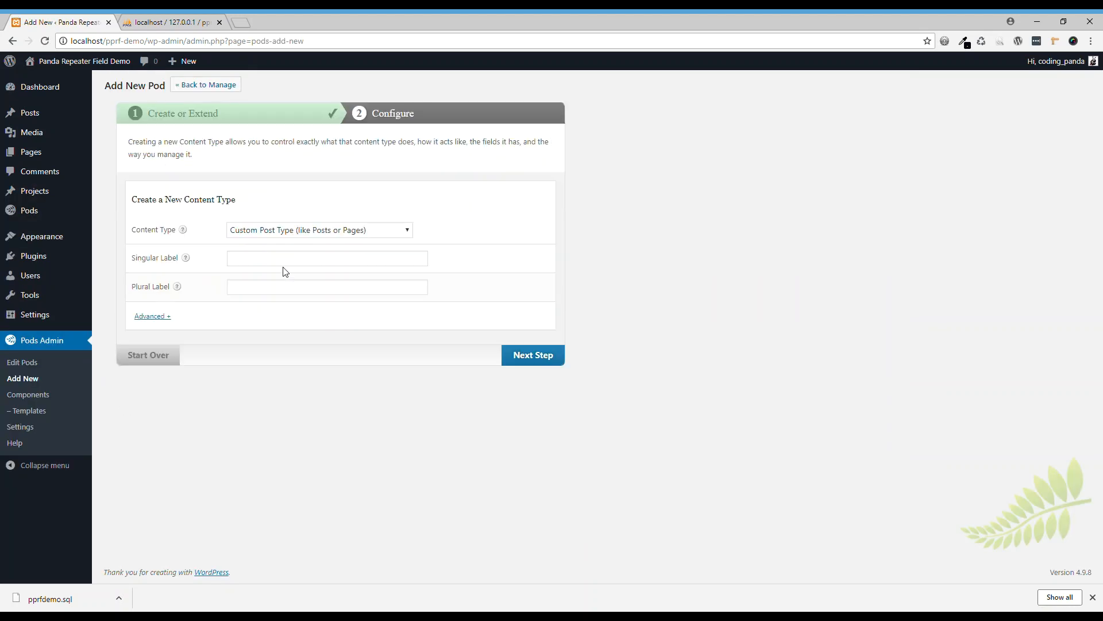
{"action": "left_click", "coordinate": [318, 229]}
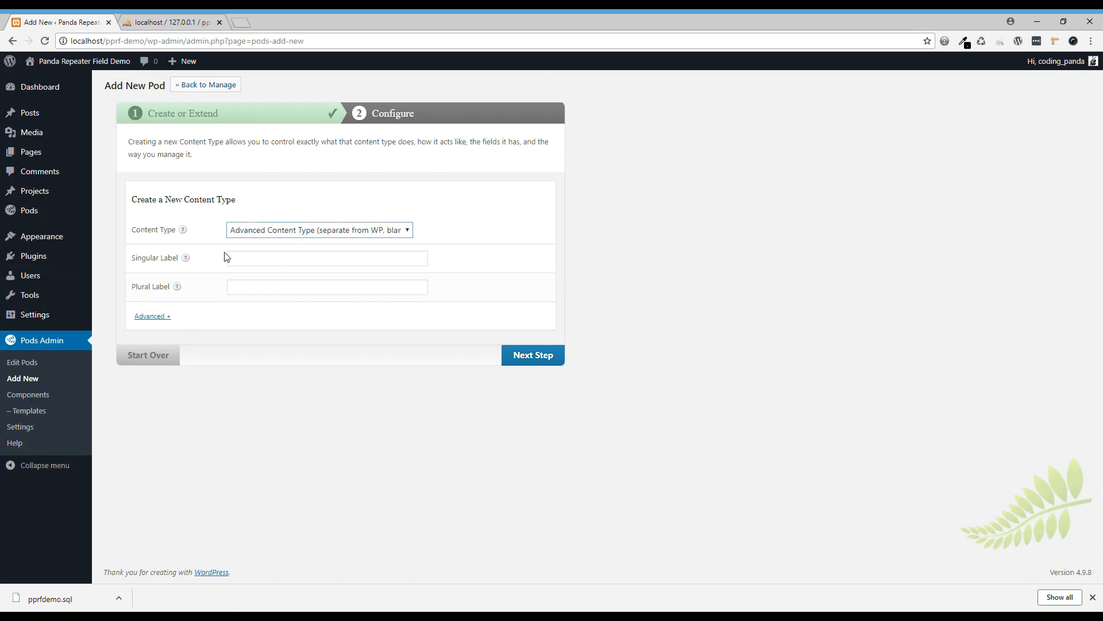
{"action": "left_click", "coordinate": [327, 258]}
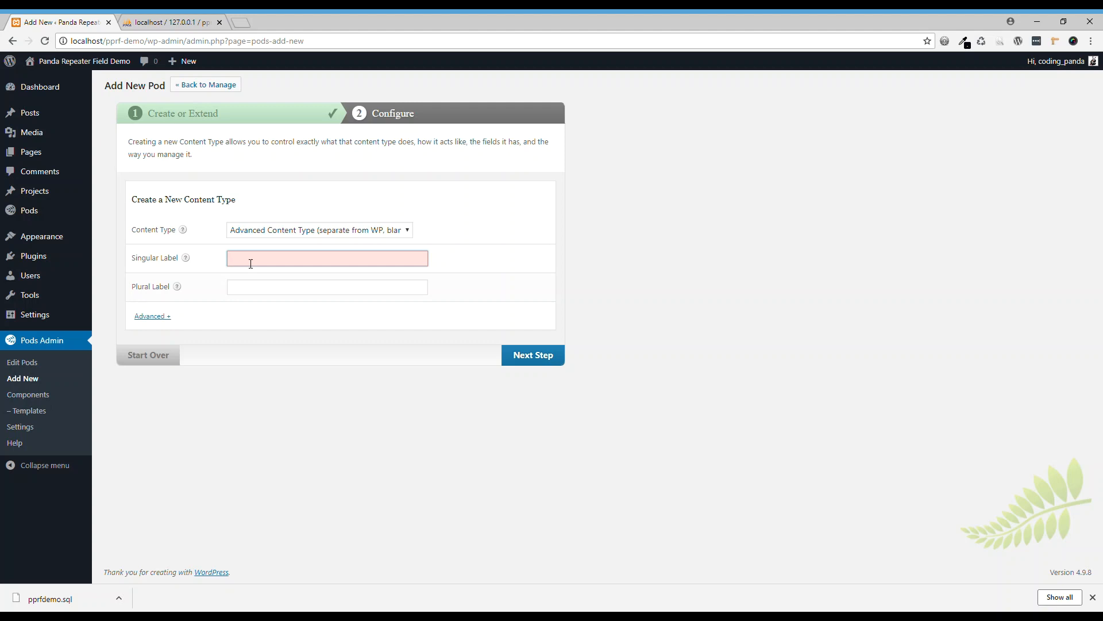
{"action": "type", "text": "Mme"}
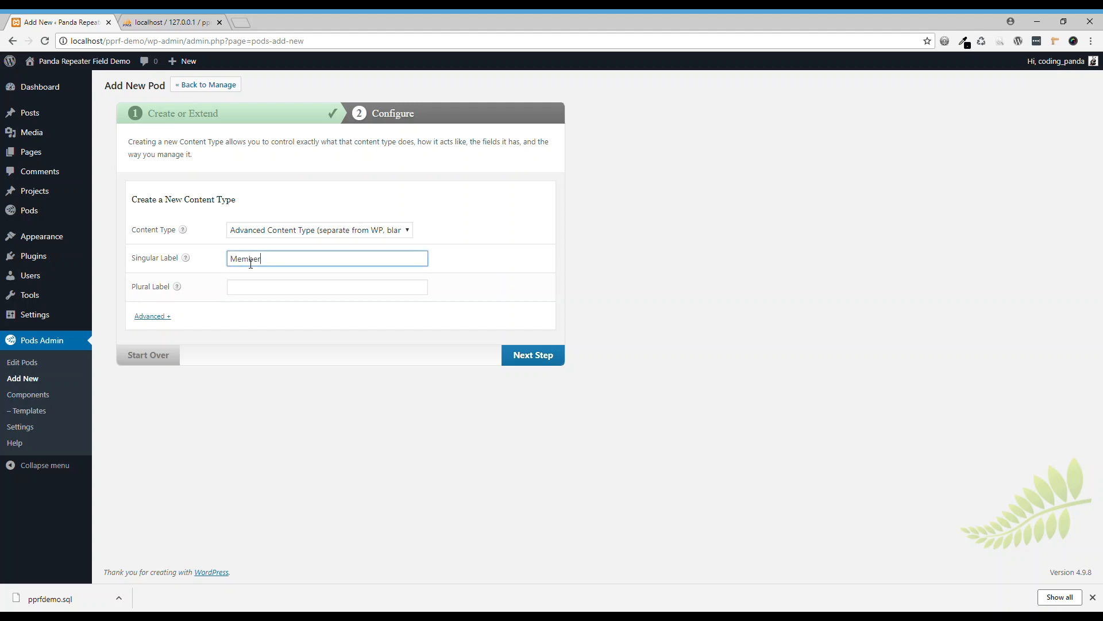
{"action": "type", "text": "Members"}
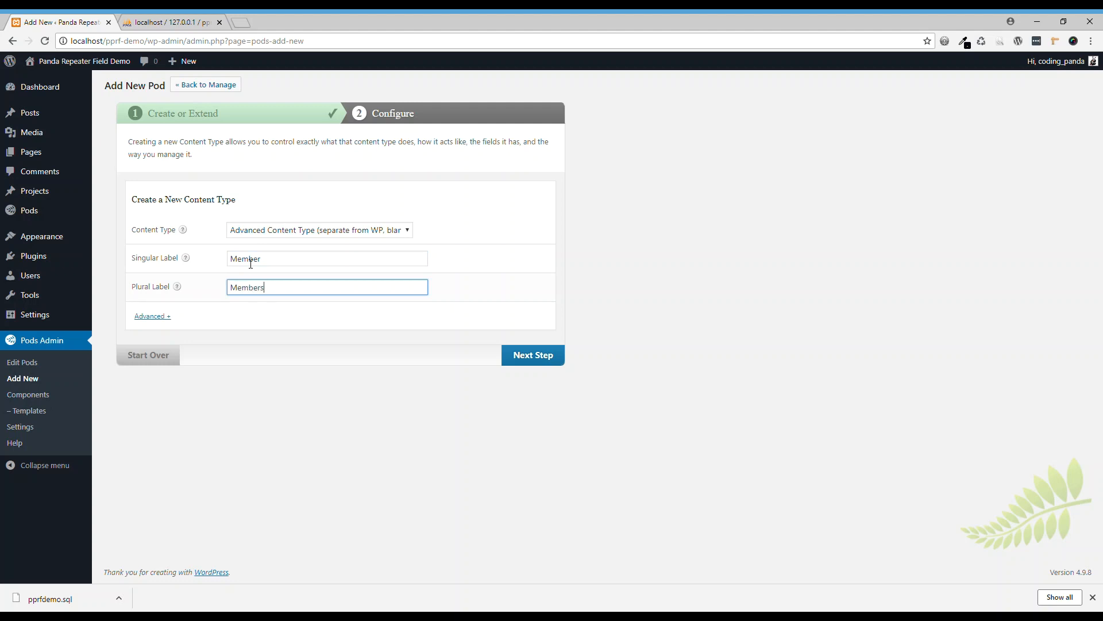
{"action": "left_click", "coordinate": [533, 354]}
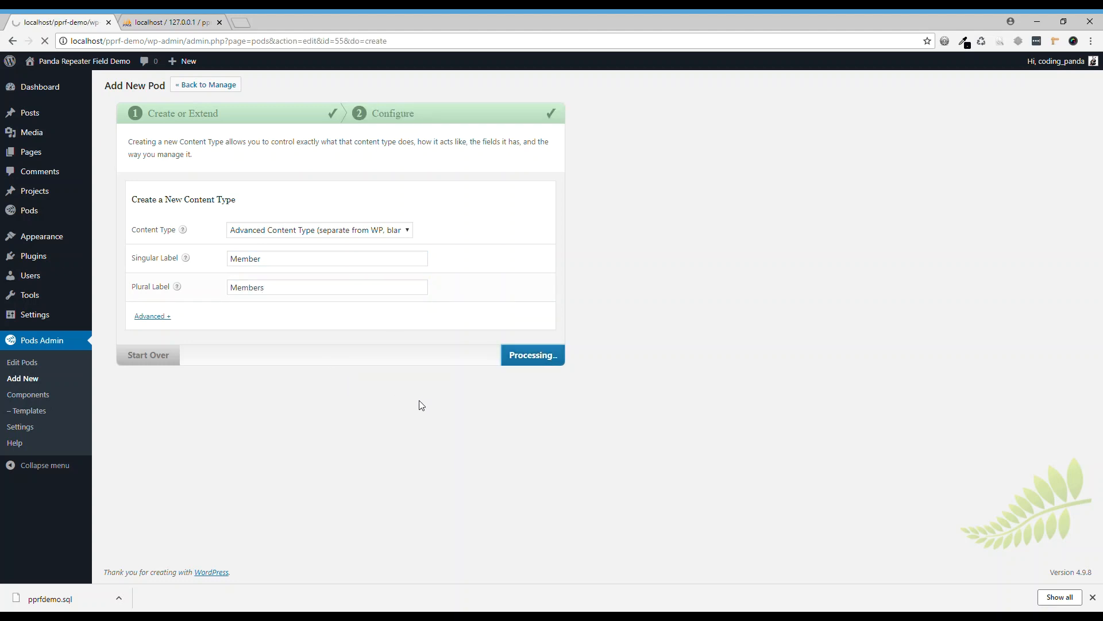
{"action": "left_click", "coordinate": [532, 355]}
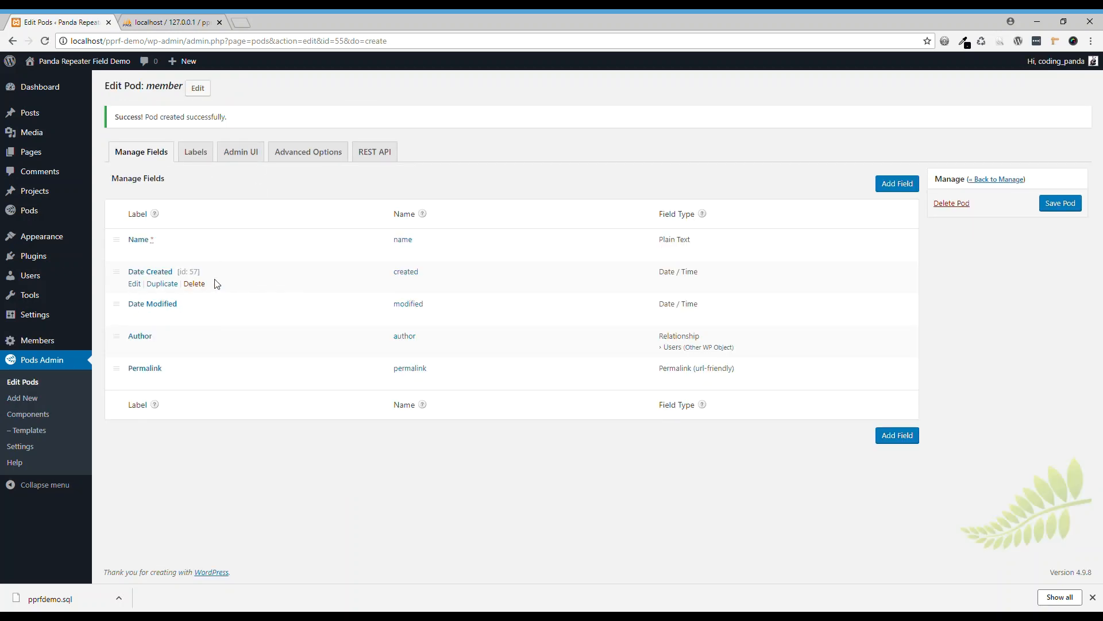
Delete and confirm removal of Date Created, Date Modified, Author and Permalink from the Member pod
{"action": "left_click", "coordinate": [194, 283]}
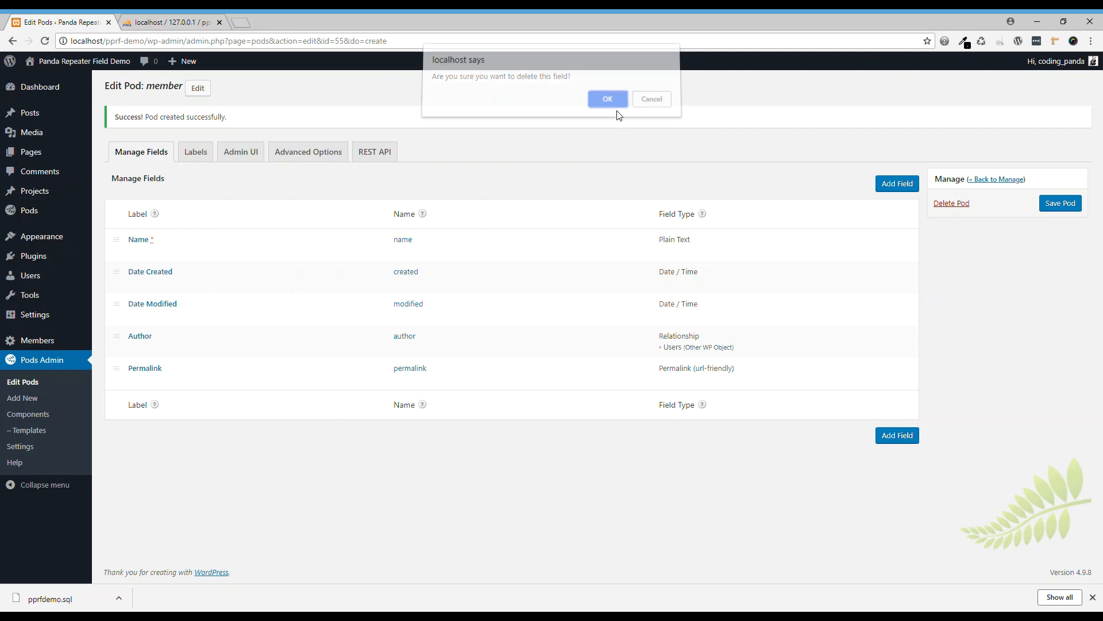
{"action": "left_click", "coordinate": [607, 99]}
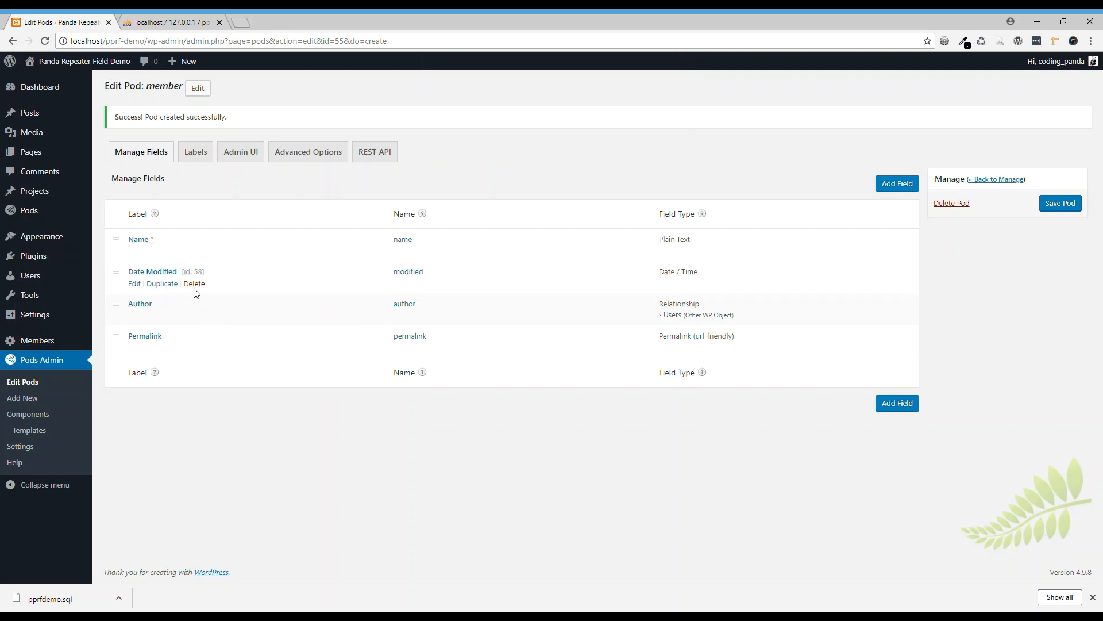
{"action": "left_click", "coordinate": [194, 283]}
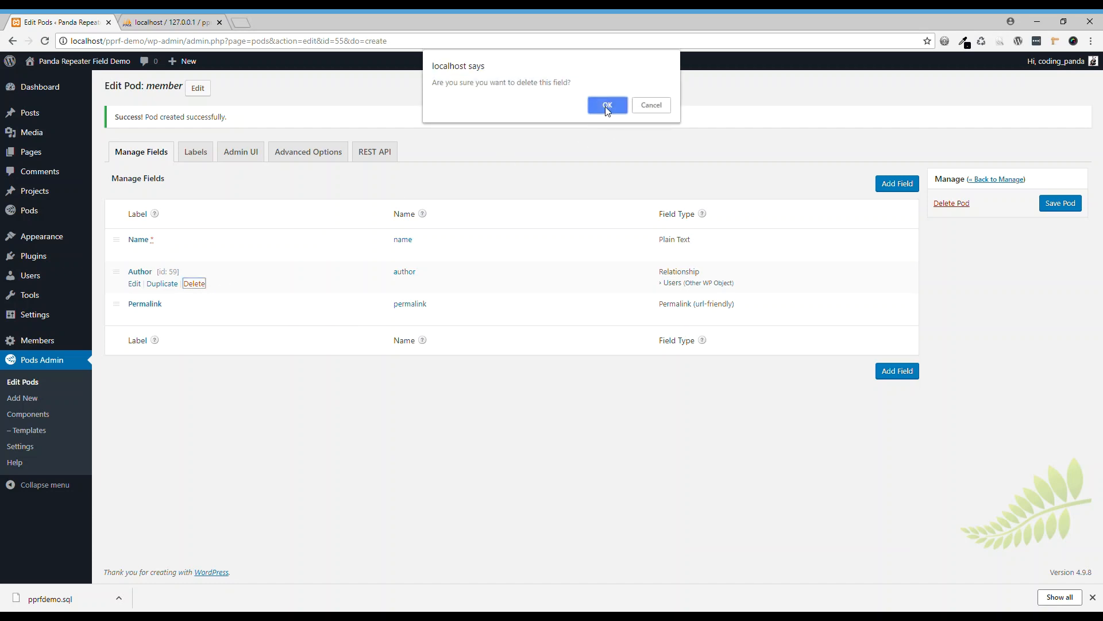
{"action": "left_click", "coordinate": [607, 104]}
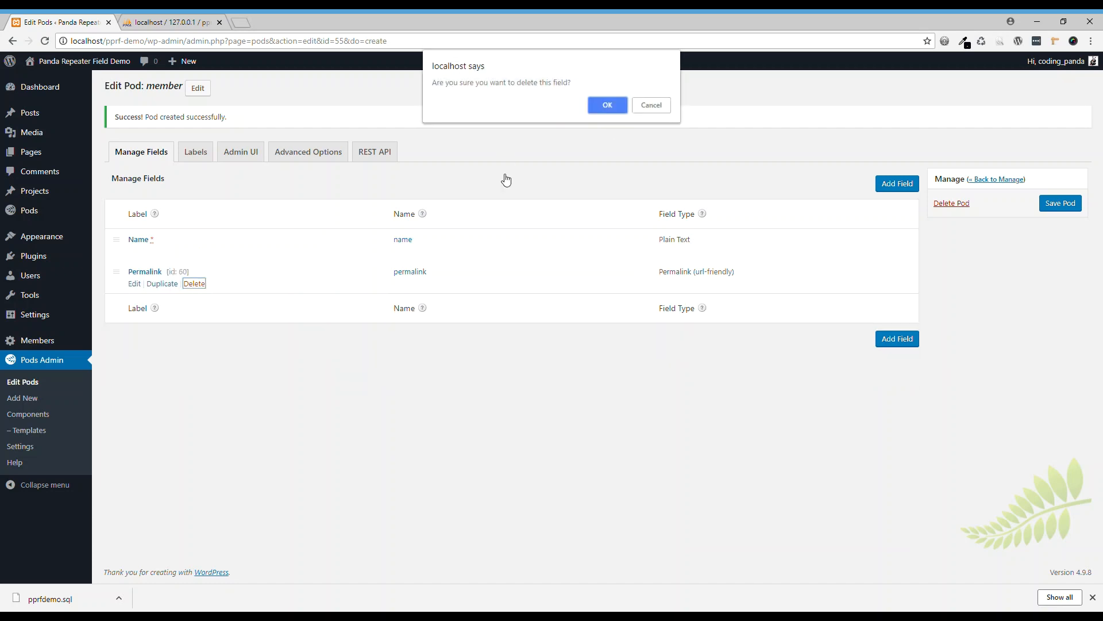
{"action": "left_click", "coordinate": [606, 105]}
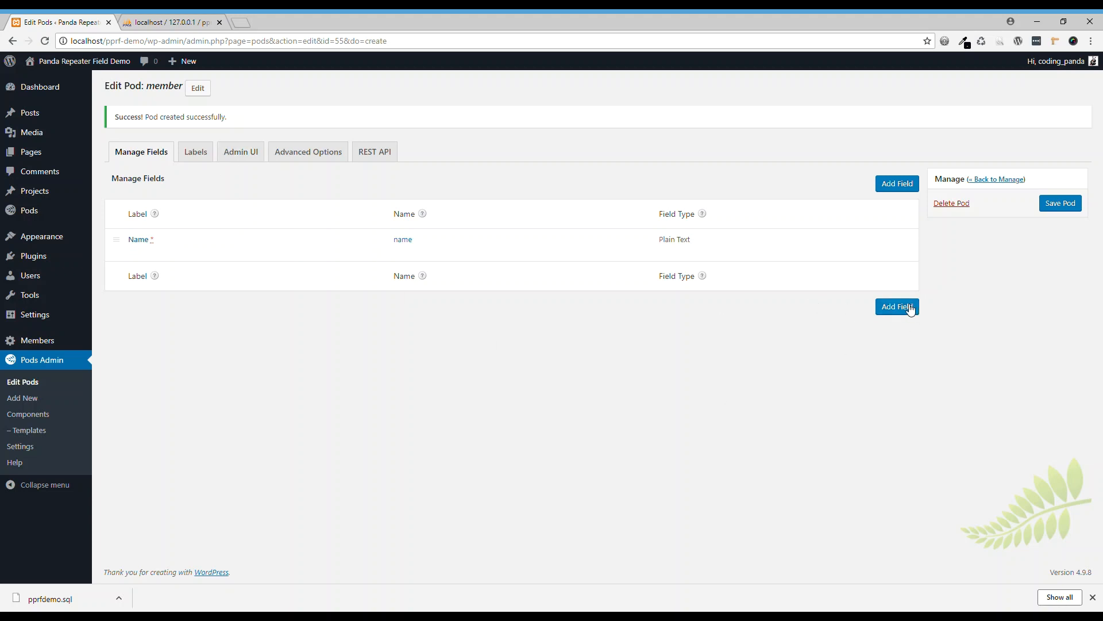
Add a plain text field labelled 'Breakdown' to the Member pod and save it
{"action": "left_click", "coordinate": [896, 306]}
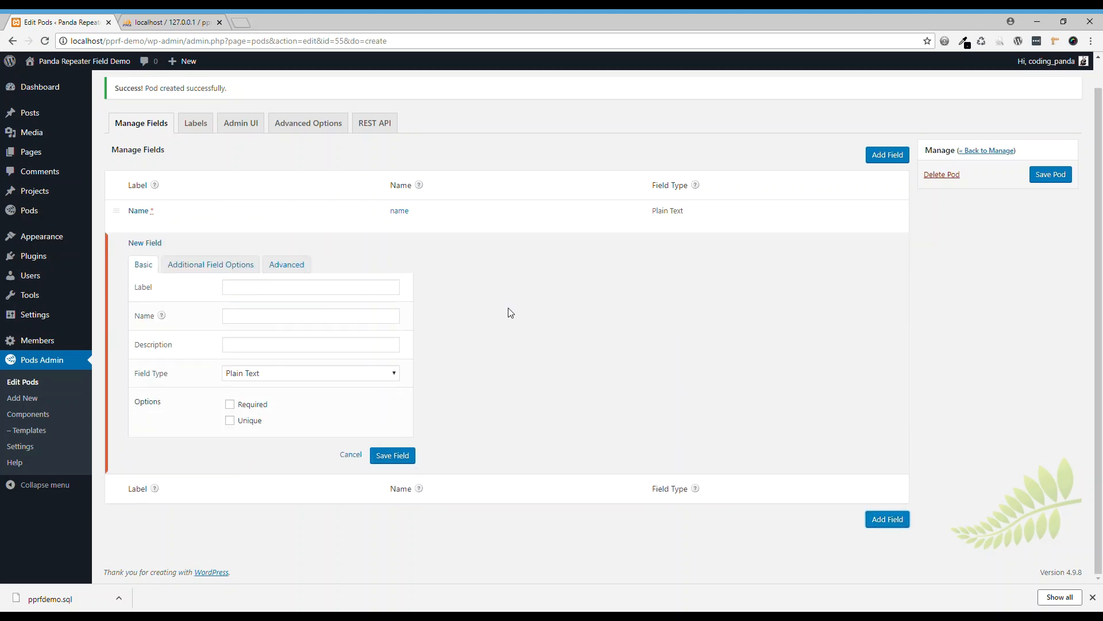
{"action": "left_click", "coordinate": [311, 286]}
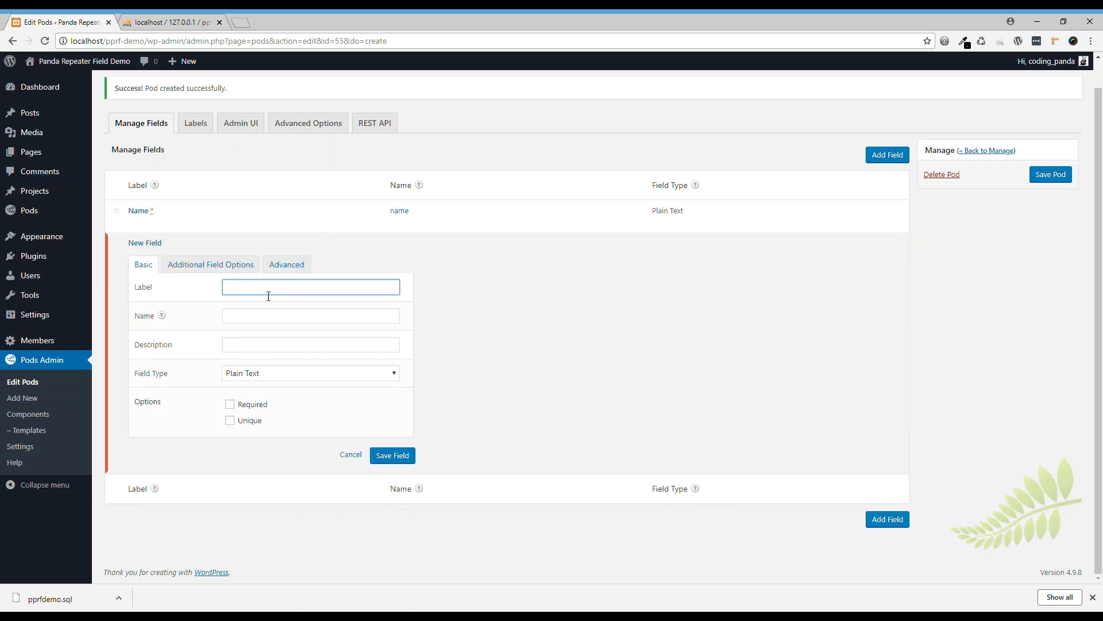
{"action": "type", "text": "Breakdown"}
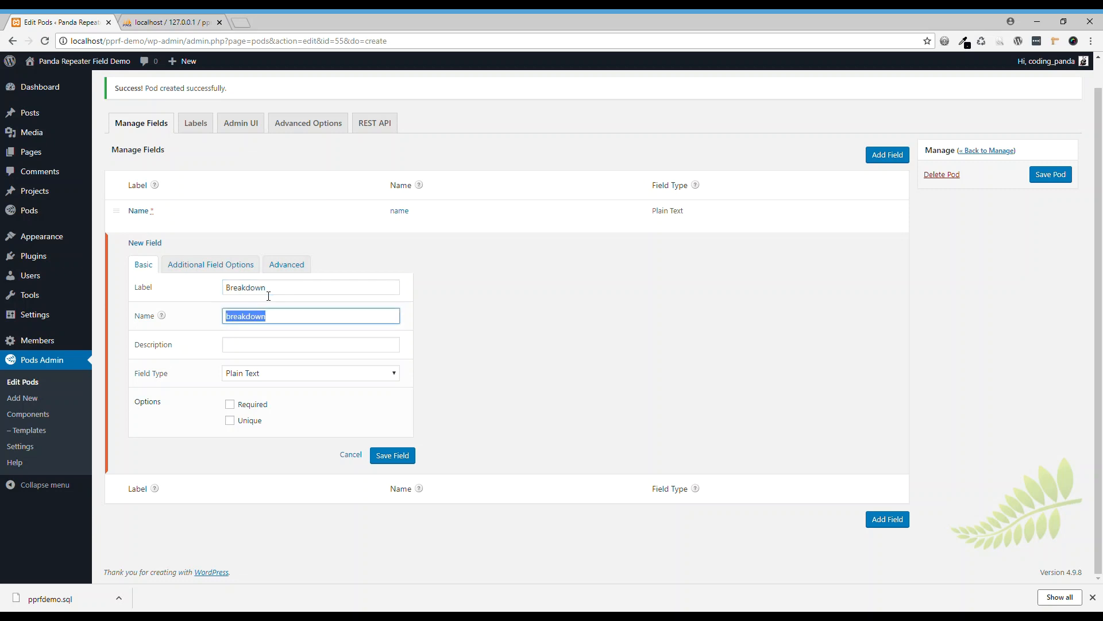
{"action": "left_click", "coordinate": [310, 344]}
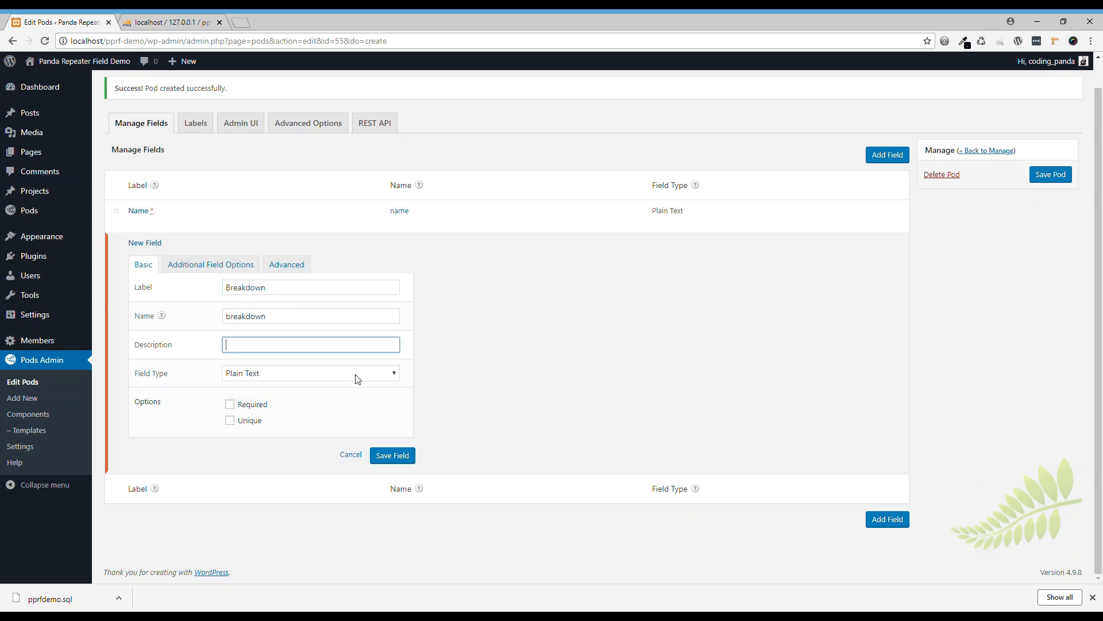
{"action": "left_click", "coordinate": [392, 454]}
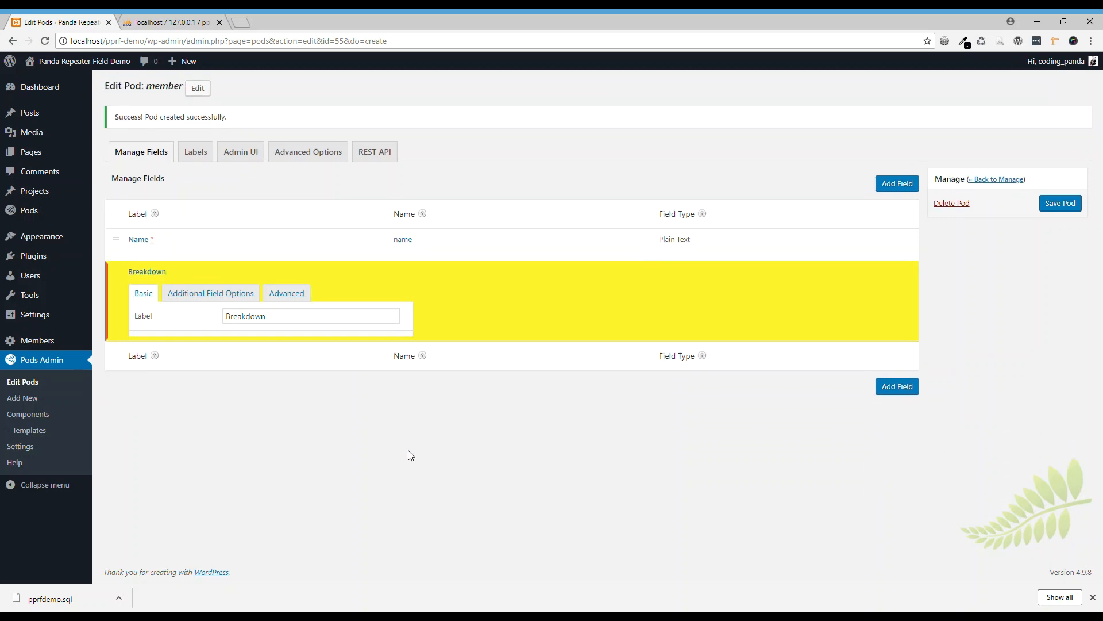
{"action": "left_click", "coordinate": [240, 151]}
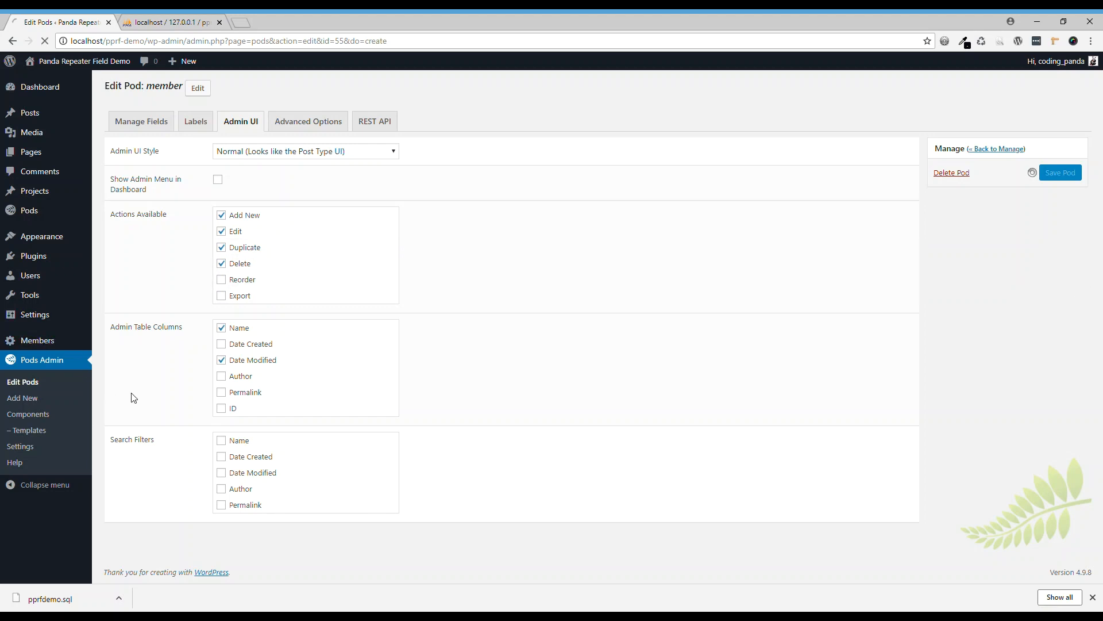
Go back to Manage Pods and edit the Tasks pod
{"action": "left_click", "coordinate": [1059, 173]}
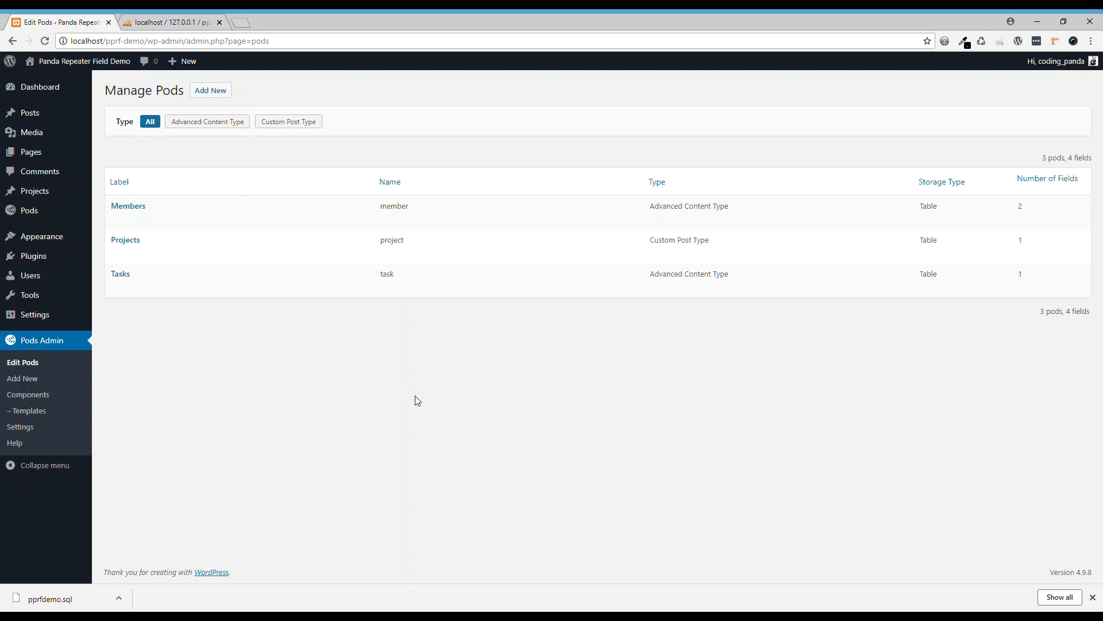
{"action": "mouse_move", "coordinate": [126, 239]}
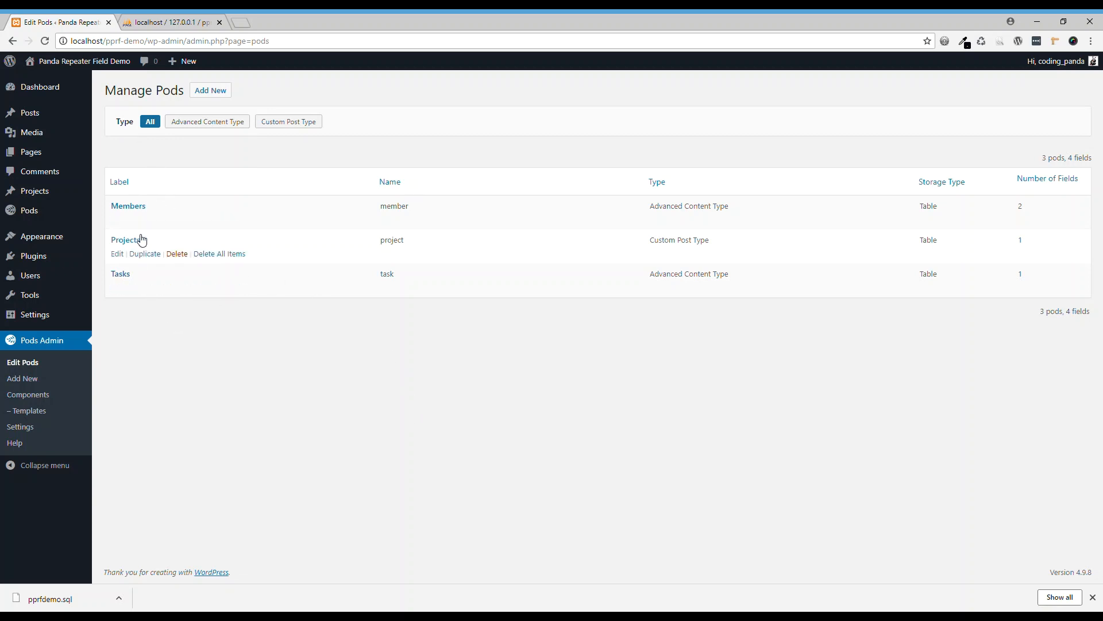
{"action": "mouse_move", "coordinate": [246, 354]}
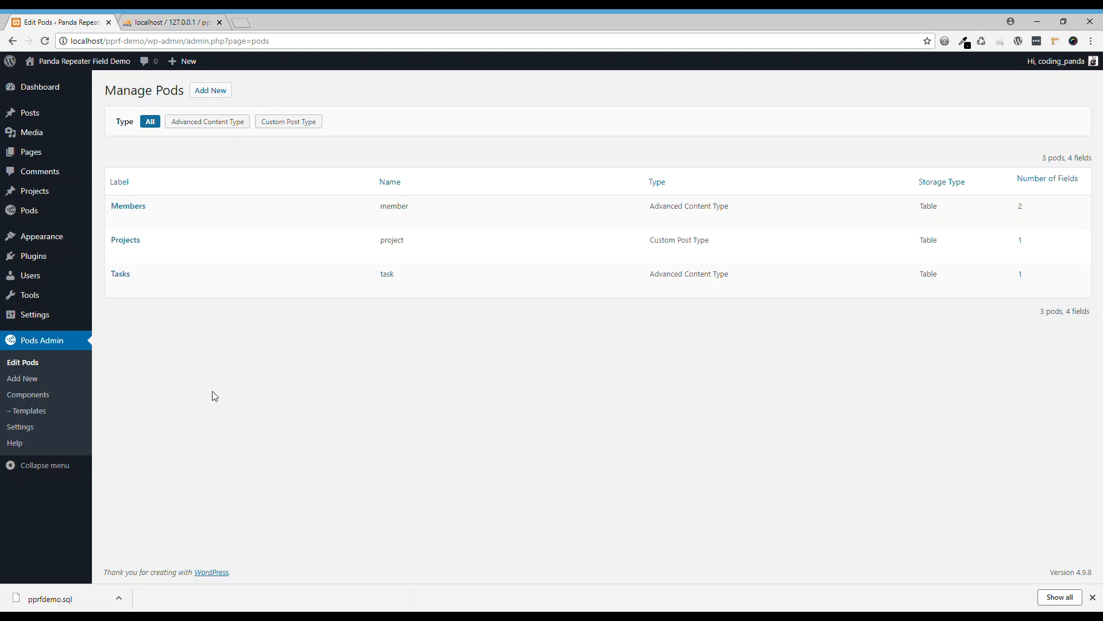
{"action": "left_click", "coordinate": [116, 288]}
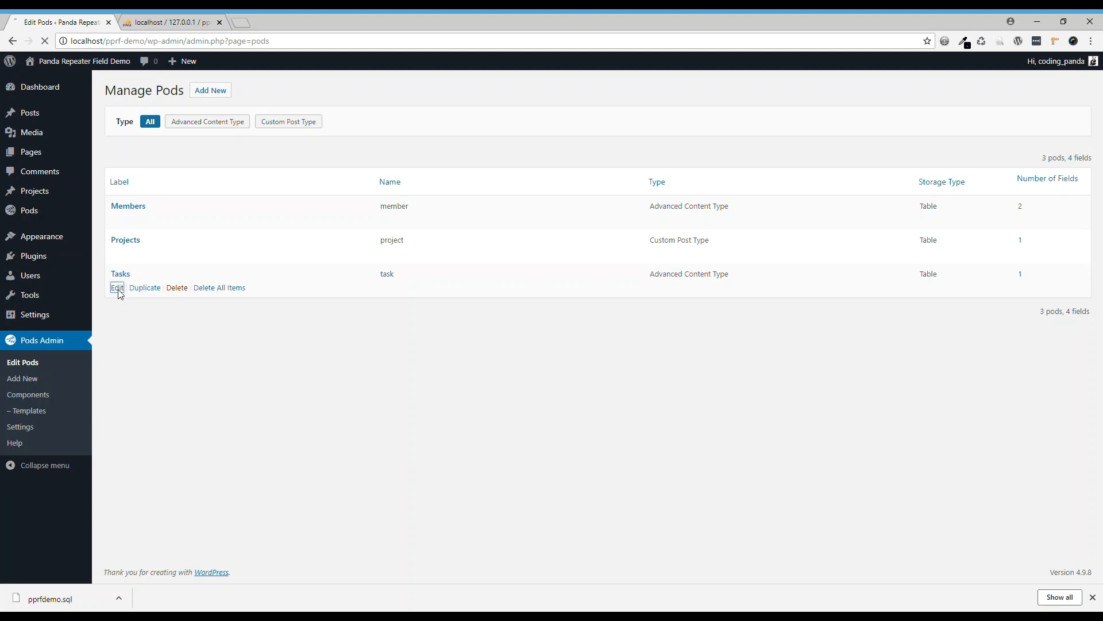
Add a 'Members' field to the Task pod as a Pods Table repeater linked to member
{"action": "left_click", "coordinate": [116, 289]}
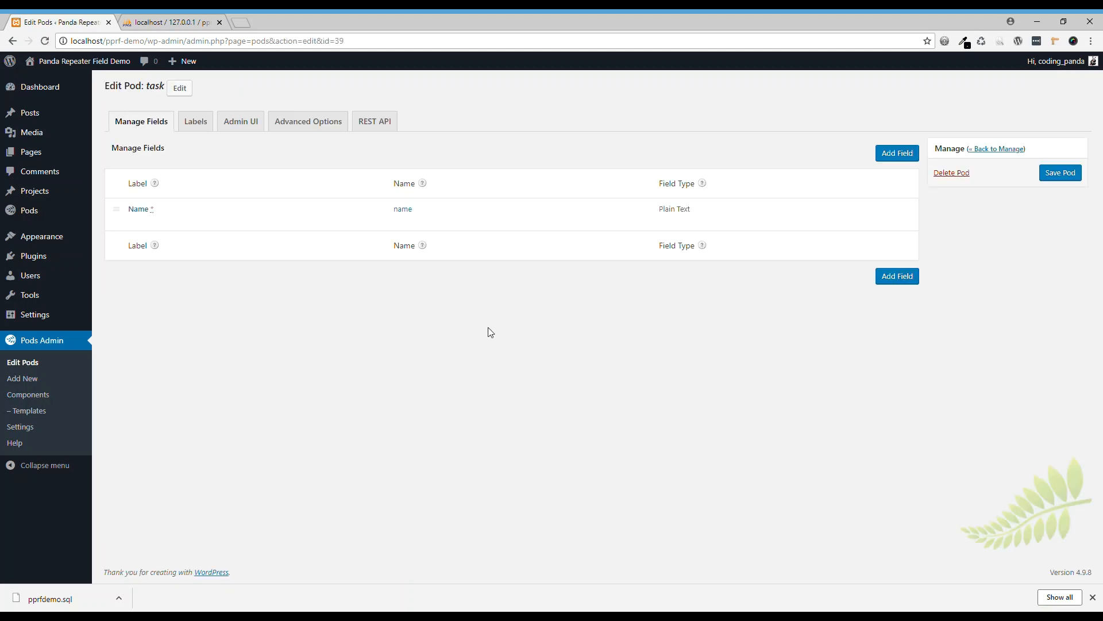
{"action": "left_click", "coordinate": [897, 153]}
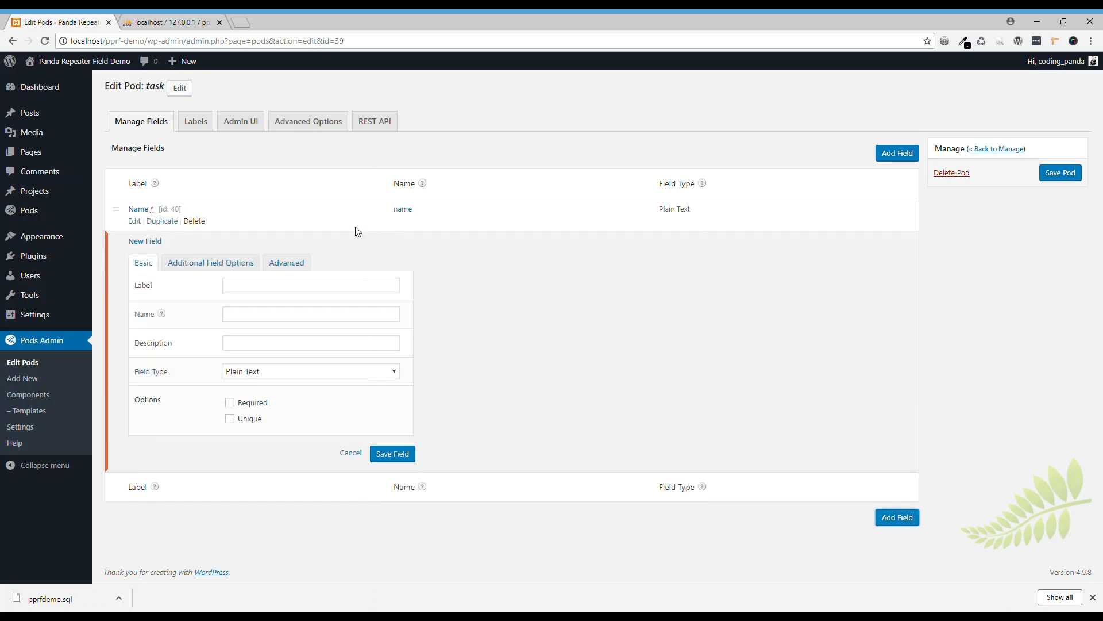
{"action": "left_click", "coordinate": [311, 285]}
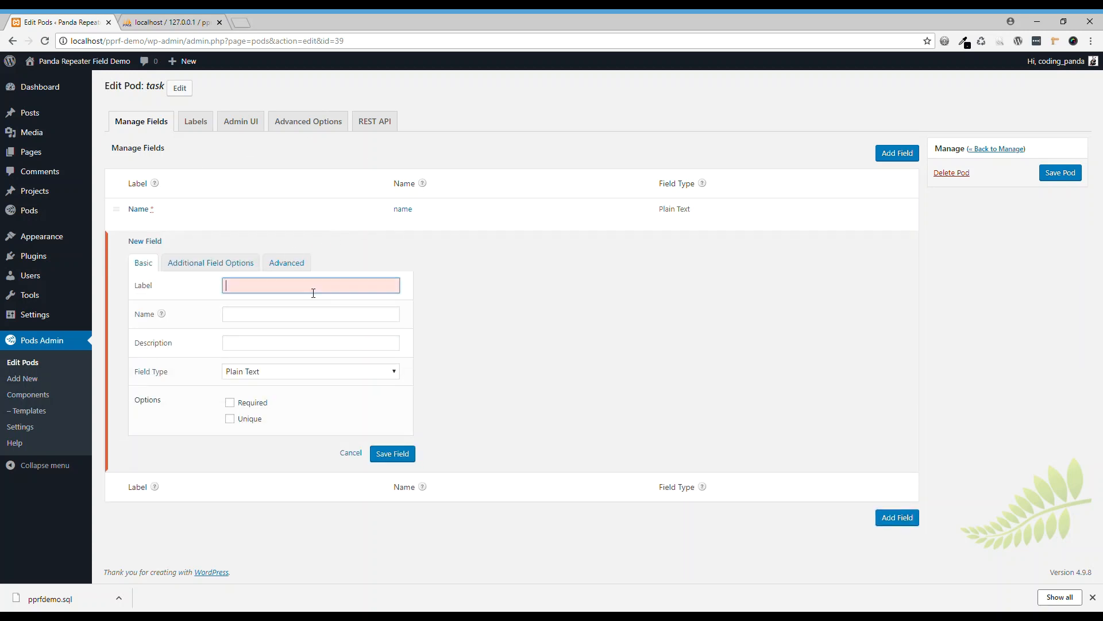
{"action": "type", "text": "Mem"}
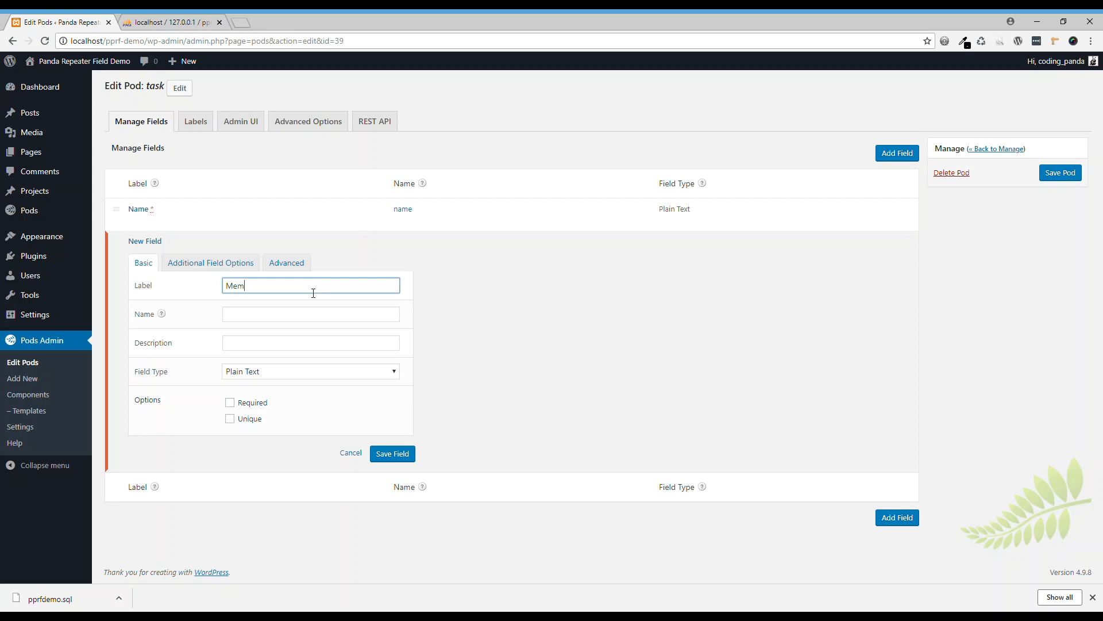
{"action": "type", "text": "bers"}
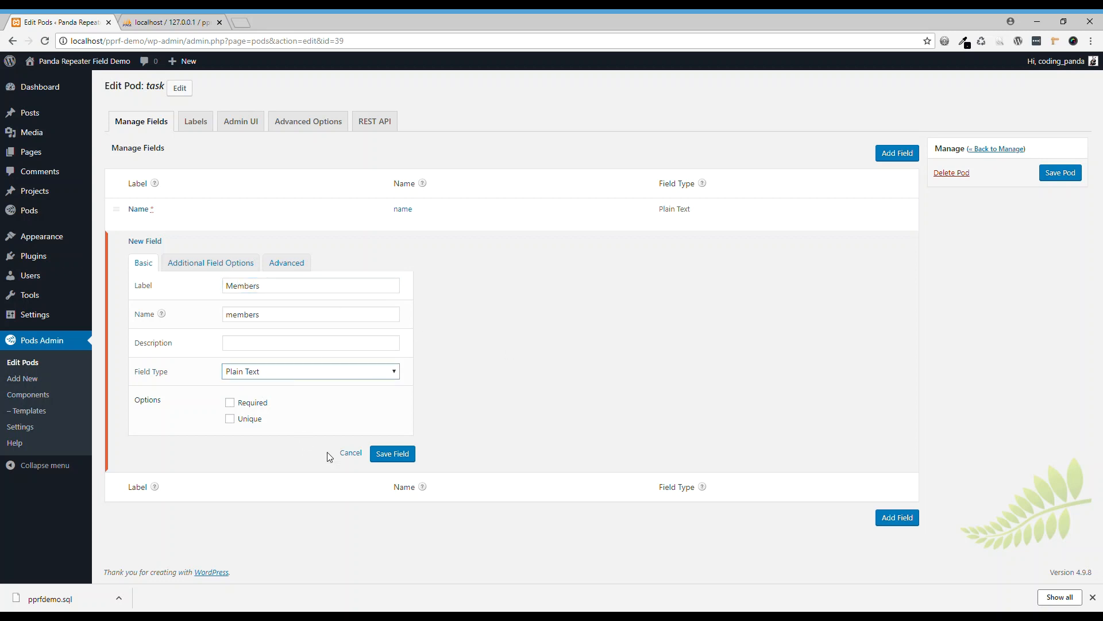
{"action": "left_click", "coordinate": [310, 370]}
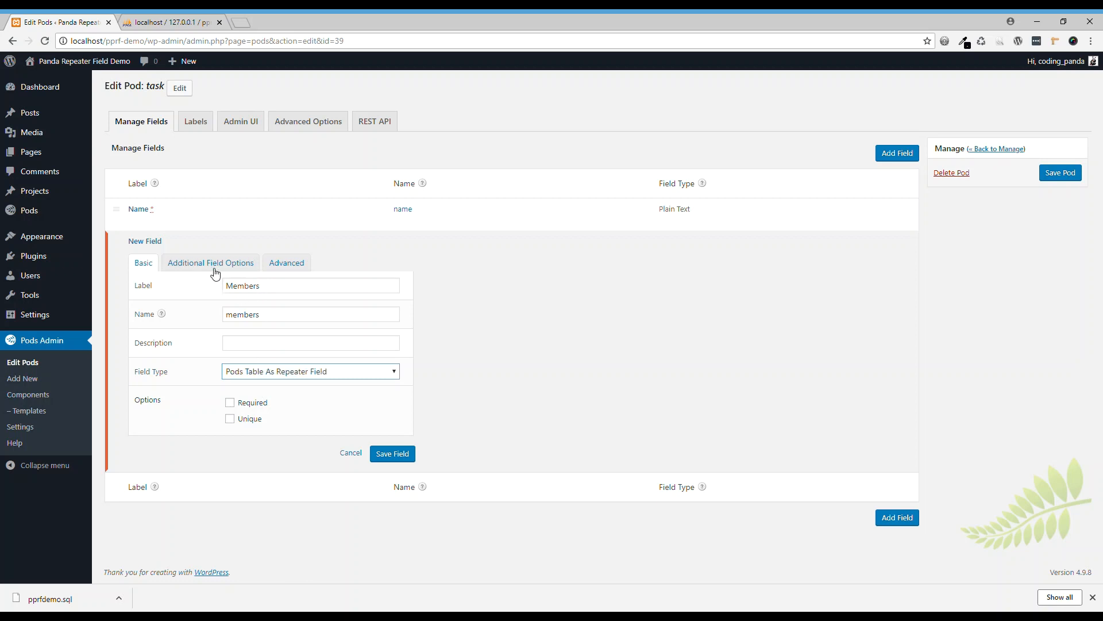
{"action": "left_click", "coordinate": [209, 263]}
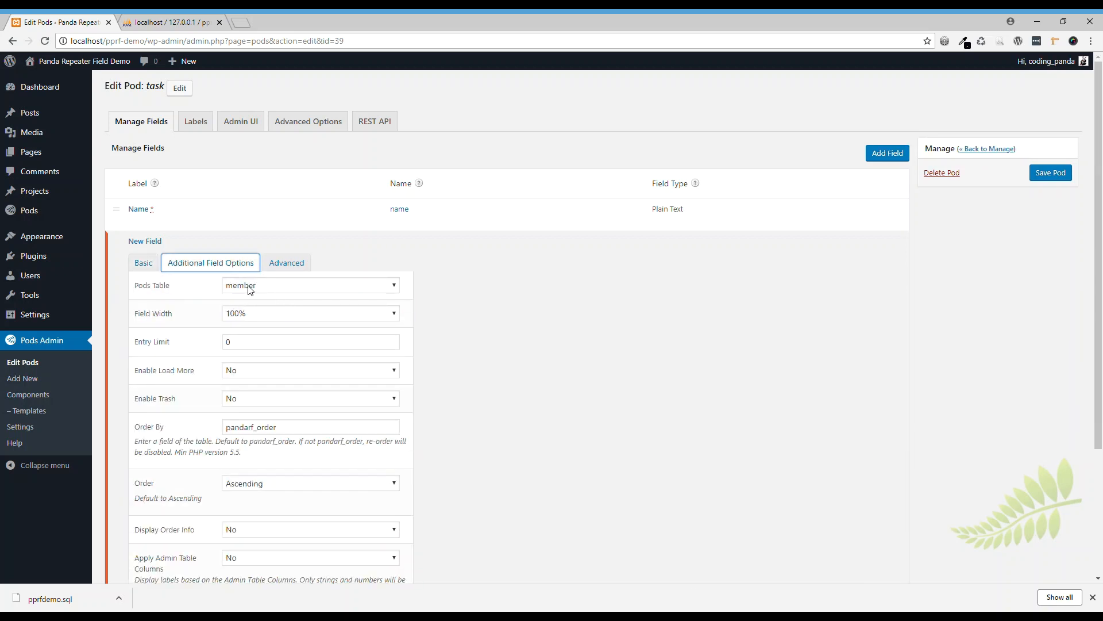
{"action": "scroll", "scroll_direction": "down", "scroll_amount": 3}
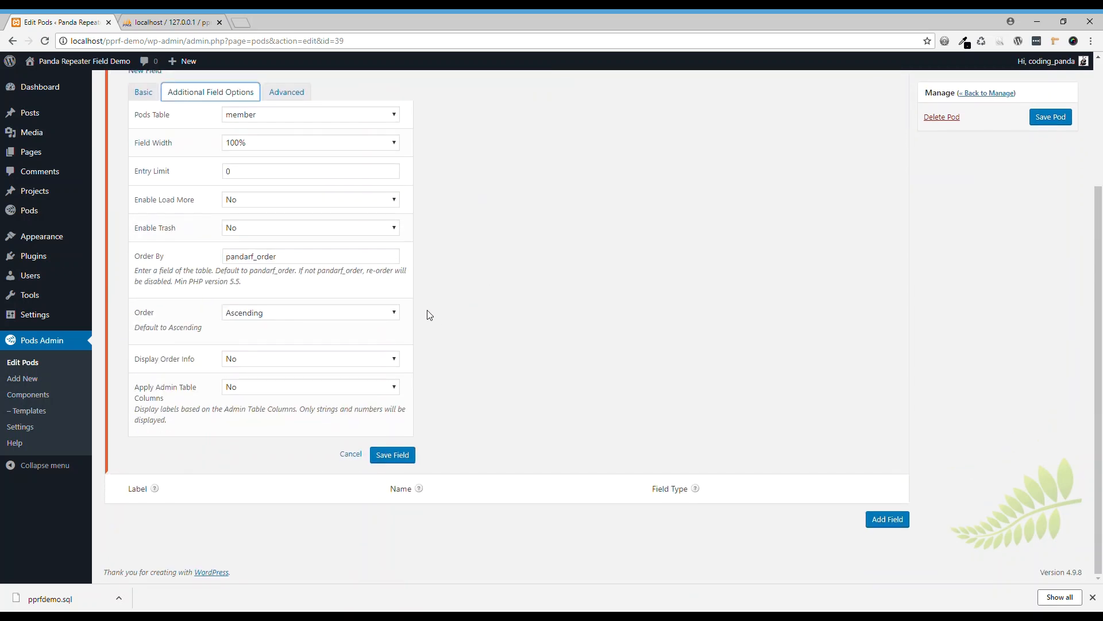
{"action": "scroll", "scroll_direction": "down", "scroll_amount": 3}
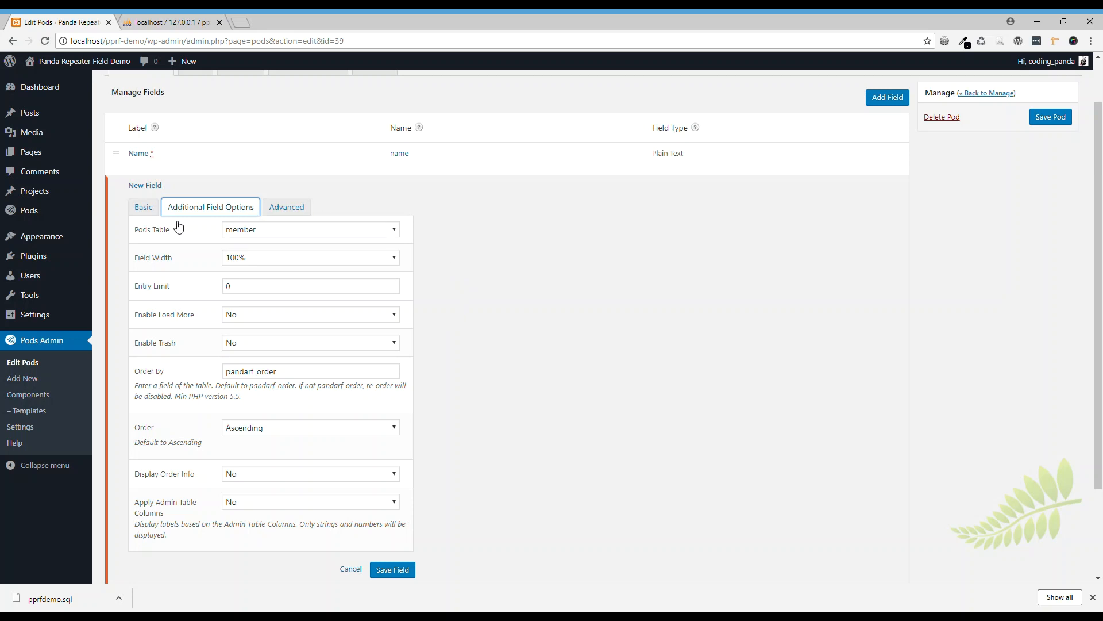
{"action": "left_click", "coordinate": [392, 570]}
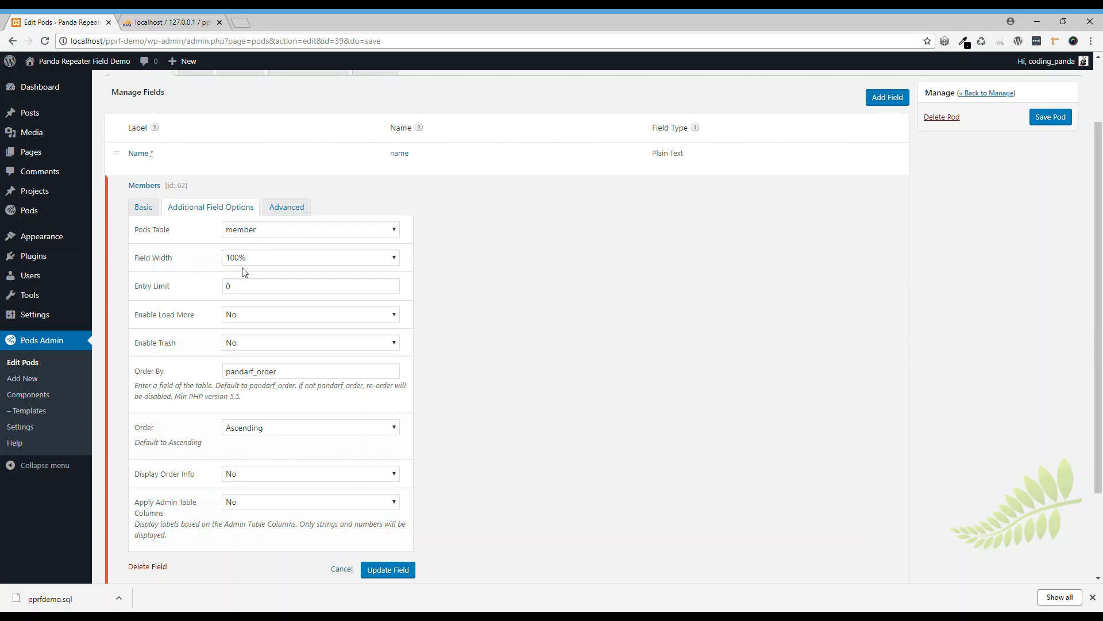
Set the Members field width to 50%, update the field and save the Task pod
{"action": "left_click", "coordinate": [310, 257]}
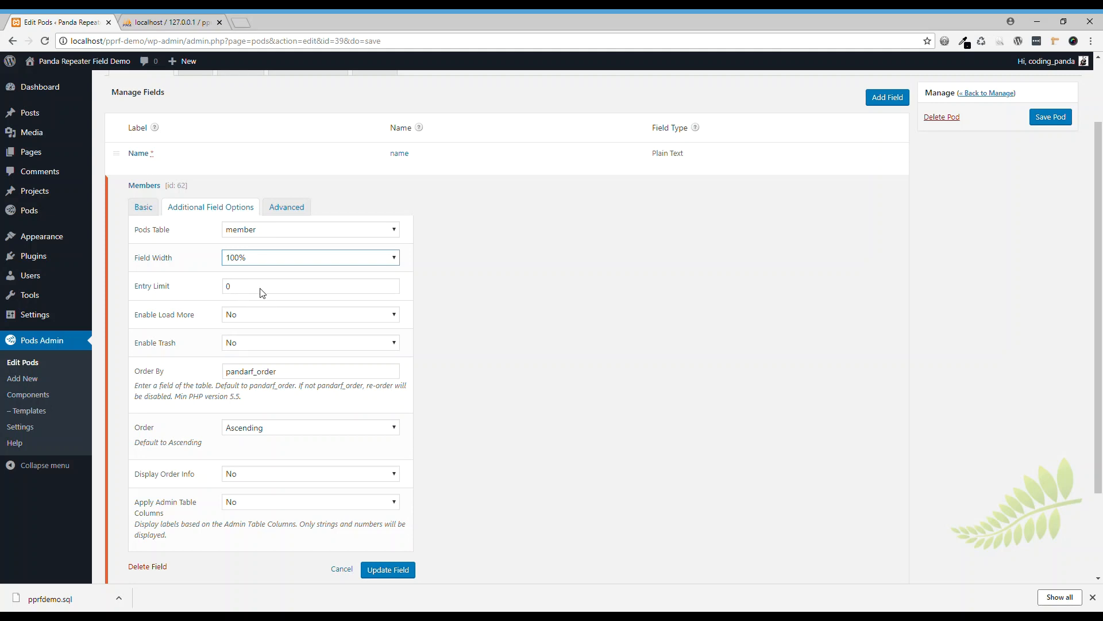
{"action": "mouse_move", "coordinate": [262, 289]}
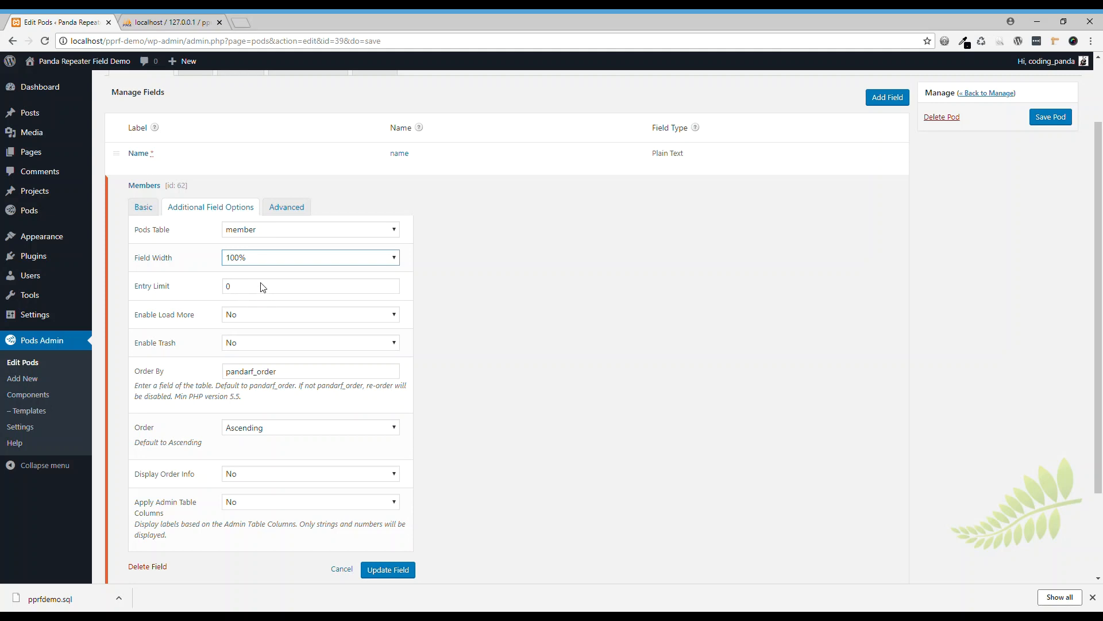
{"action": "left_click", "coordinate": [310, 257]}
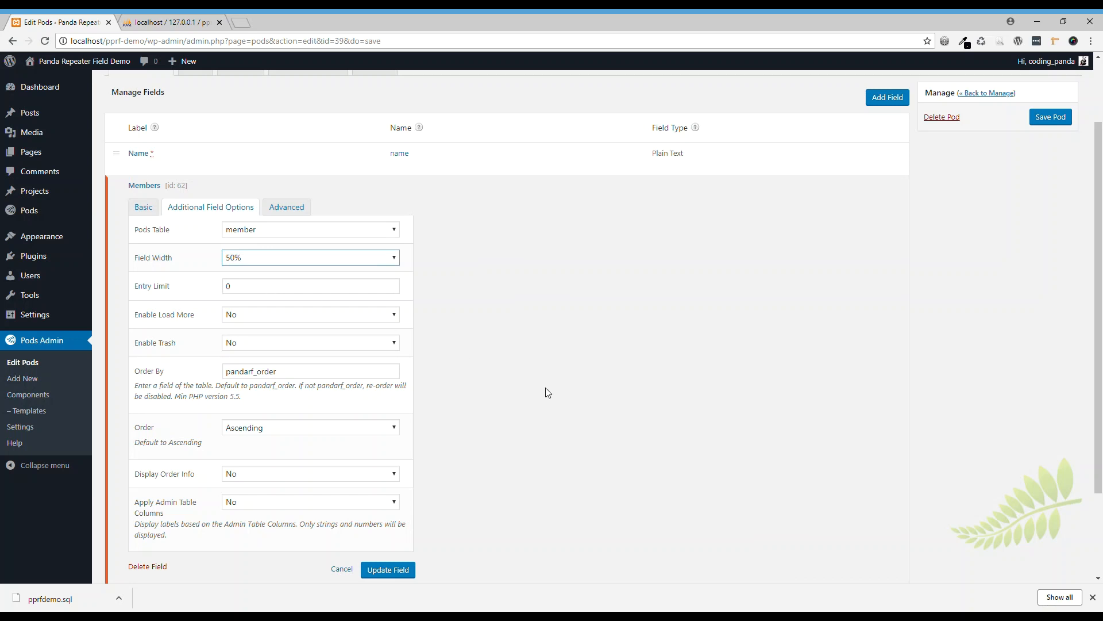
{"action": "left_click", "coordinate": [387, 570]}
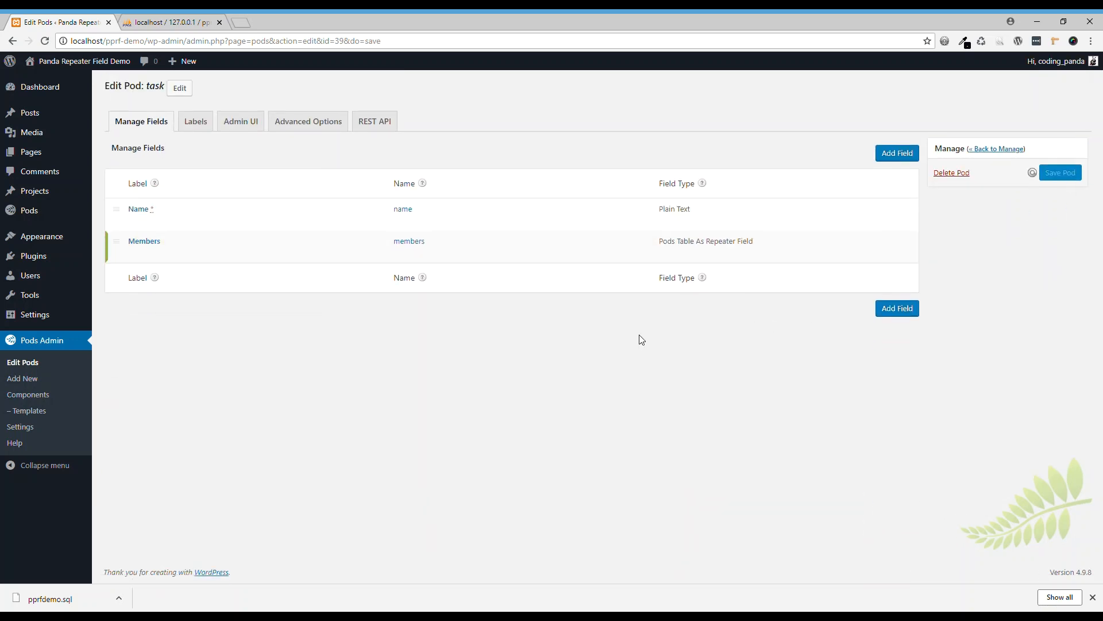
{"action": "mouse_move", "coordinate": [601, 369]}
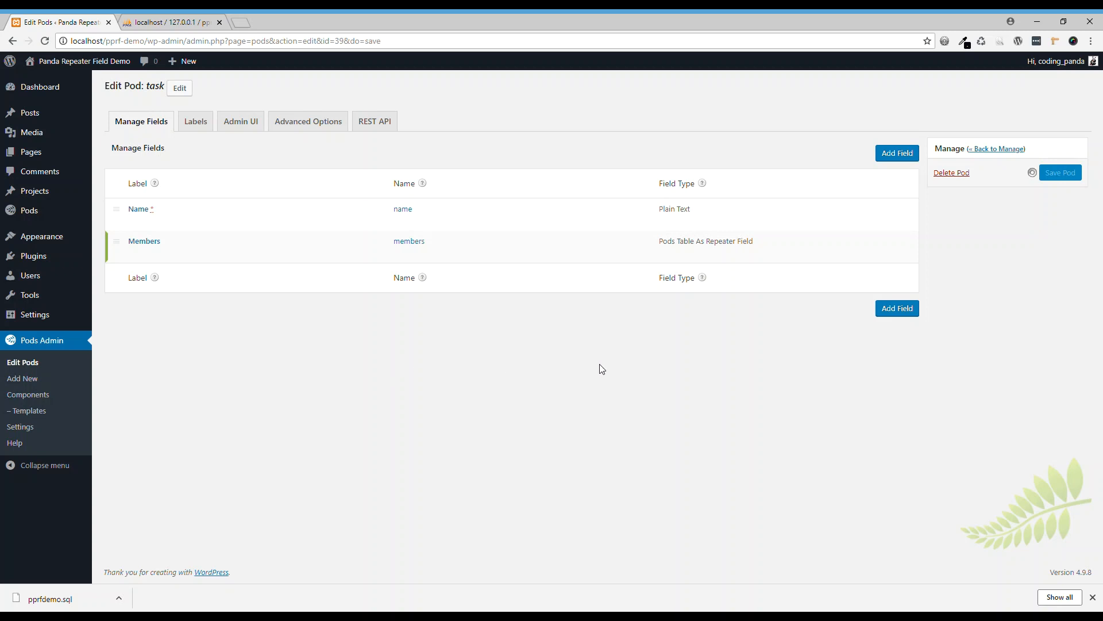
{"action": "left_click", "coordinate": [1059, 172]}
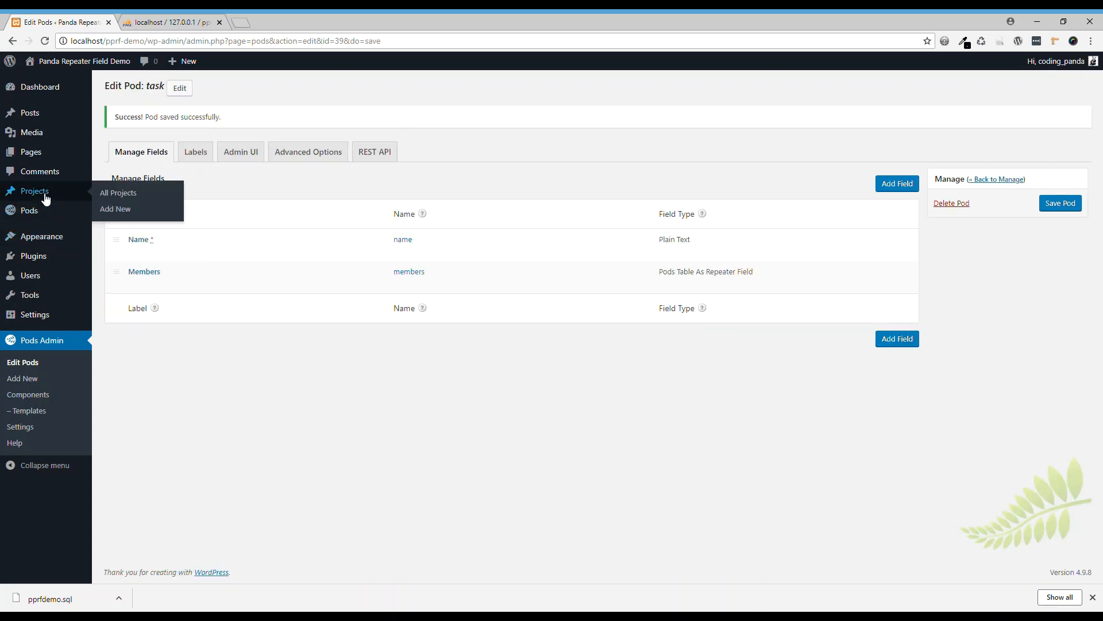
Edit the A website project and expand the Design task's Add New Members form
{"action": "left_click", "coordinate": [117, 193]}
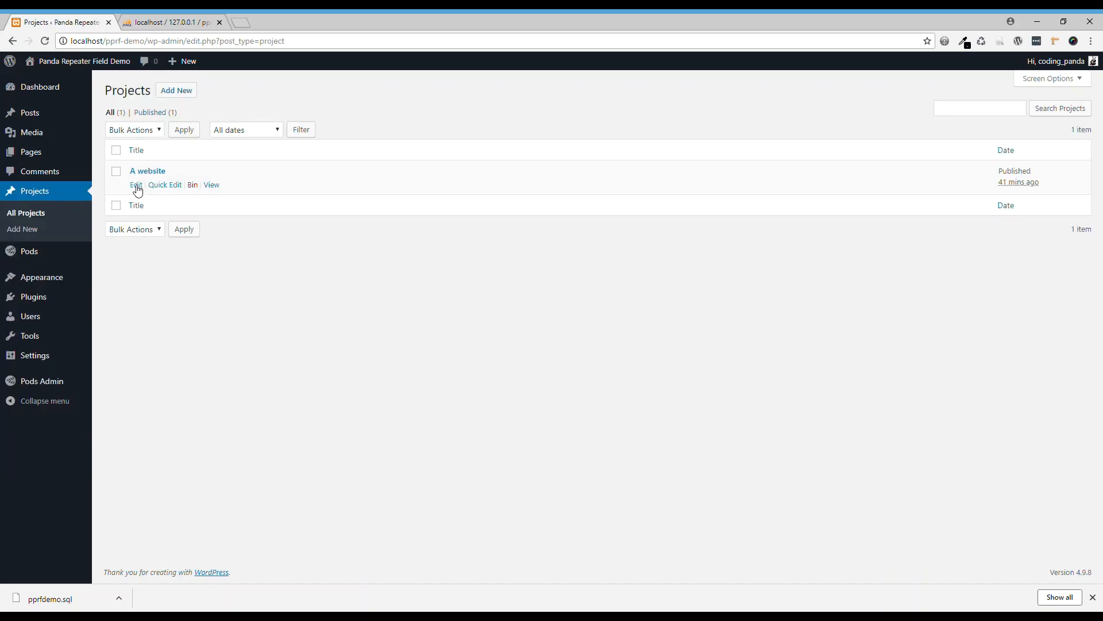
{"action": "left_click", "coordinate": [135, 185]}
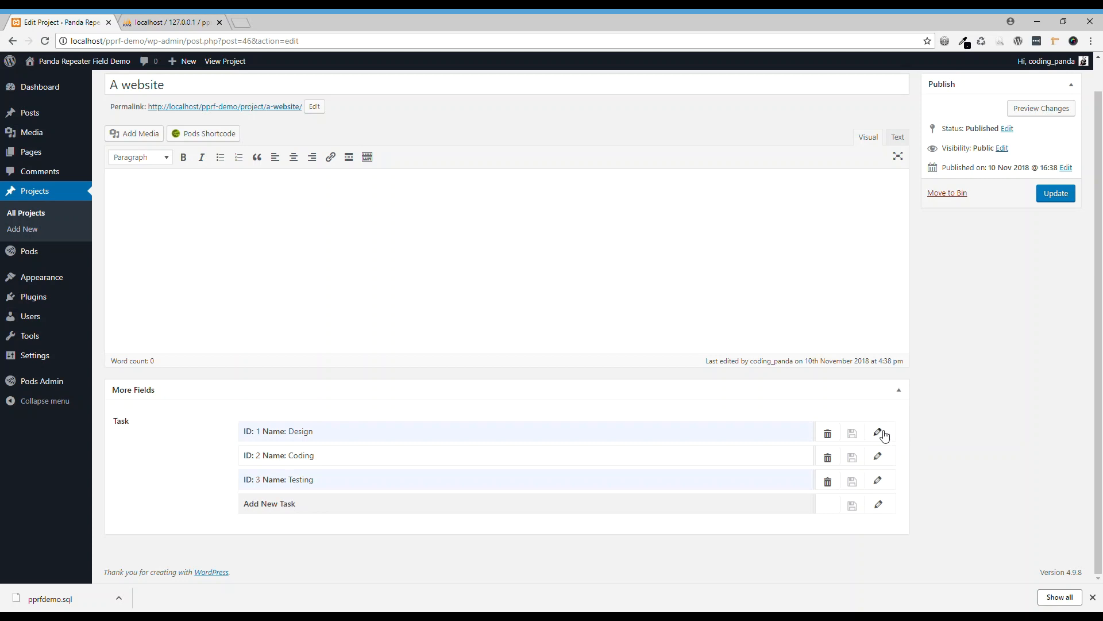
{"action": "left_click", "coordinate": [878, 431]}
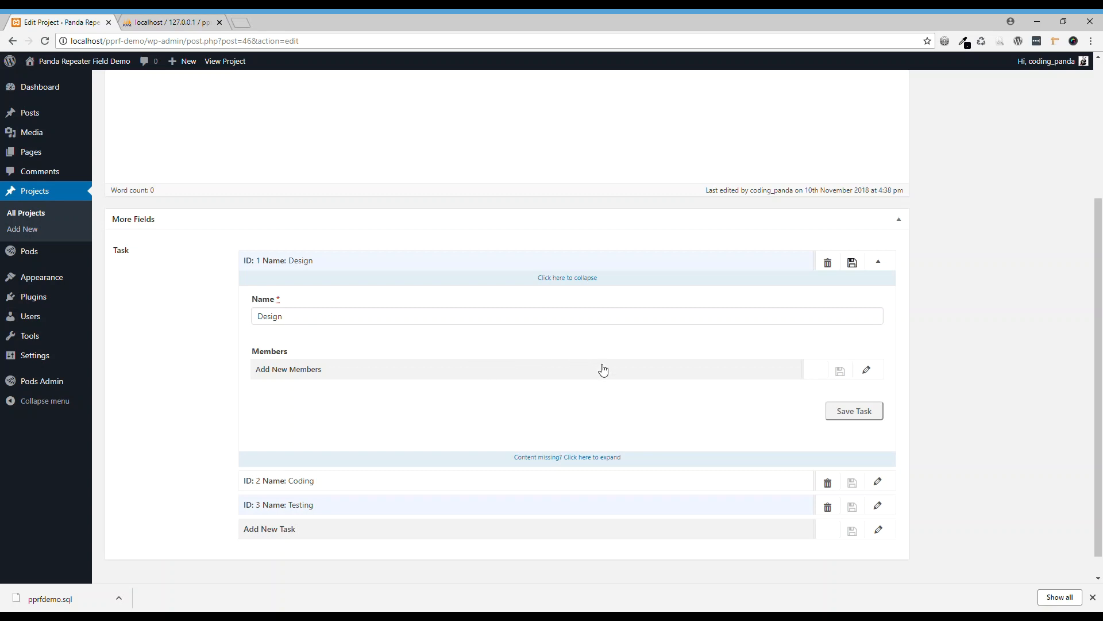
{"action": "left_click", "coordinate": [867, 369]}
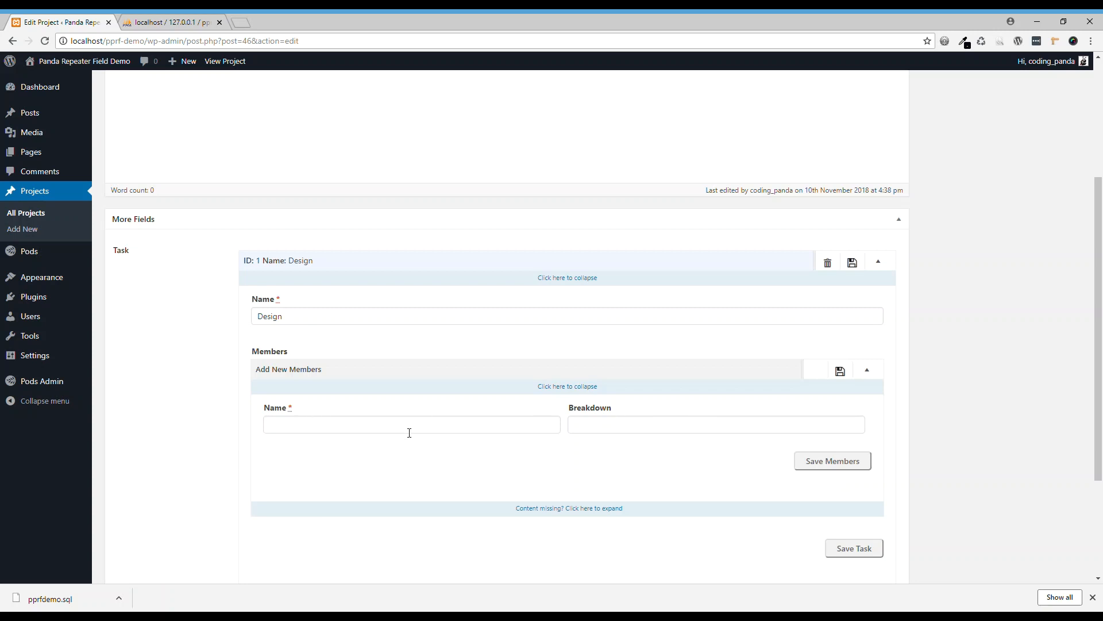
Add member Phil with breakdown Home Page to the Design task
{"action": "left_click", "coordinate": [411, 423]}
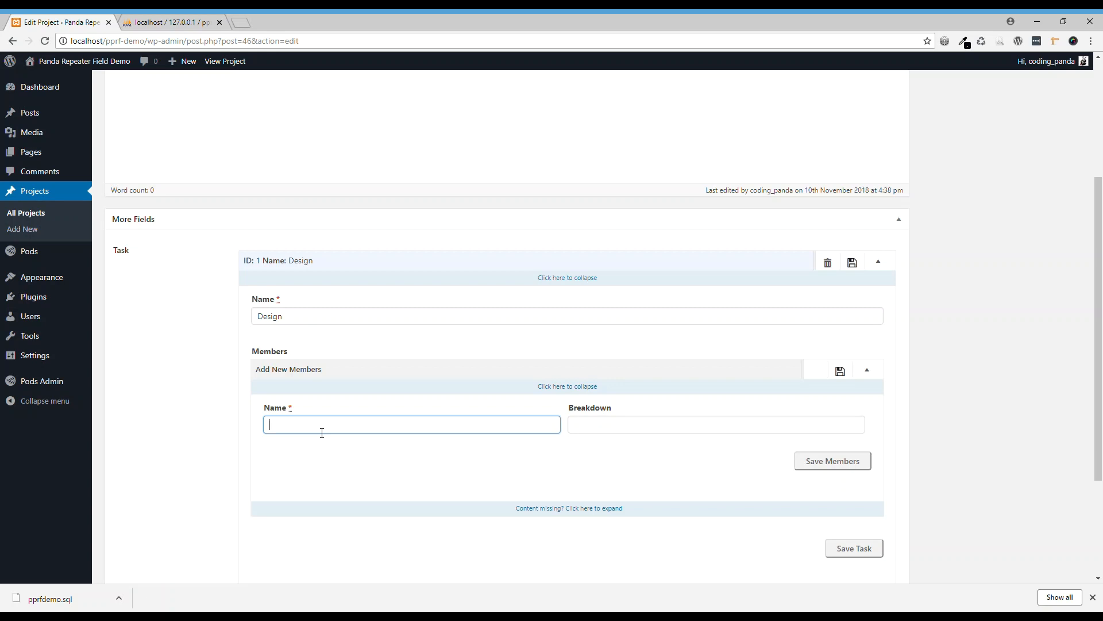
{"action": "left_click", "coordinate": [831, 460]}
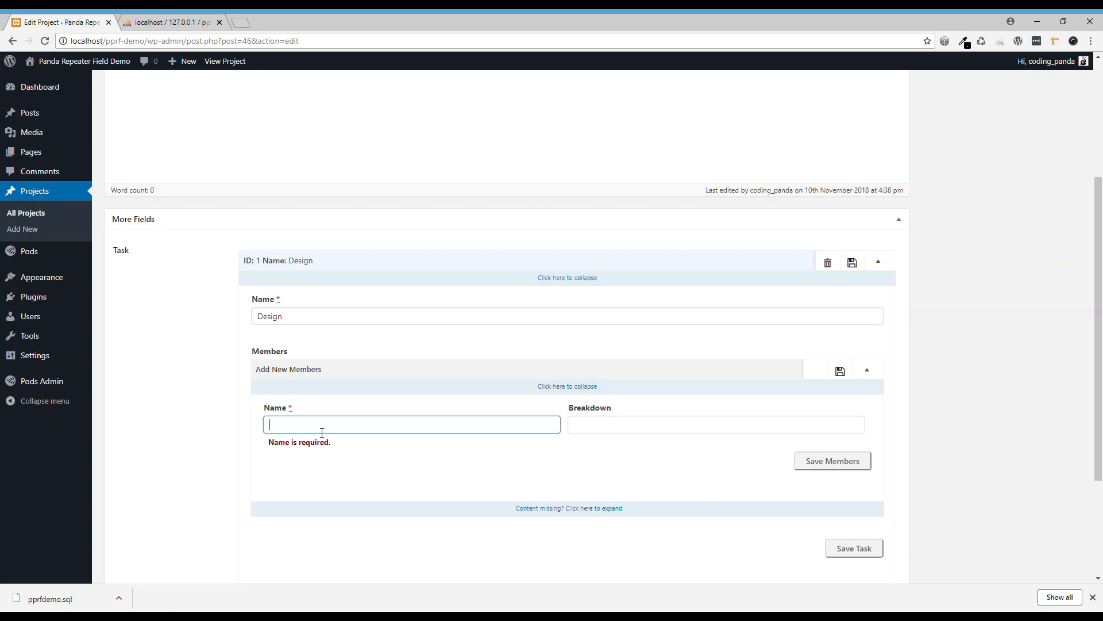
{"action": "type", "text": "Phil"}
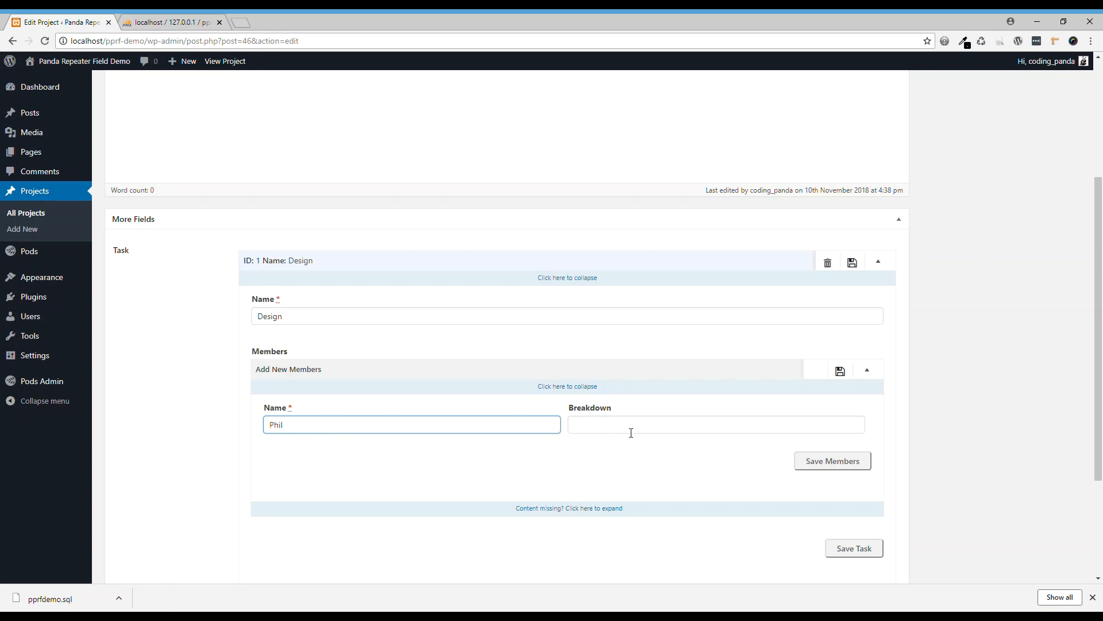
{"action": "type", "text": "Home Page"}
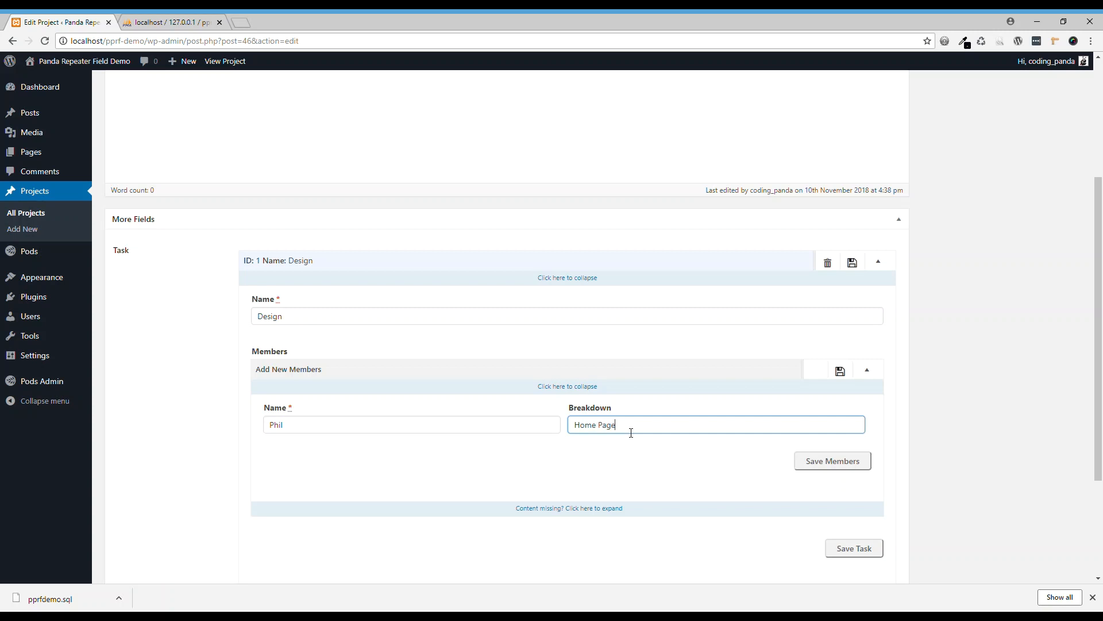
{"action": "left_click", "coordinate": [831, 461]}
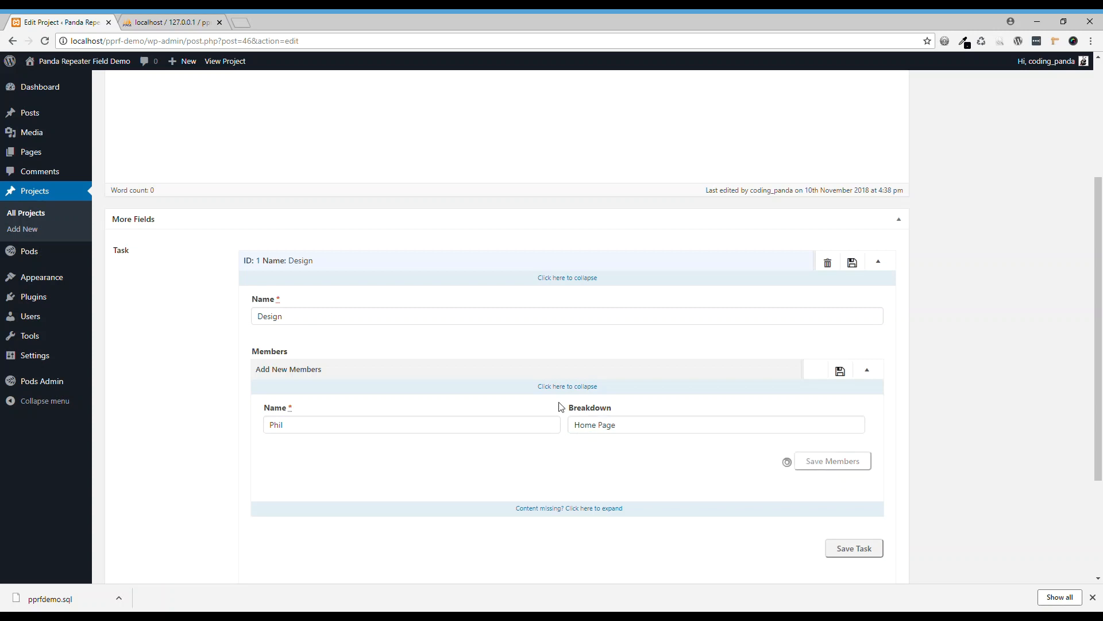
{"action": "left_click", "coordinate": [831, 461]}
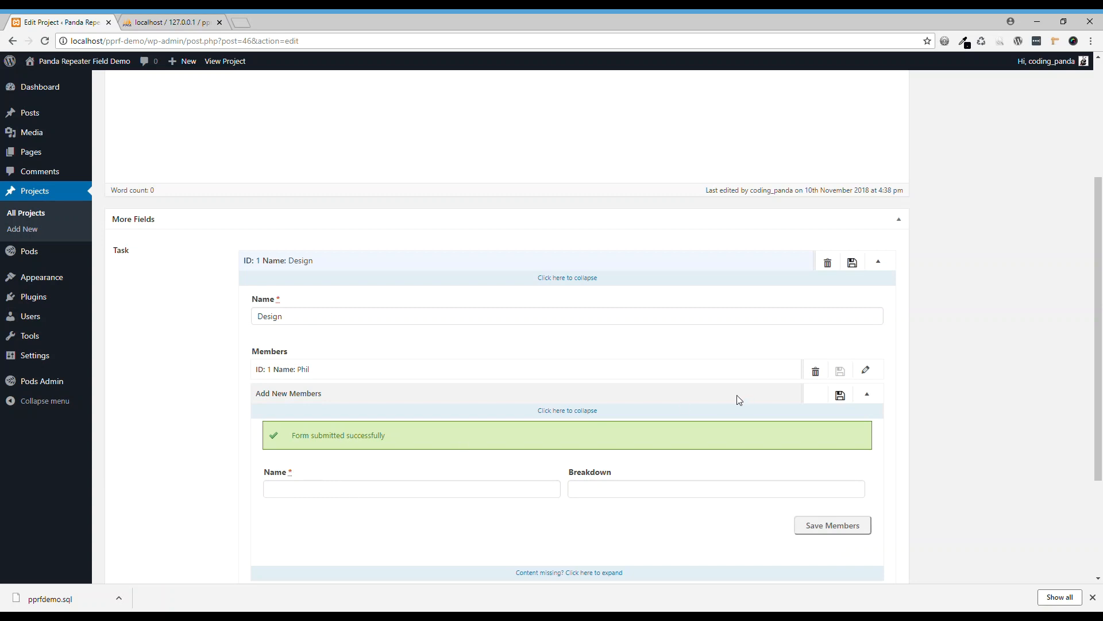
Add member Lily with breakdown About Us and view the project front end
{"action": "left_click", "coordinate": [411, 488]}
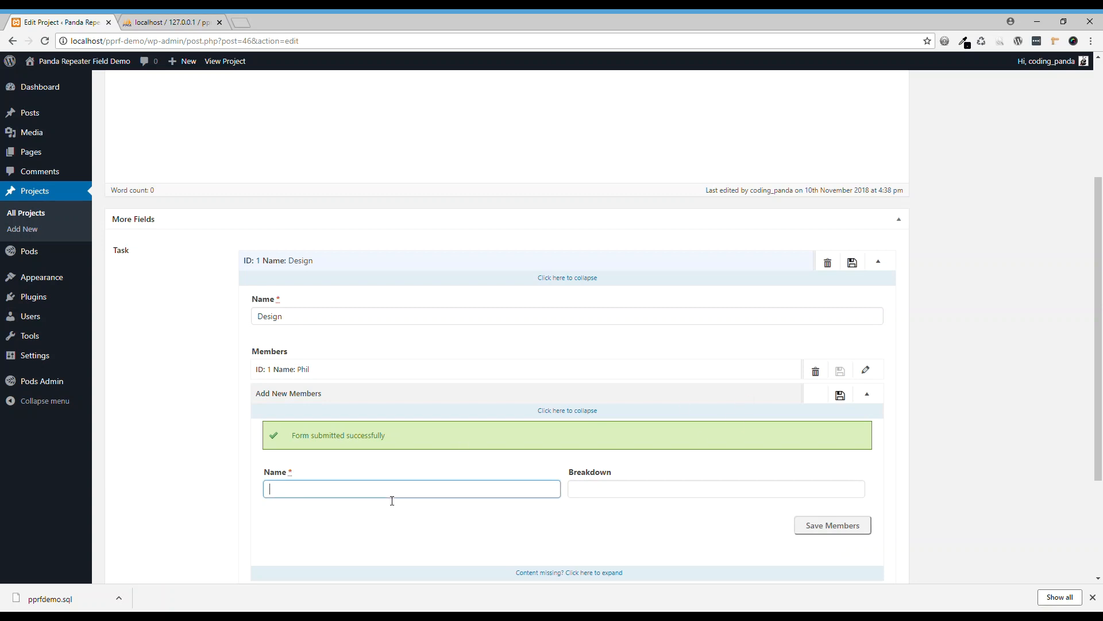
{"action": "type", "text": "Lily"}
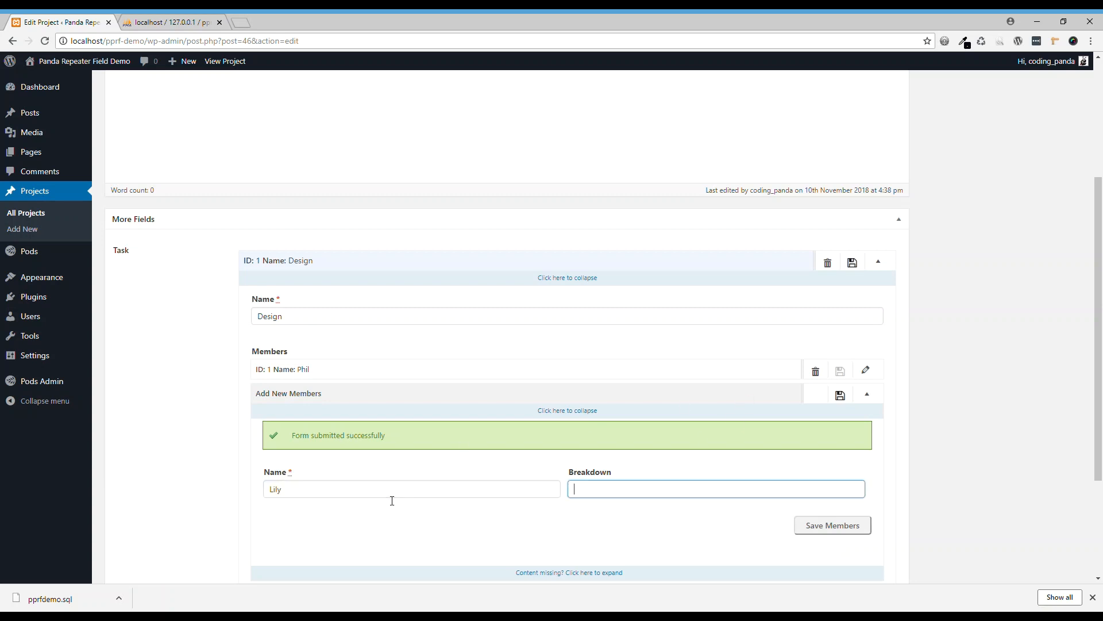
{"action": "type", "text": "A"}
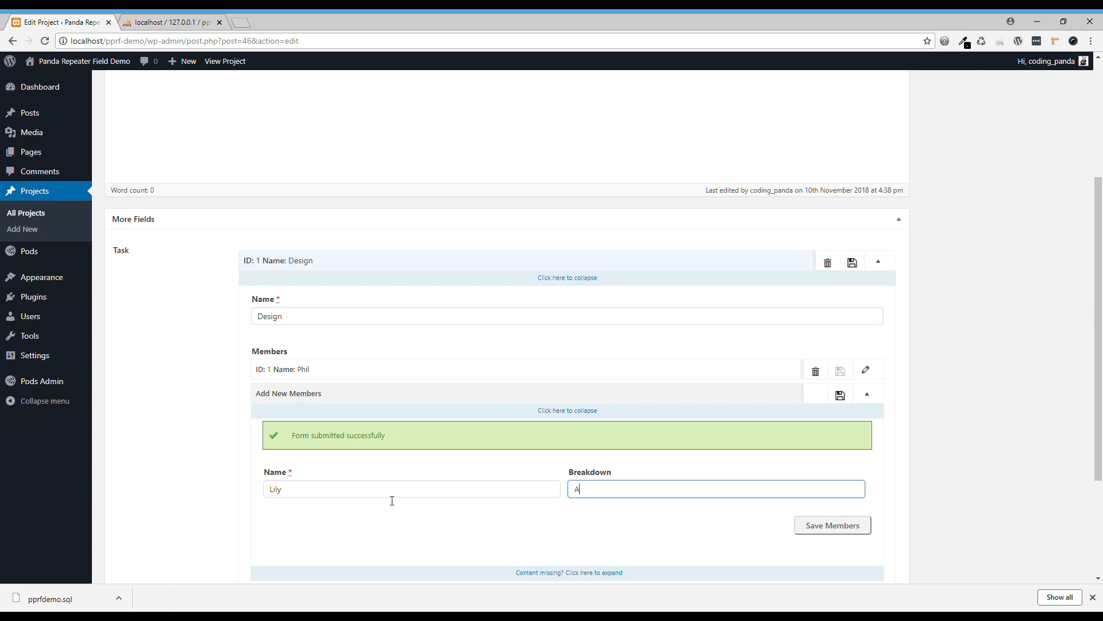
{"action": "type", "text": "bout"}
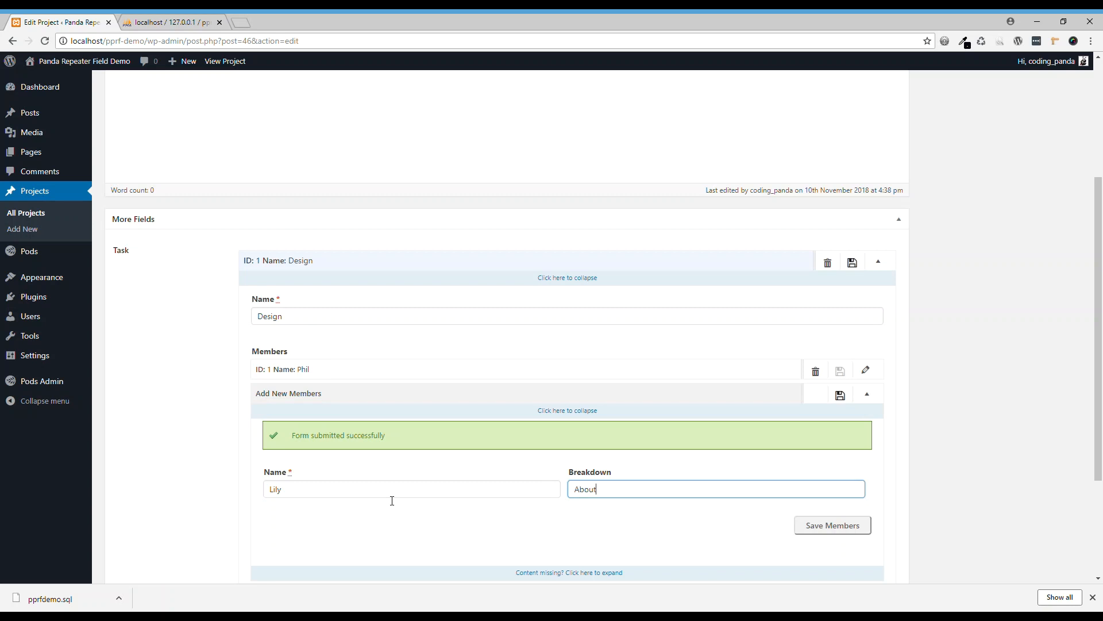
{"action": "type", "text": "Us"}
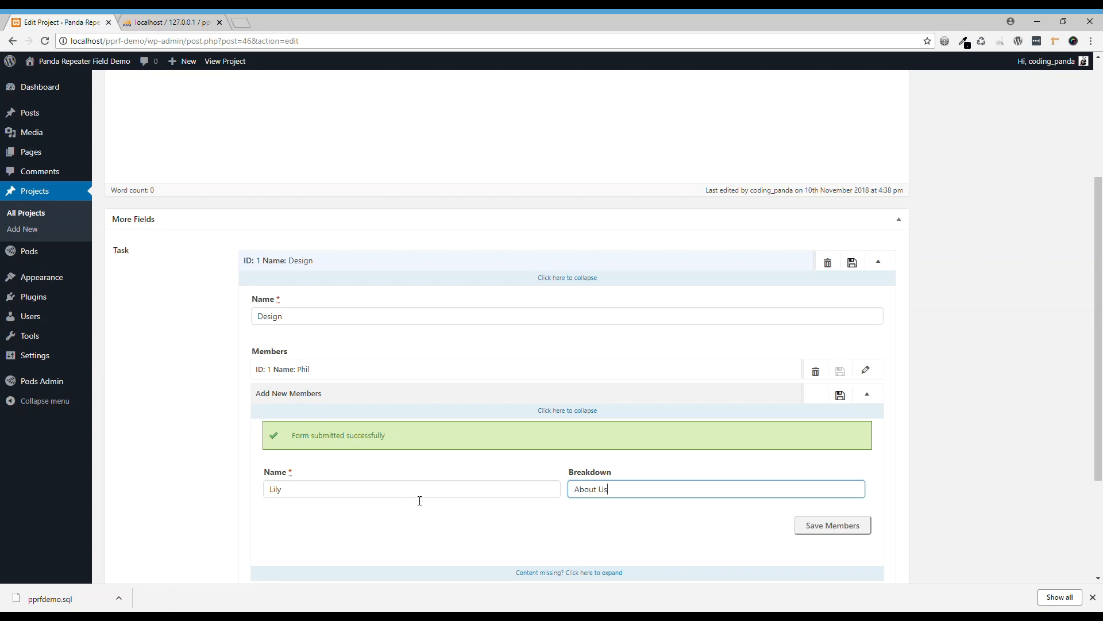
{"action": "left_click", "coordinate": [831, 524]}
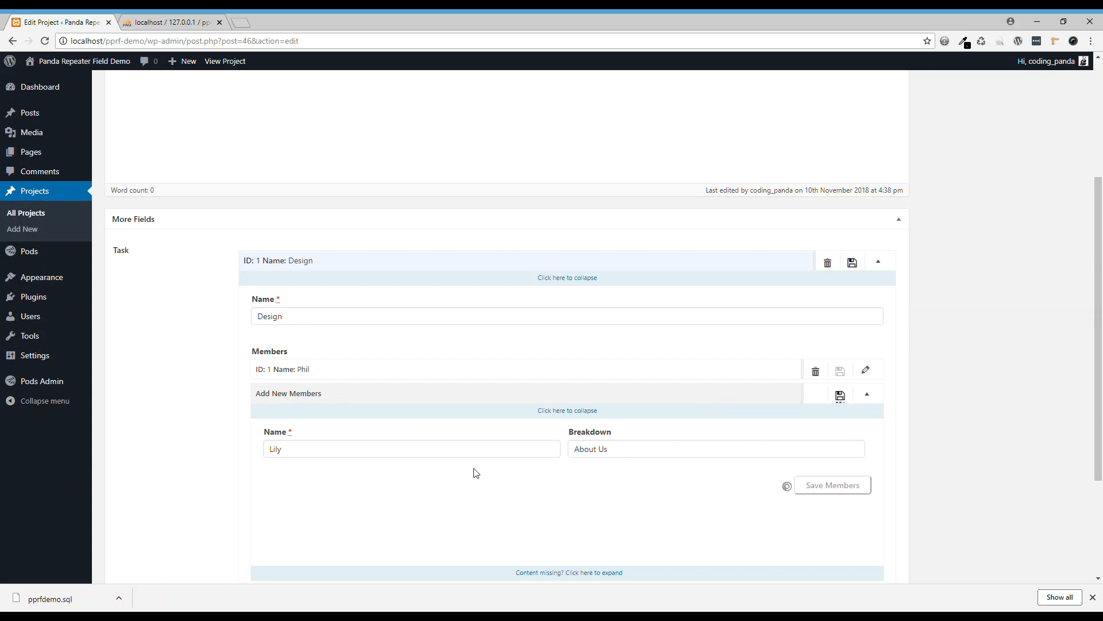
{"action": "left_click", "coordinate": [831, 485]}
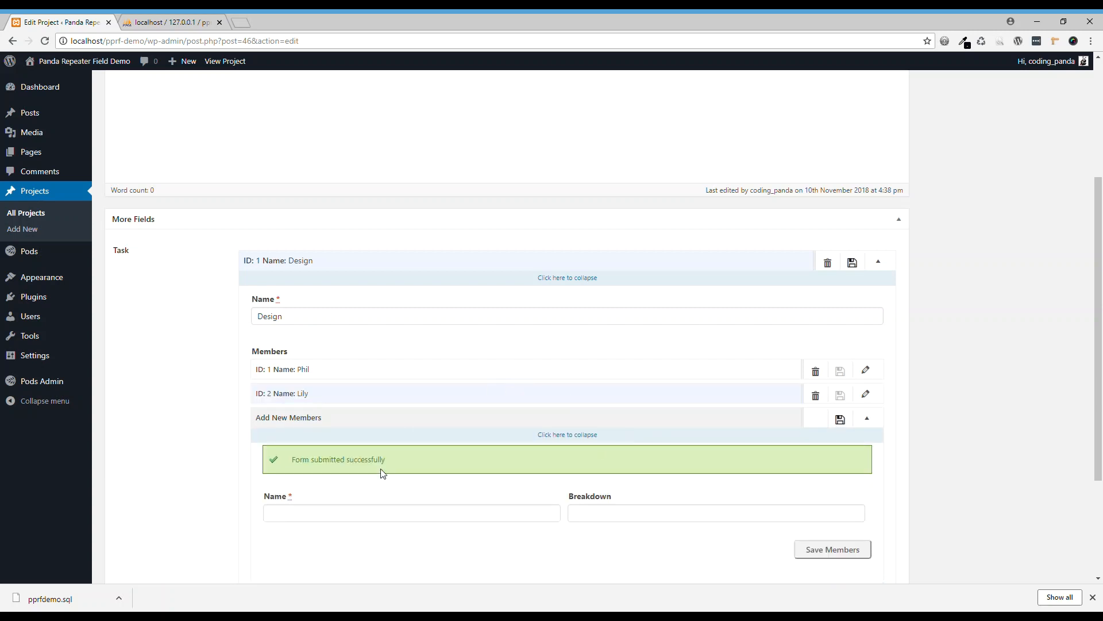
{"action": "scroll", "scroll_direction": "down", "scroll_amount": 3}
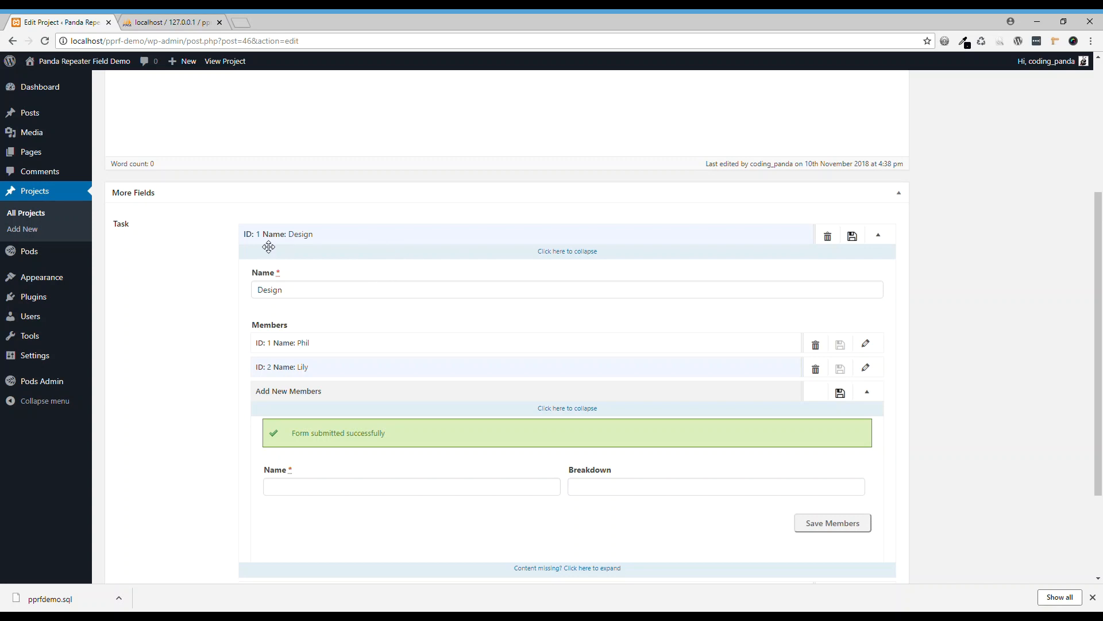
{"action": "mouse_move", "coordinate": [317, 280]}
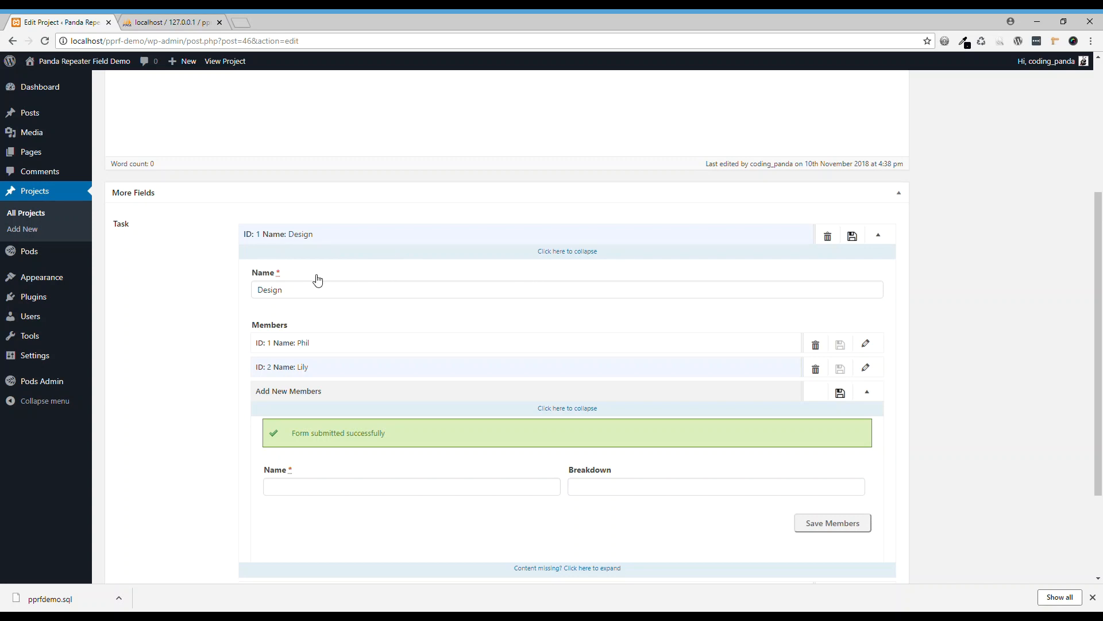
{"action": "mouse_move", "coordinate": [454, 307]}
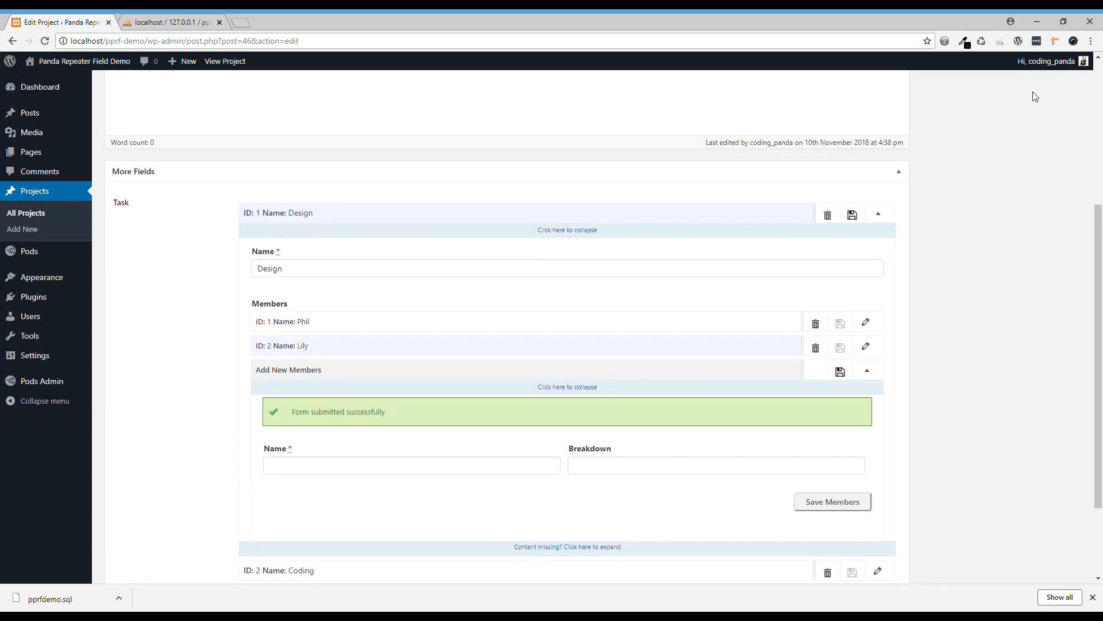
{"action": "mouse_move", "coordinate": [1029, 97]}
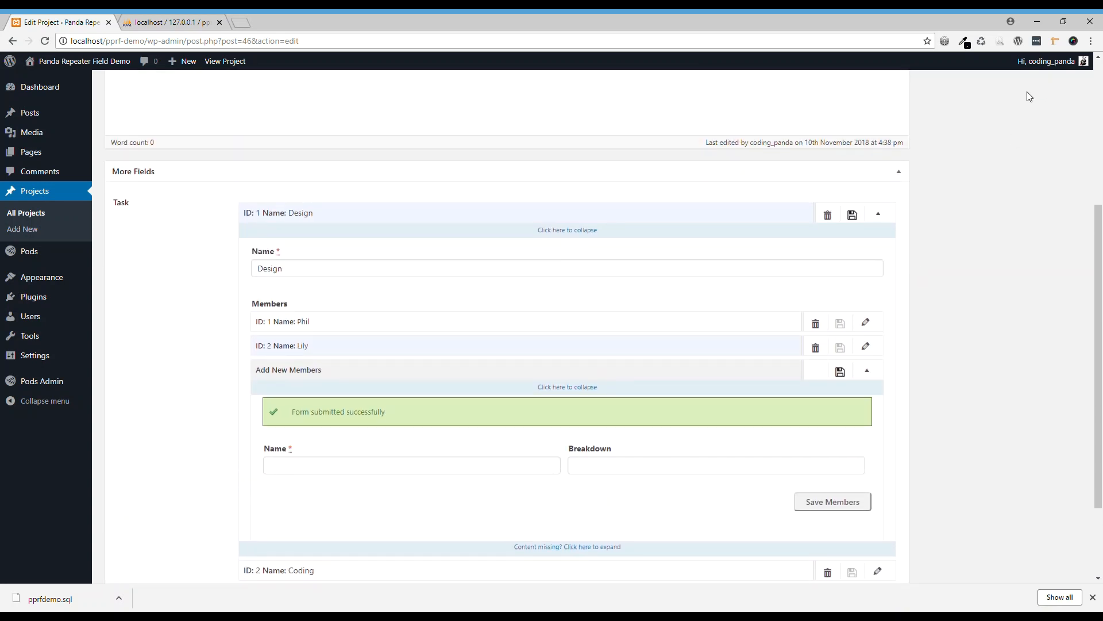
{"action": "left_click", "coordinate": [224, 61]}
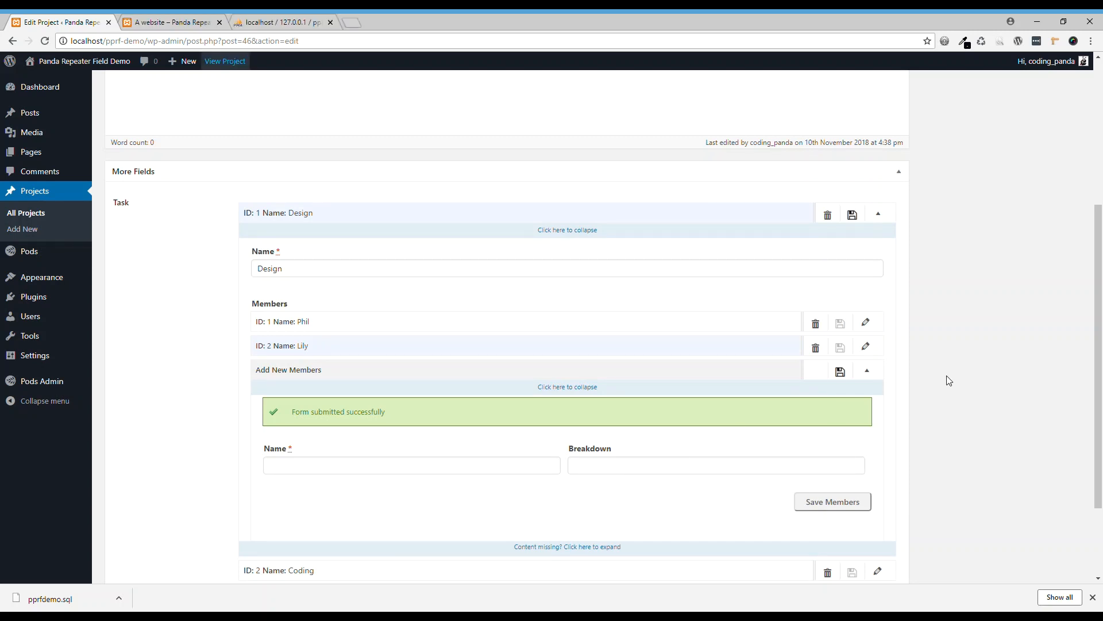
{"action": "mouse_move", "coordinate": [1000, 53]}
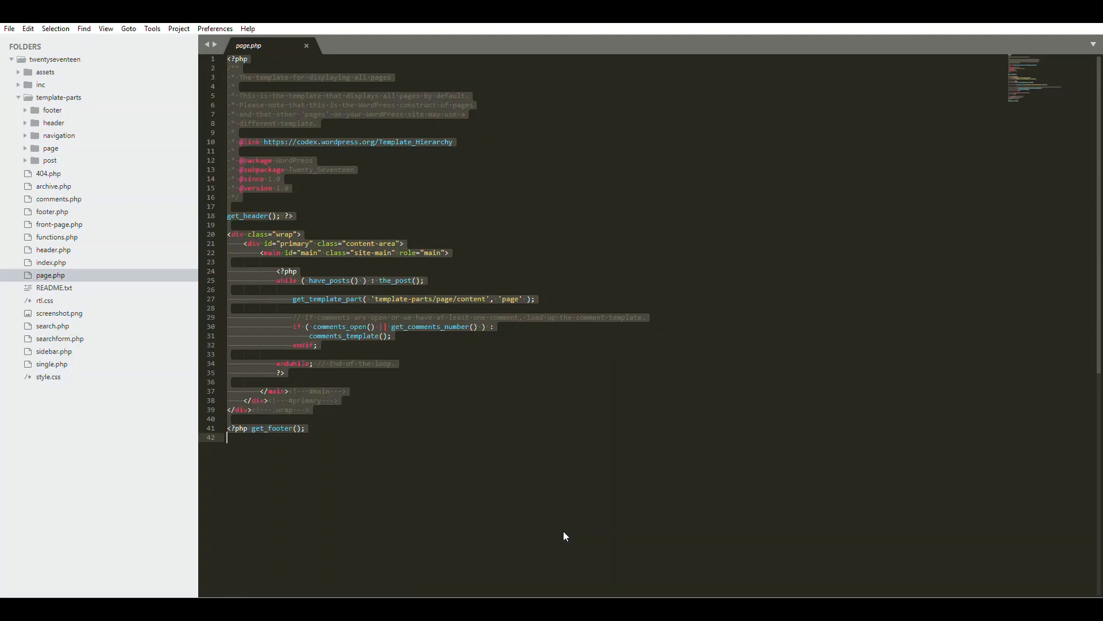
{"action": "mouse_move", "coordinate": [637, 272]}
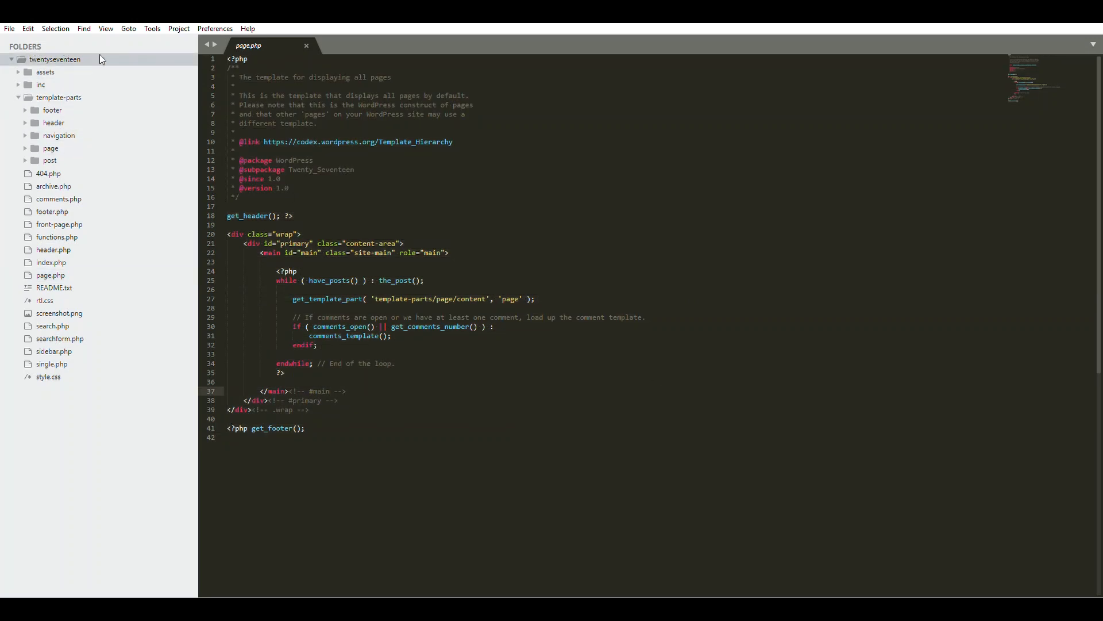
Create the new single-project.php template file and switch to its tab
{"action": "key", "text": "ctrl+n"}
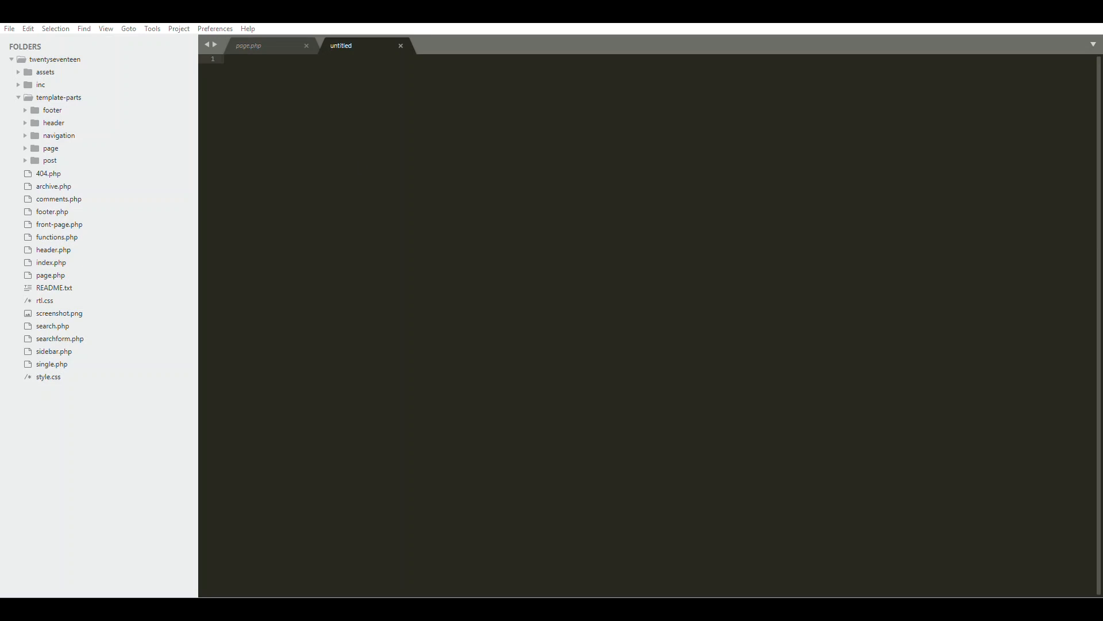
{"action": "mouse_move", "coordinate": [474, 292]}
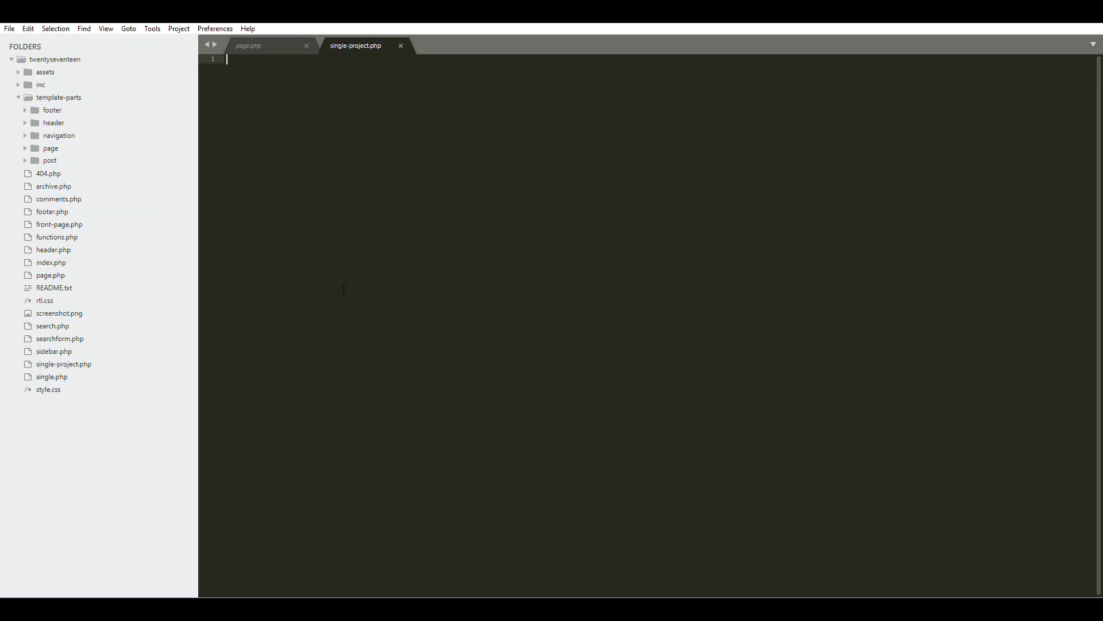
{"action": "left_click", "coordinate": [264, 45]}
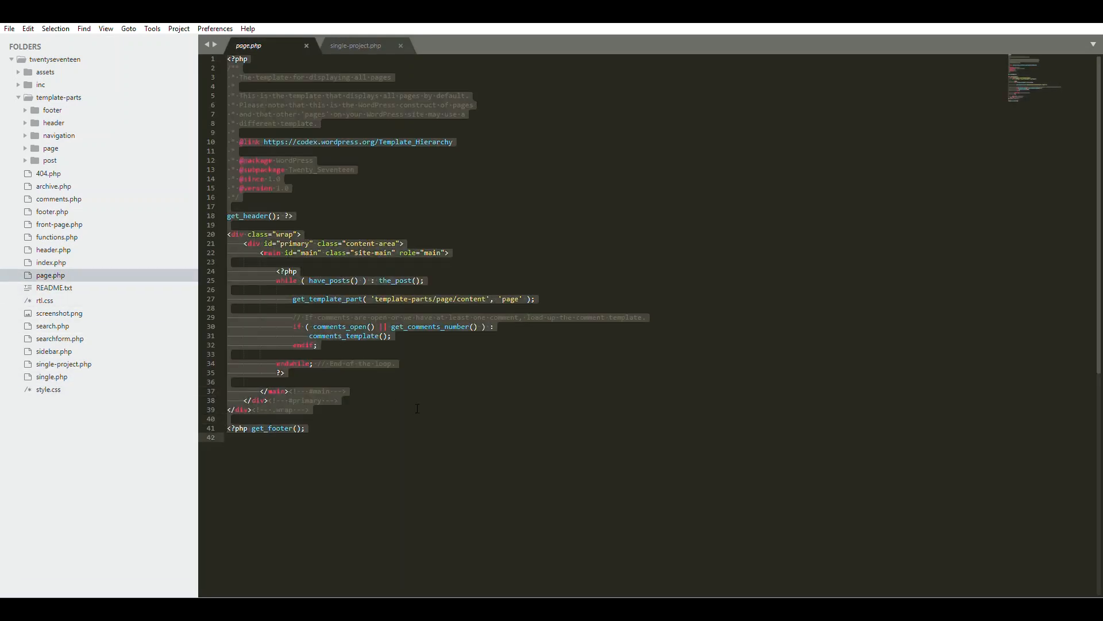
{"action": "left_click", "coordinate": [355, 44]}
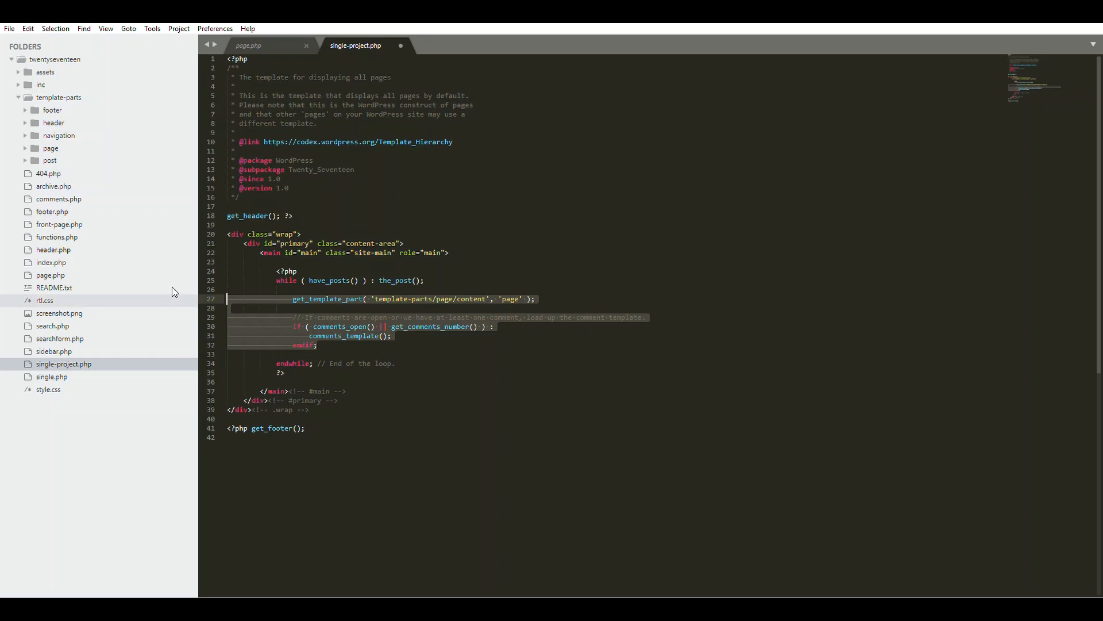
Replace the template-part and comments lines with print_r( pods_field('task') );
{"action": "key", "text": "Delete"}
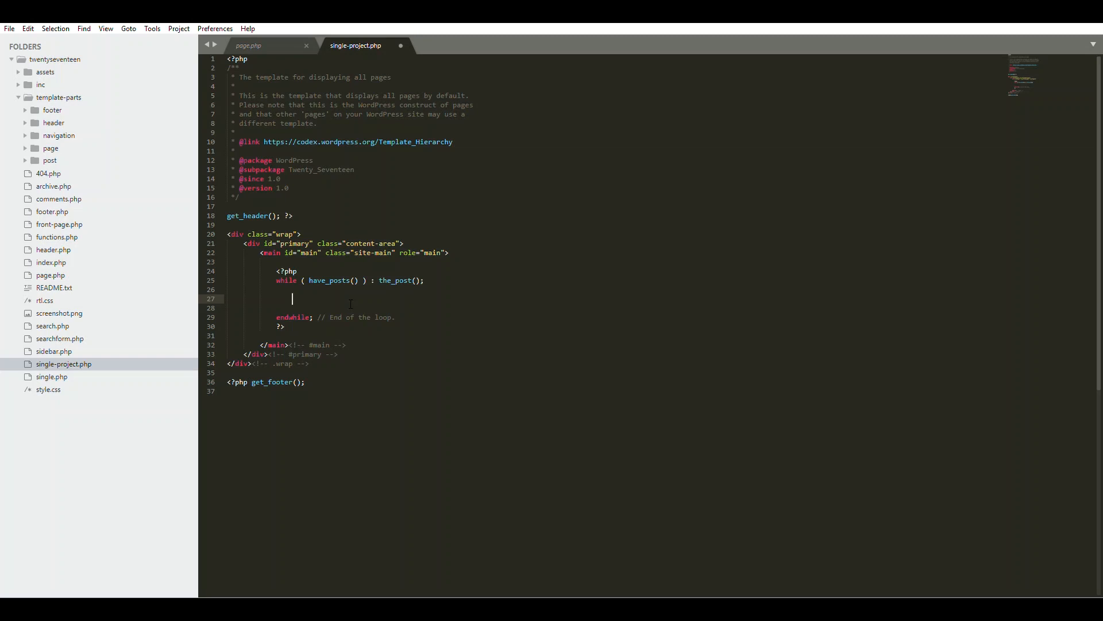
{"action": "type", "text": "print"}
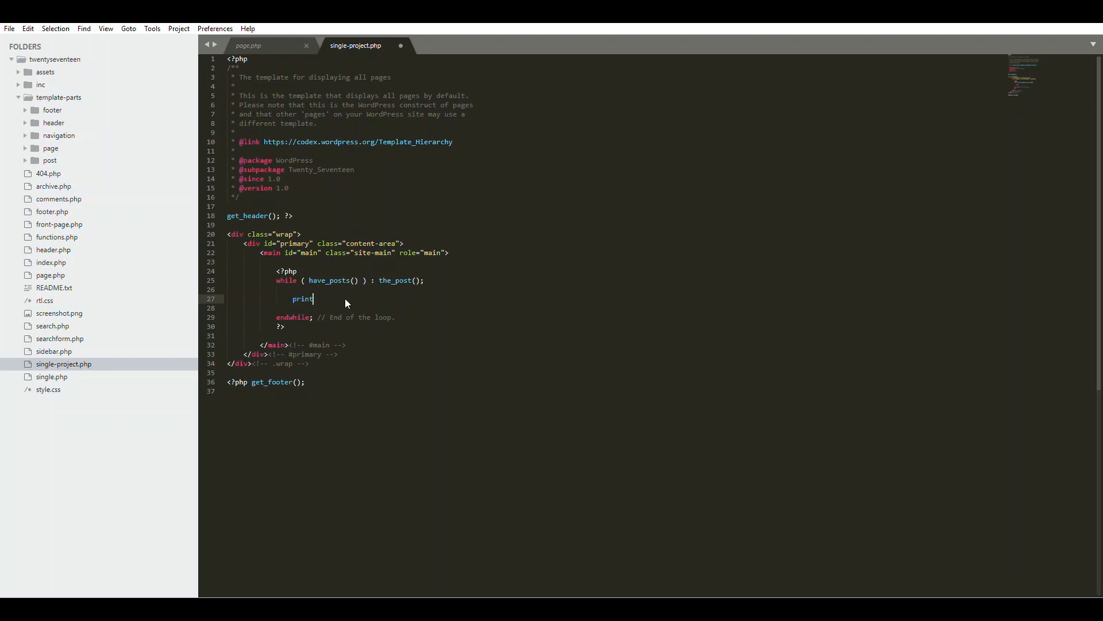
{"action": "type", "text": "_r()"}
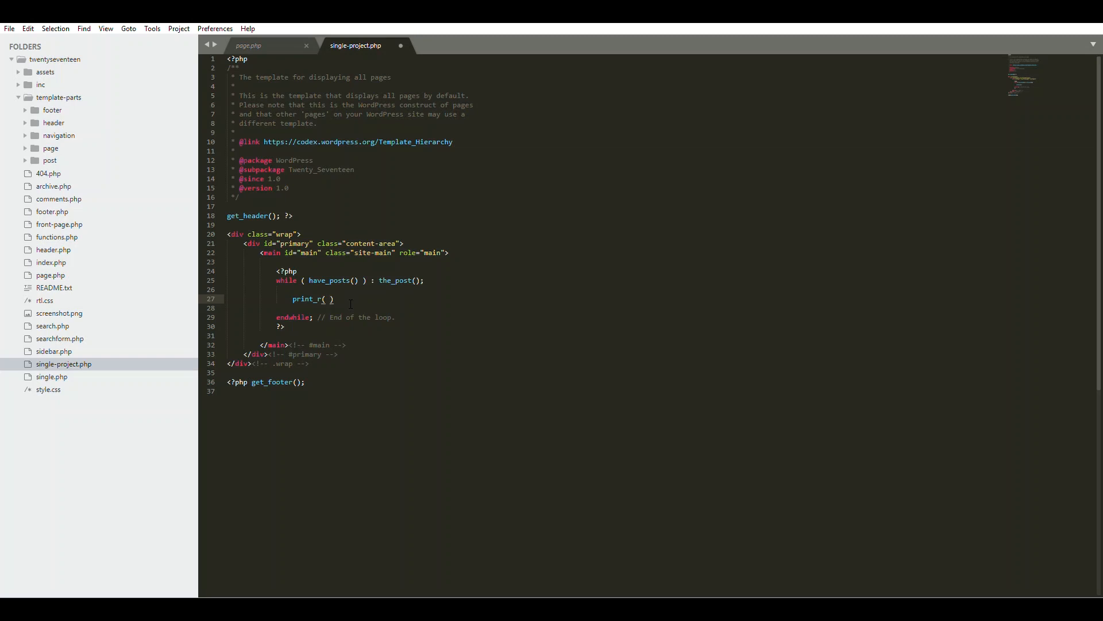
{"action": "type", "text": "pods"}
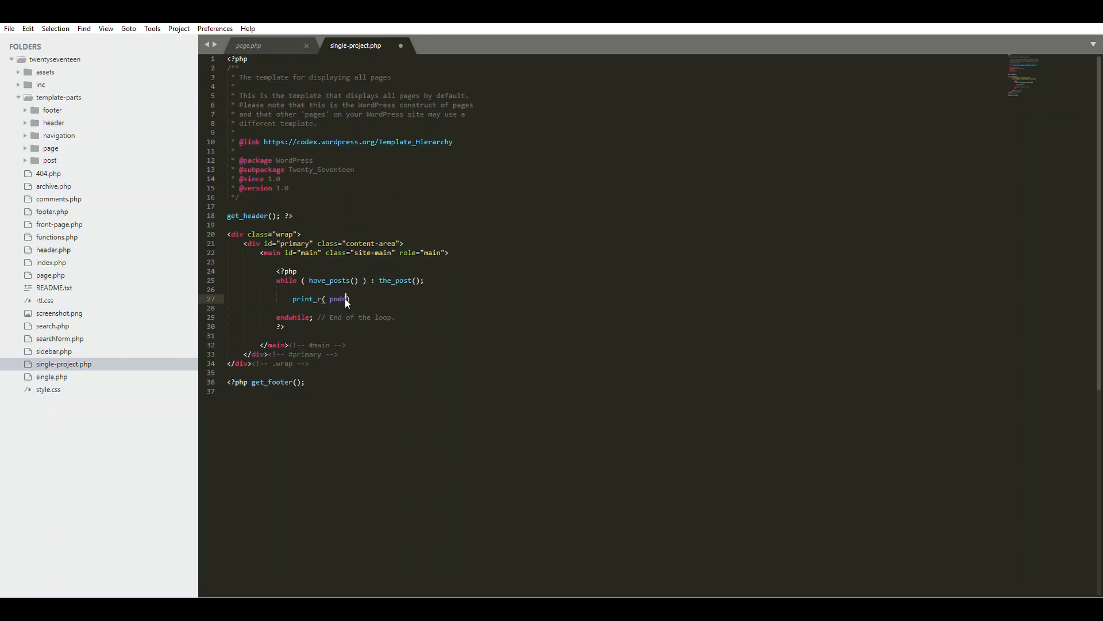
{"action": "type", "text": "_field"}
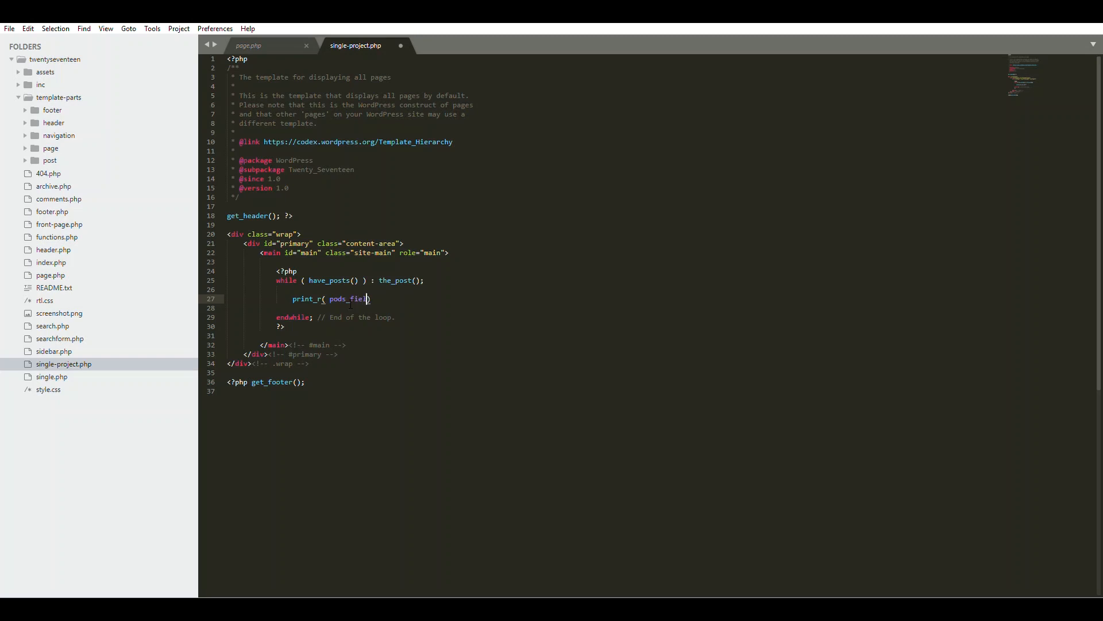
{"action": "type", "text": "d()"}
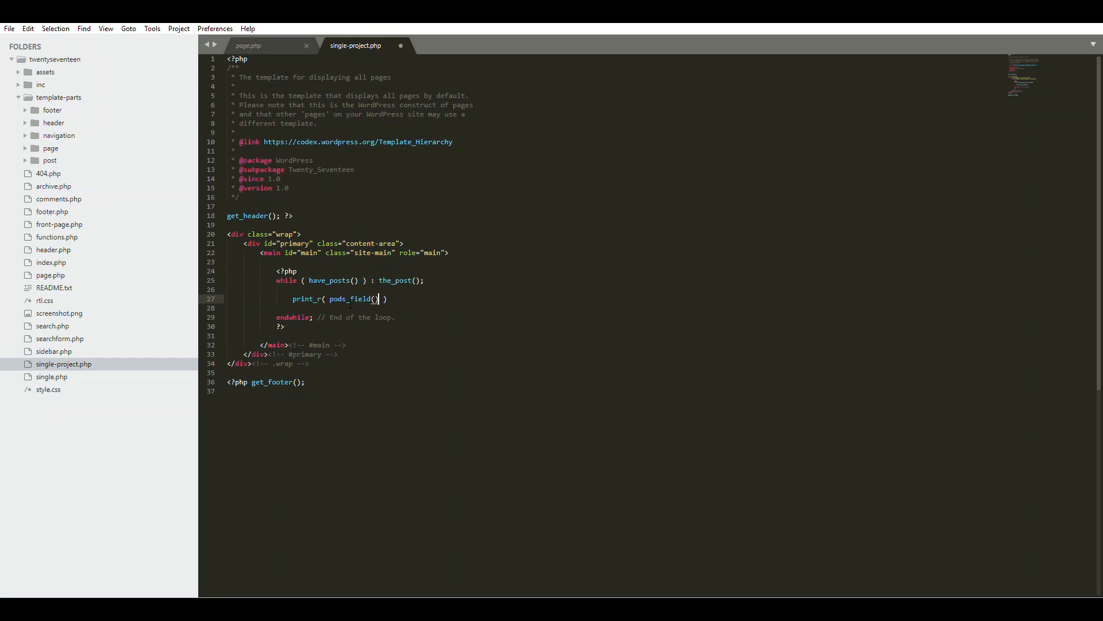
{"action": "type", "text": "''"}
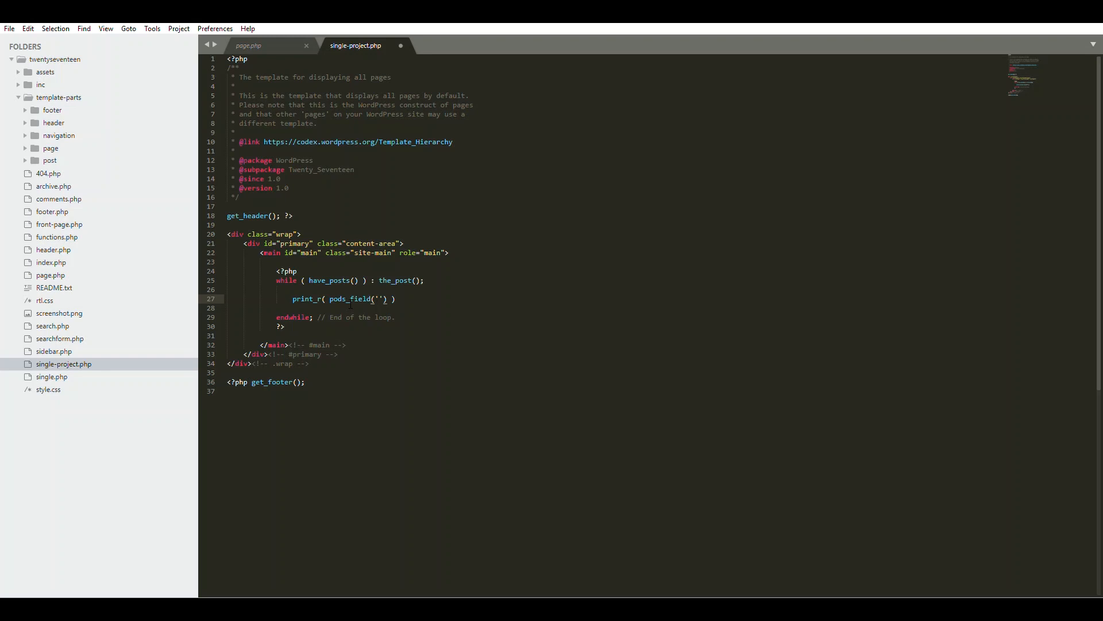
{"action": "type", "text": "task"}
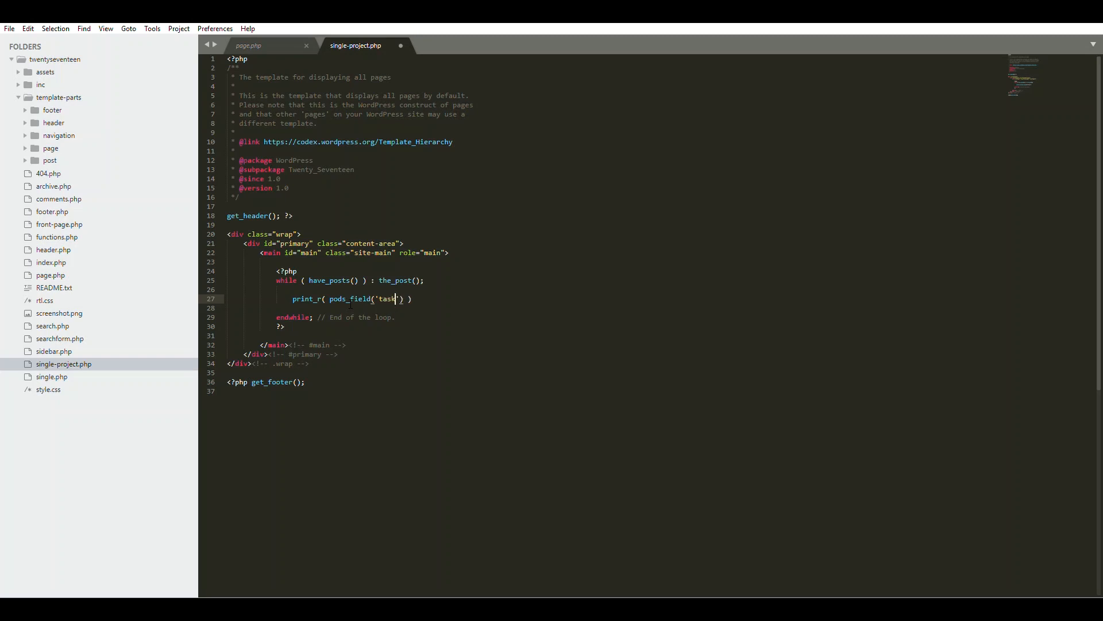
{"action": "type", "text": ";"}
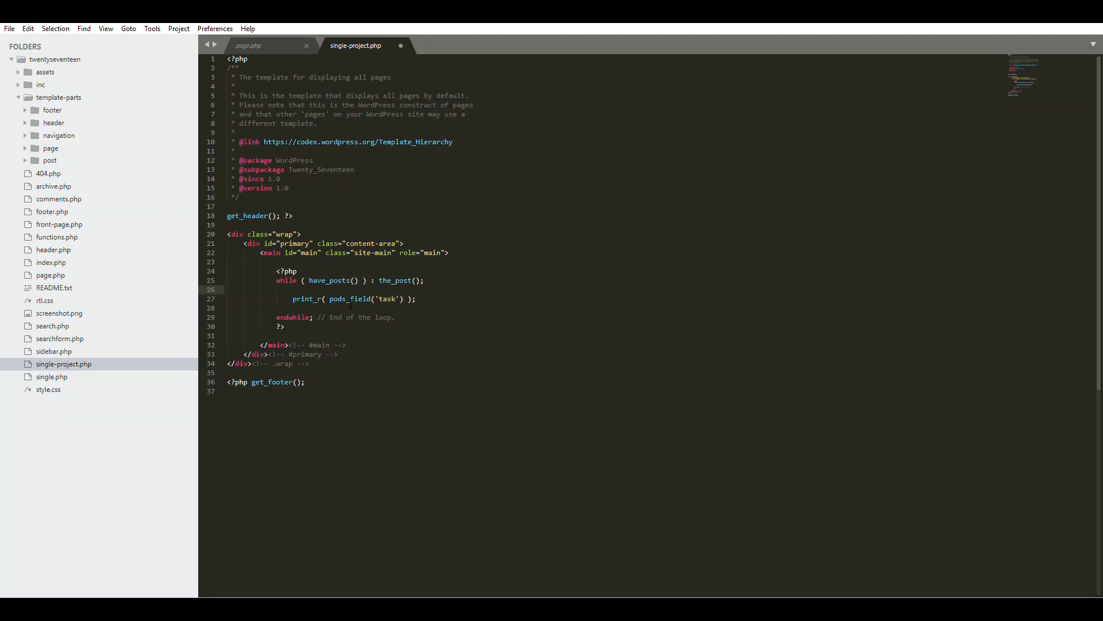
Wrap the print_r output in echo '<pre>' and '</pre>' statements
{"action": "type", "text": "echo"}
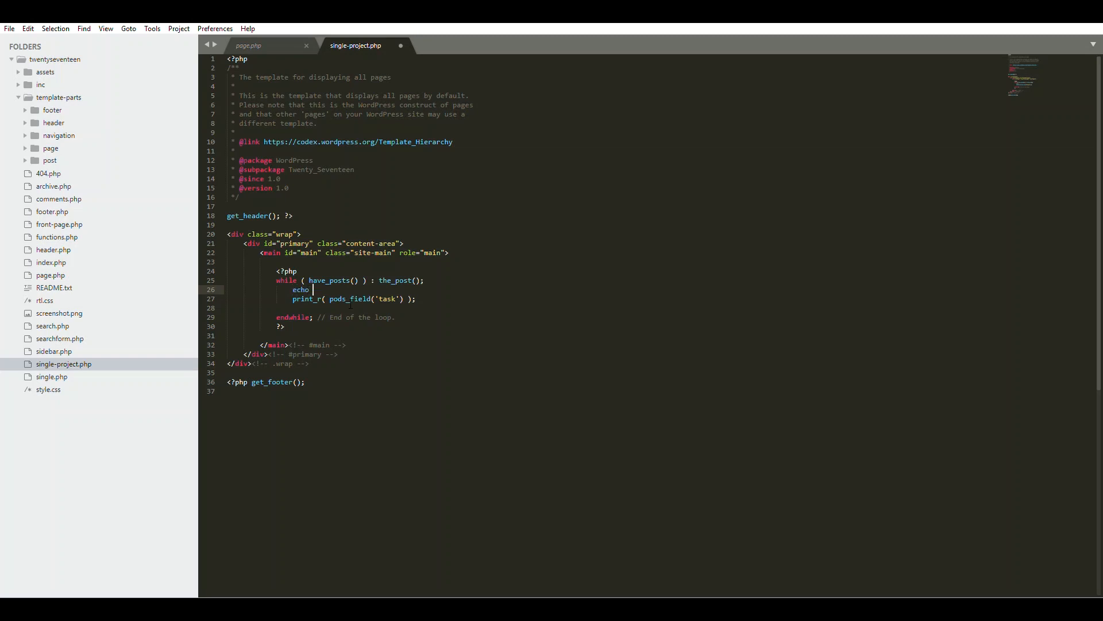
{"action": "type", "text": "'<"}
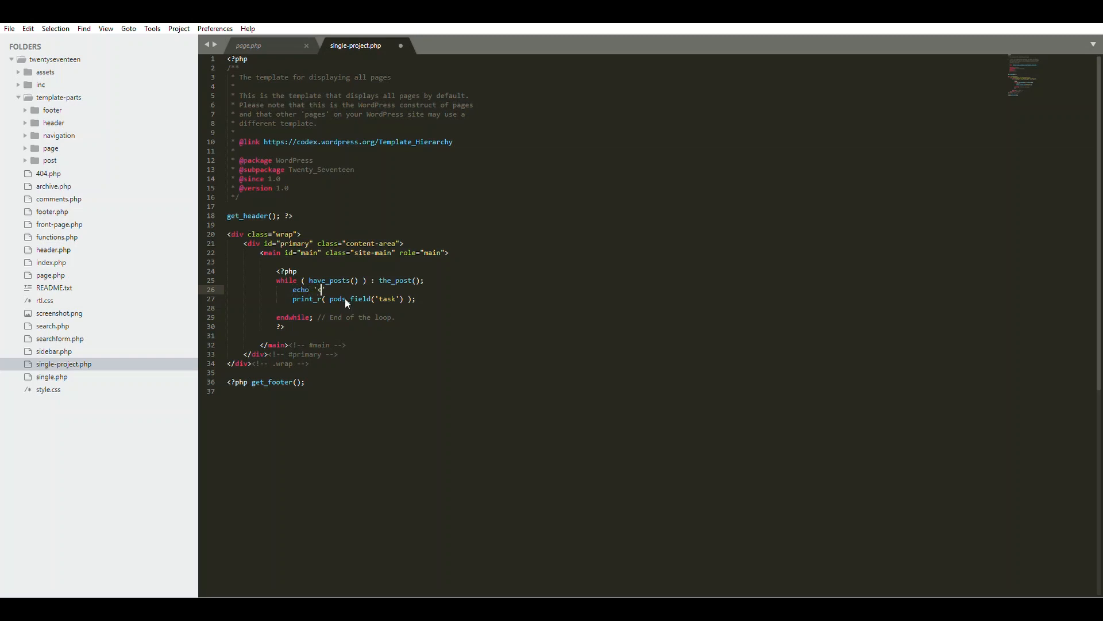
{"action": "type", "text": "pre>"}
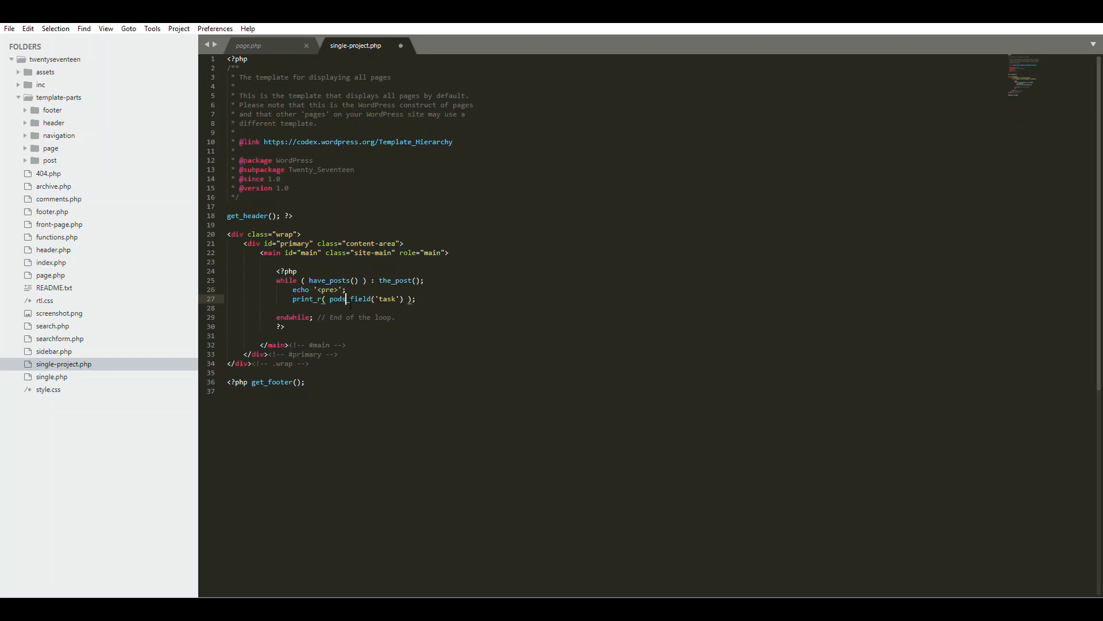
{"action": "type", "text": "echo '<pre>';"}
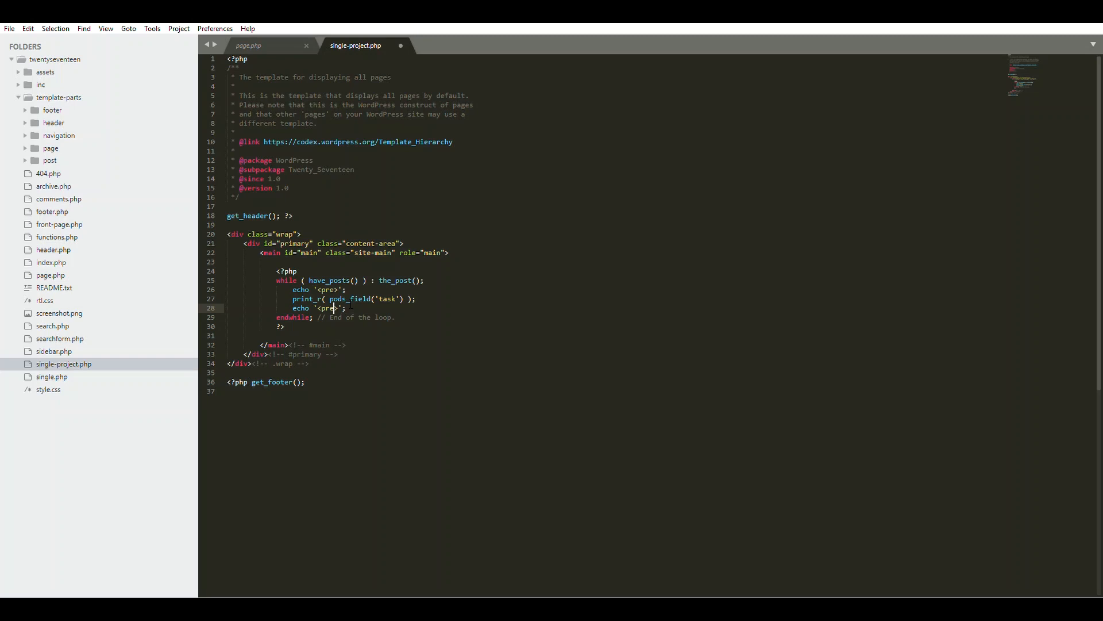
{"action": "type", "text": "/"}
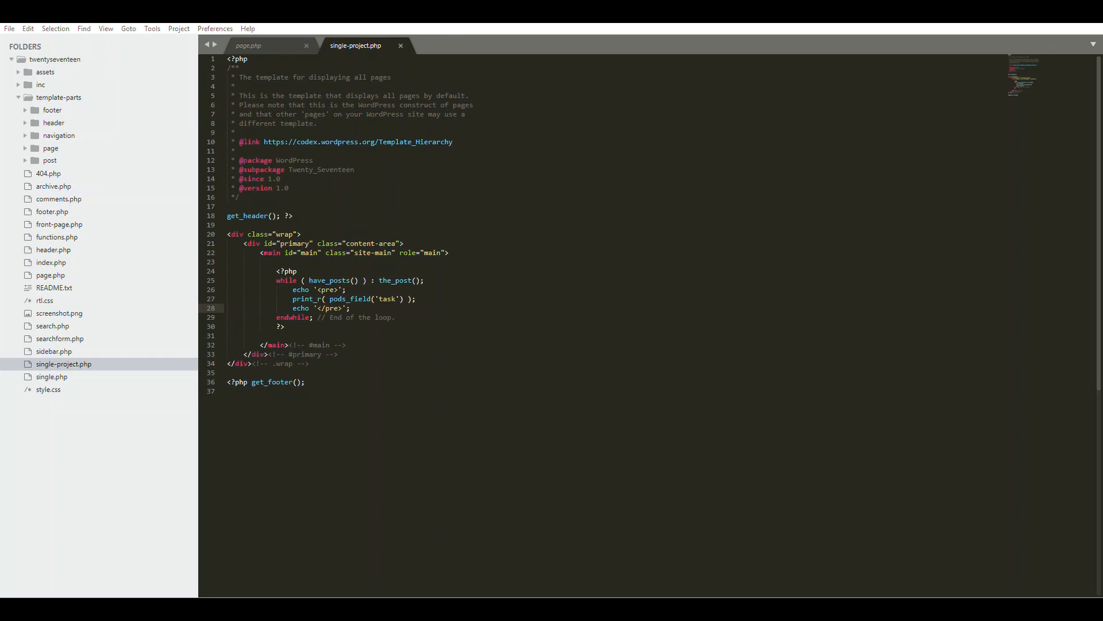
{"action": "left_click", "coordinate": [229, 390]}
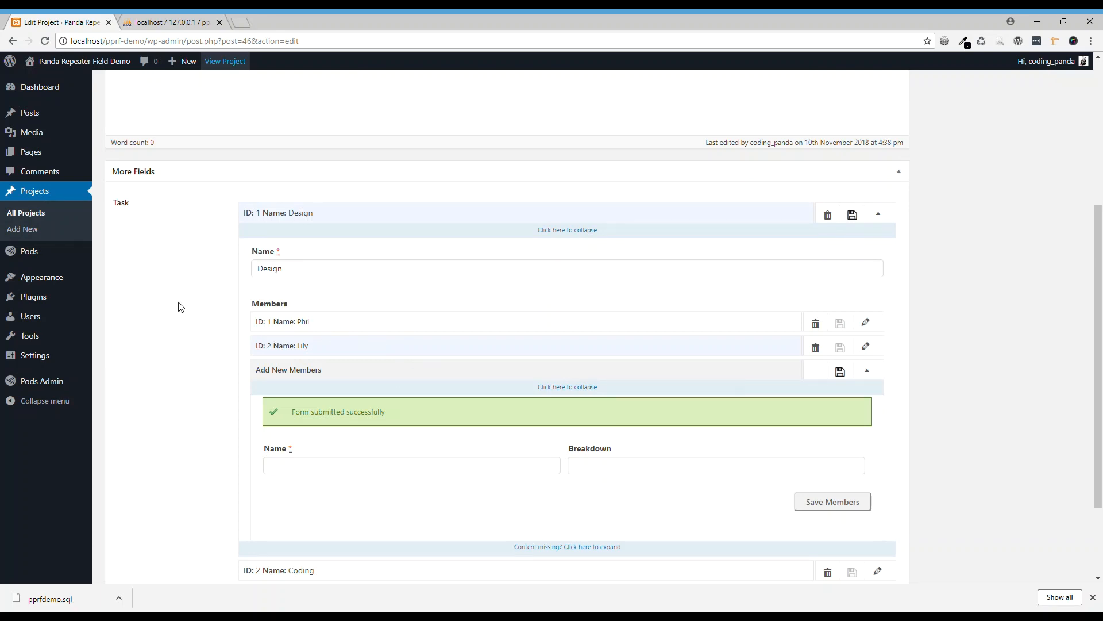
View the A website project and scroll the printed task array, highlighting member Lily
{"action": "left_click", "coordinate": [187, 62]}
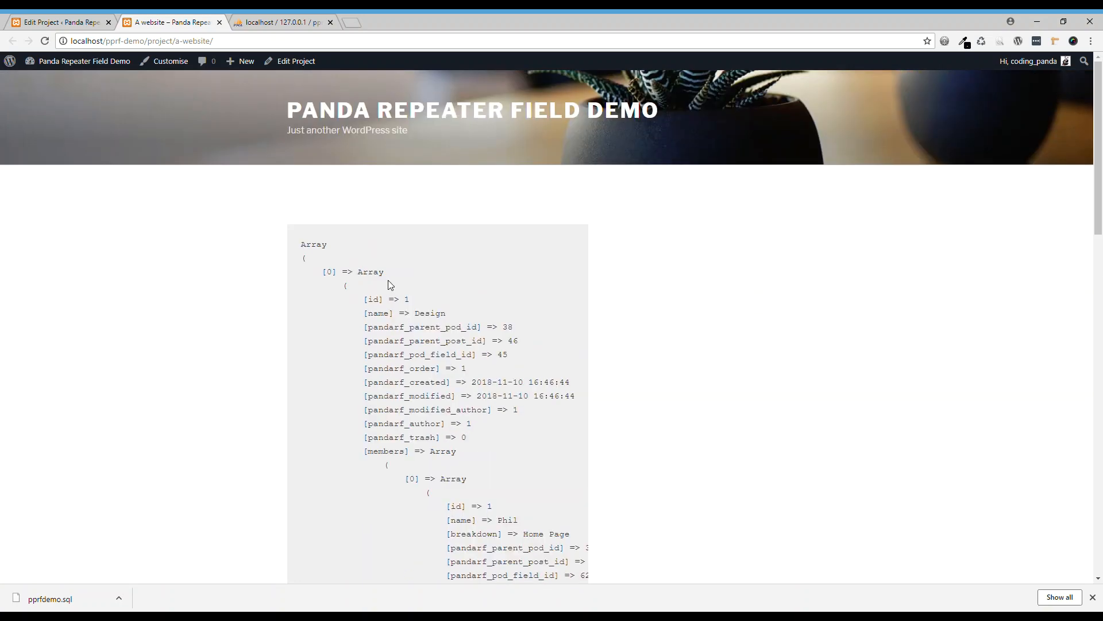
{"action": "scroll", "scroll_direction": "down", "scroll_amount": 3}
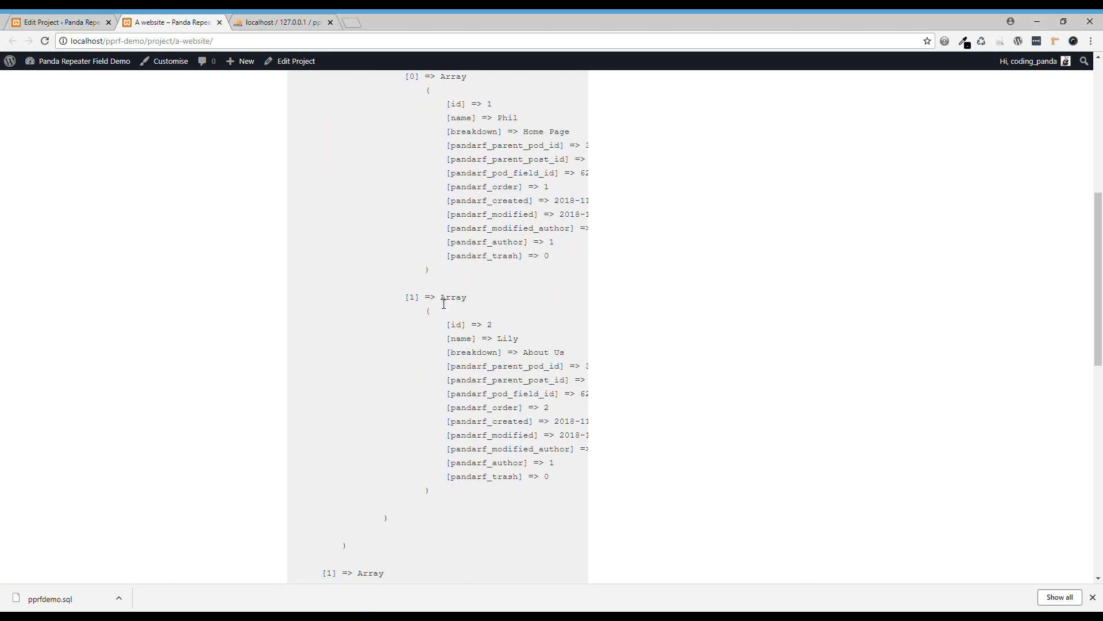
{"action": "scroll", "scroll_direction": "up", "scroll_amount": 3}
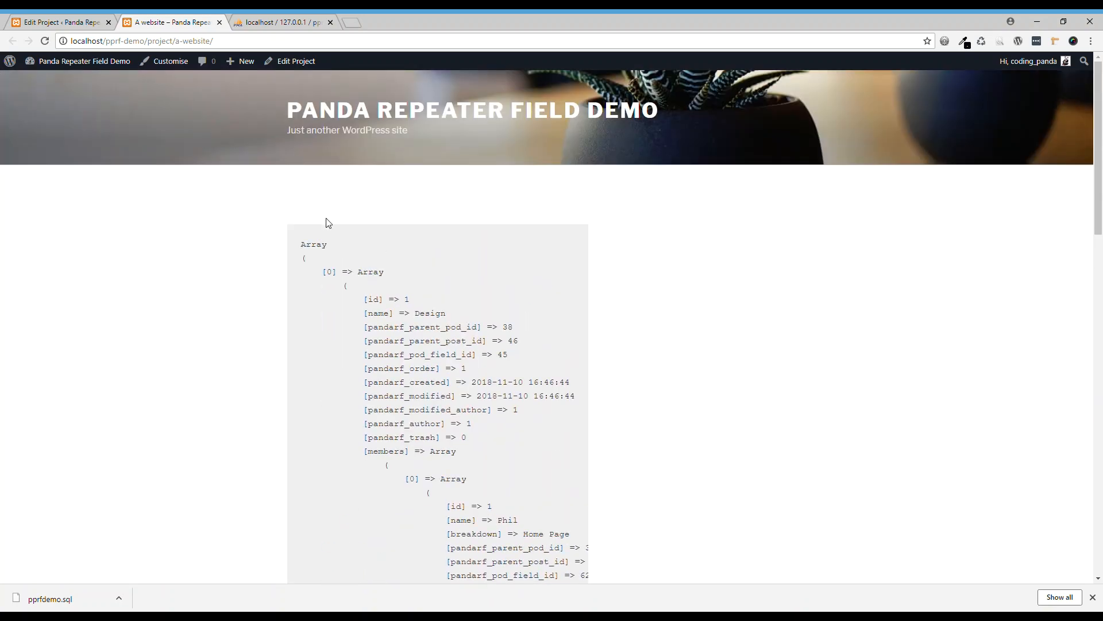
{"action": "scroll", "scroll_direction": "down", "scroll_amount": 3}
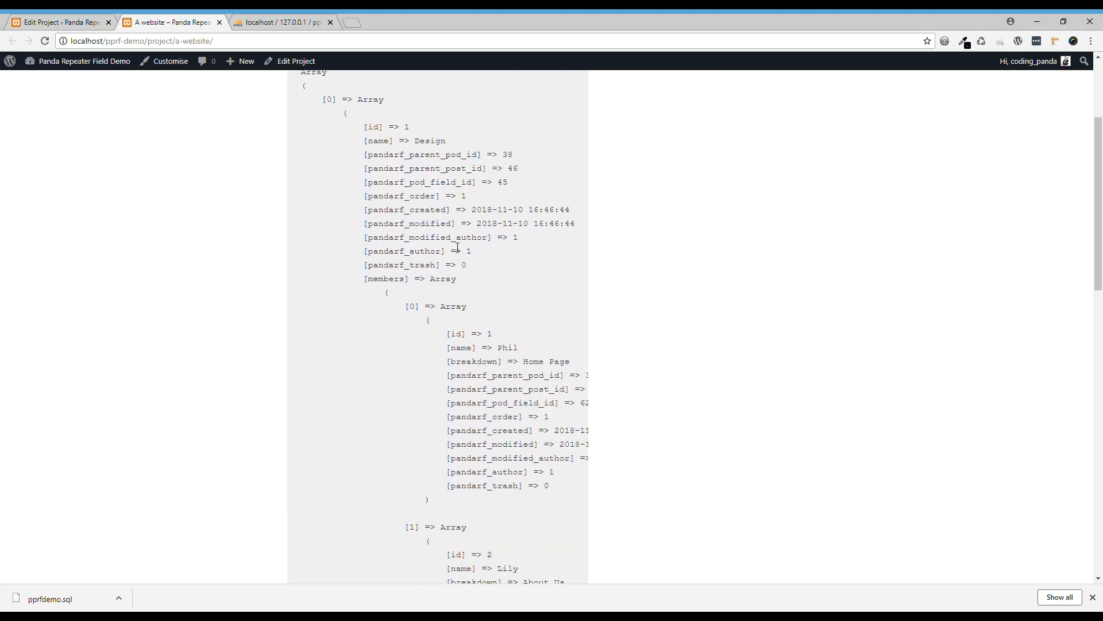
{"action": "mouse_move", "coordinate": [448, 152]}
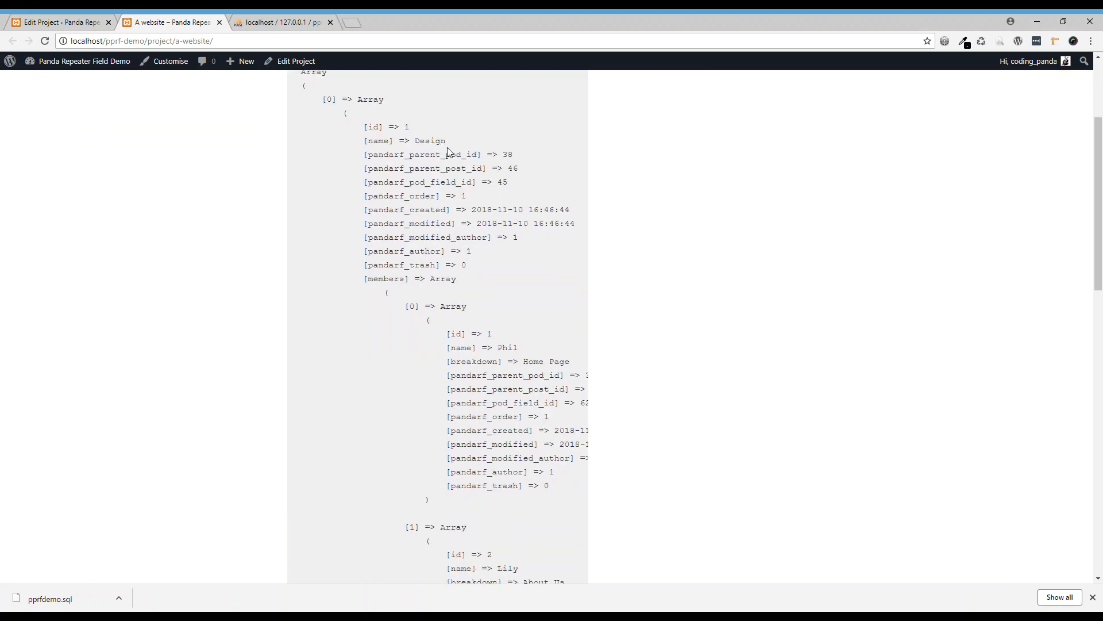
{"action": "scroll", "scroll_direction": "down", "scroll_amount": 3}
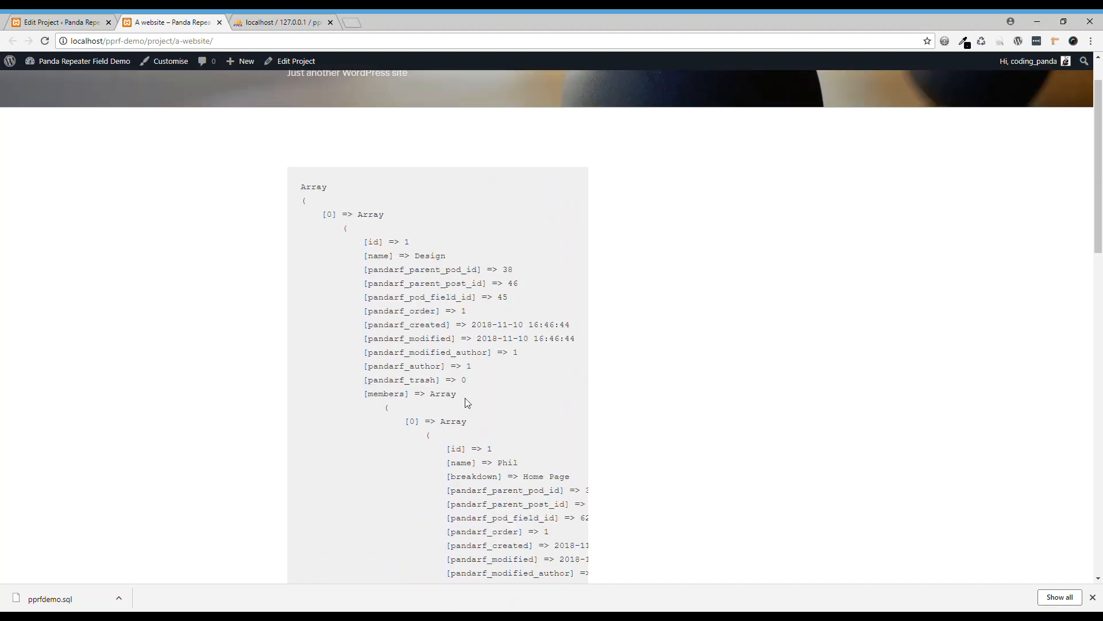
{"action": "scroll", "scroll_direction": "down", "scroll_amount": 3}
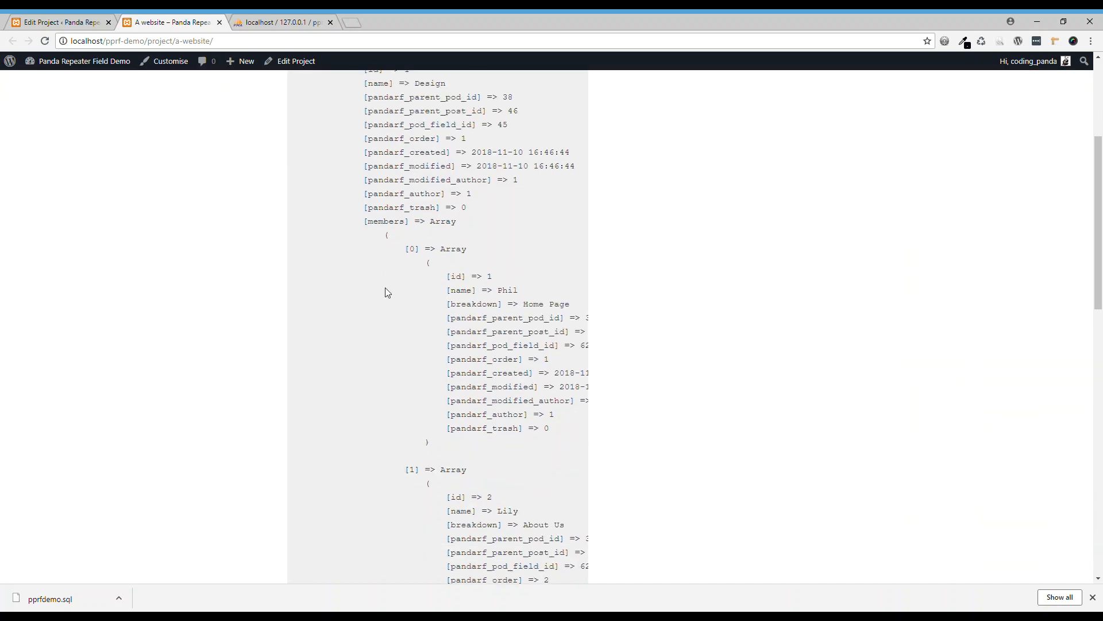
{"action": "double_click", "coordinate": [385, 220]}
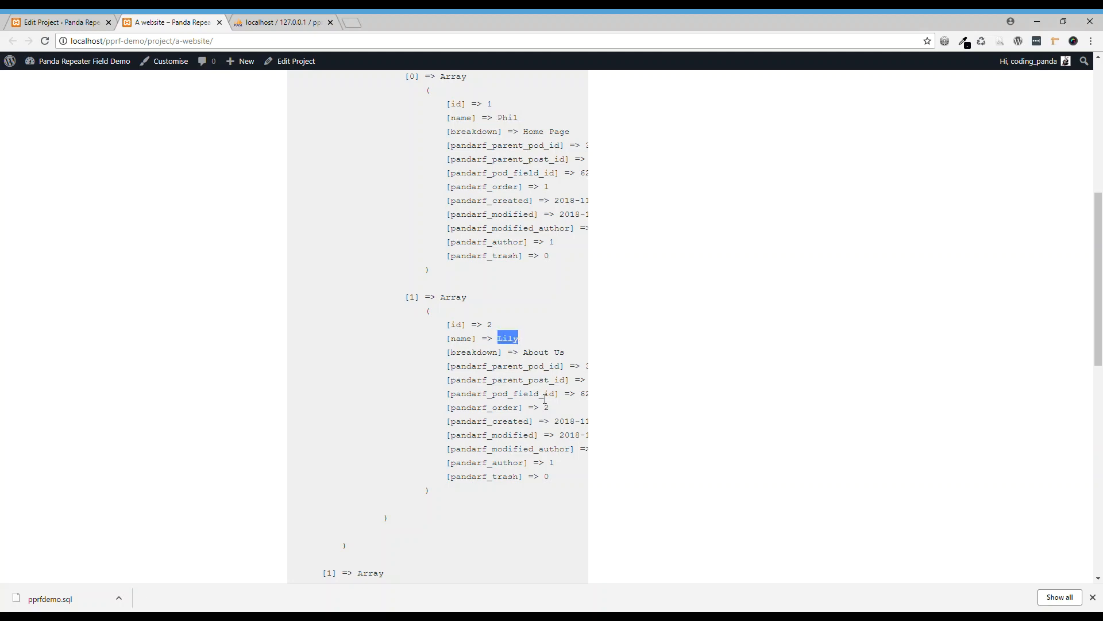
{"action": "scroll", "scroll_direction": "down", "scroll_amount": 3}
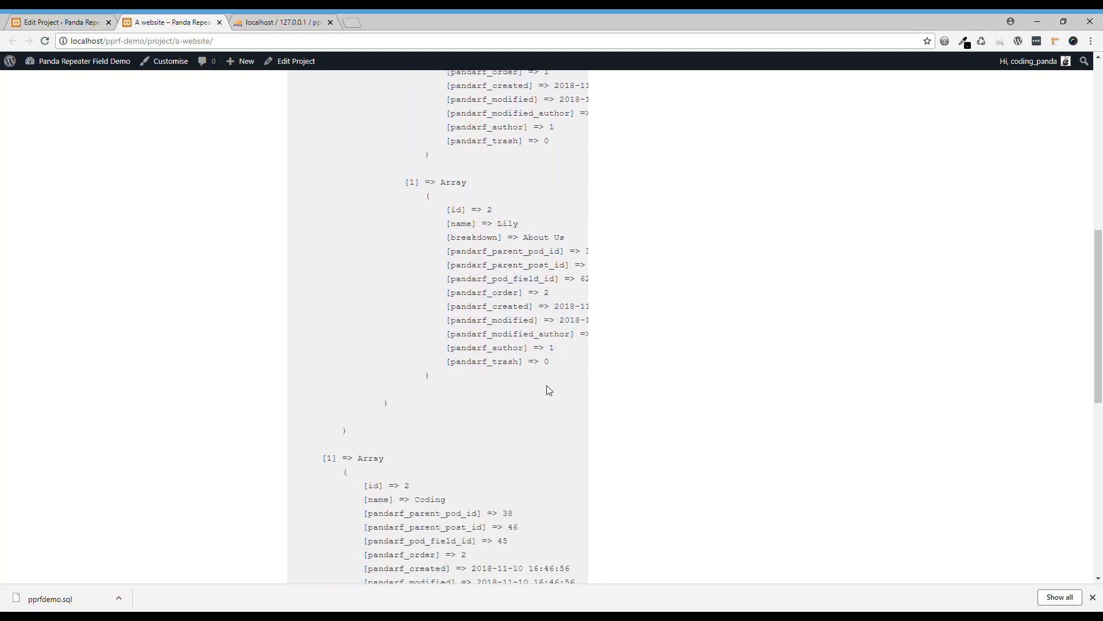
{"action": "scroll", "scroll_direction": "down", "scroll_amount": 3}
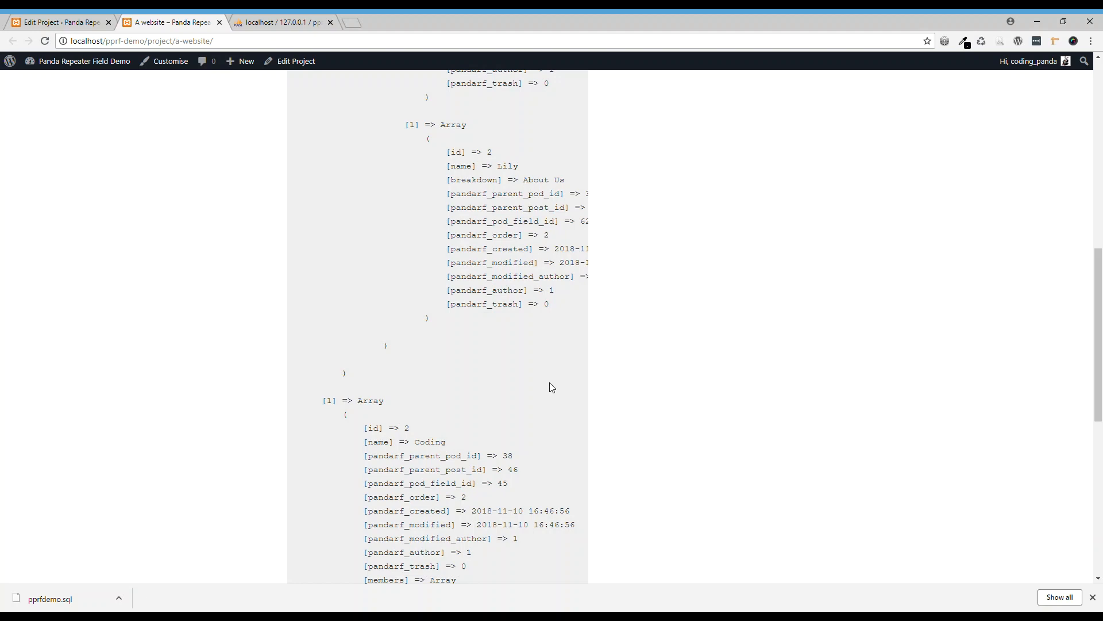
{"action": "mouse_move", "coordinate": [556, 380]}
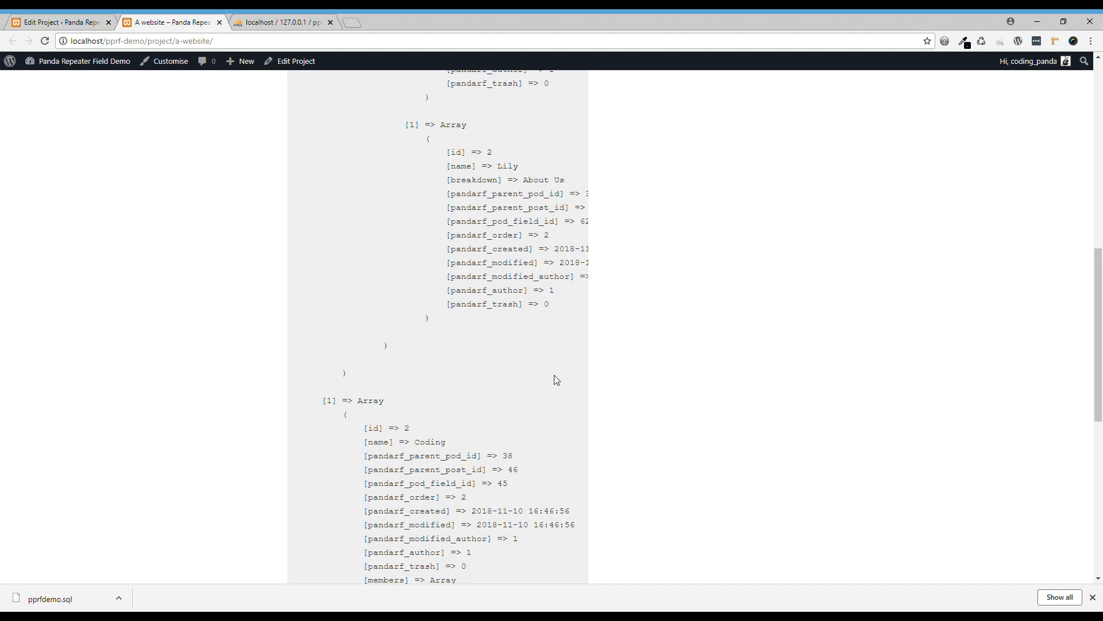
{"action": "mouse_move", "coordinate": [1021, 94]}
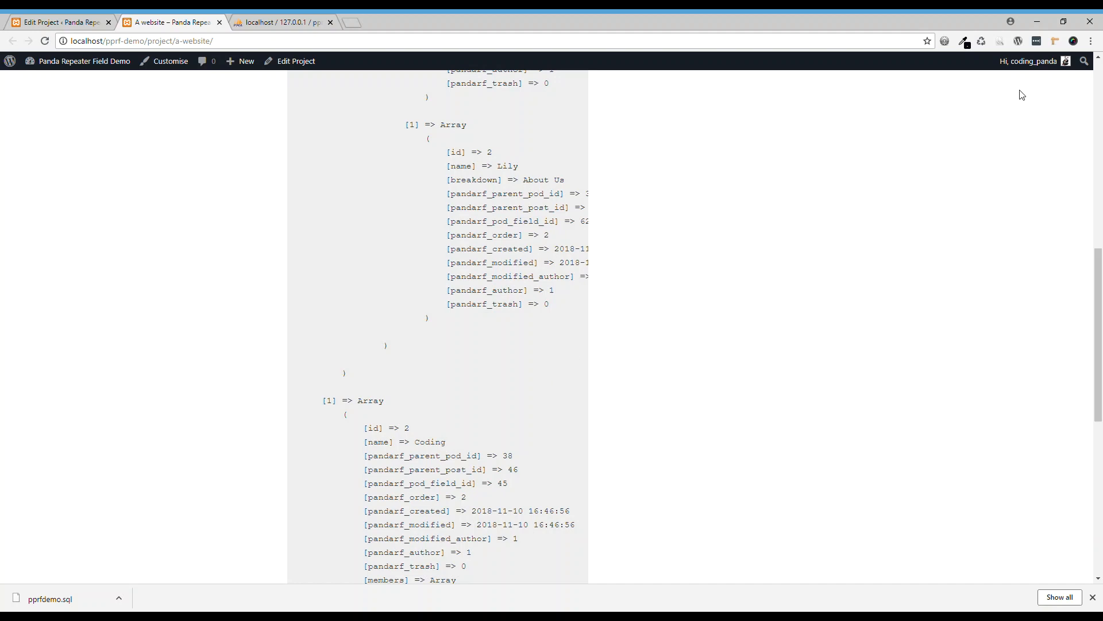
{"action": "mouse_move", "coordinate": [798, 479]}
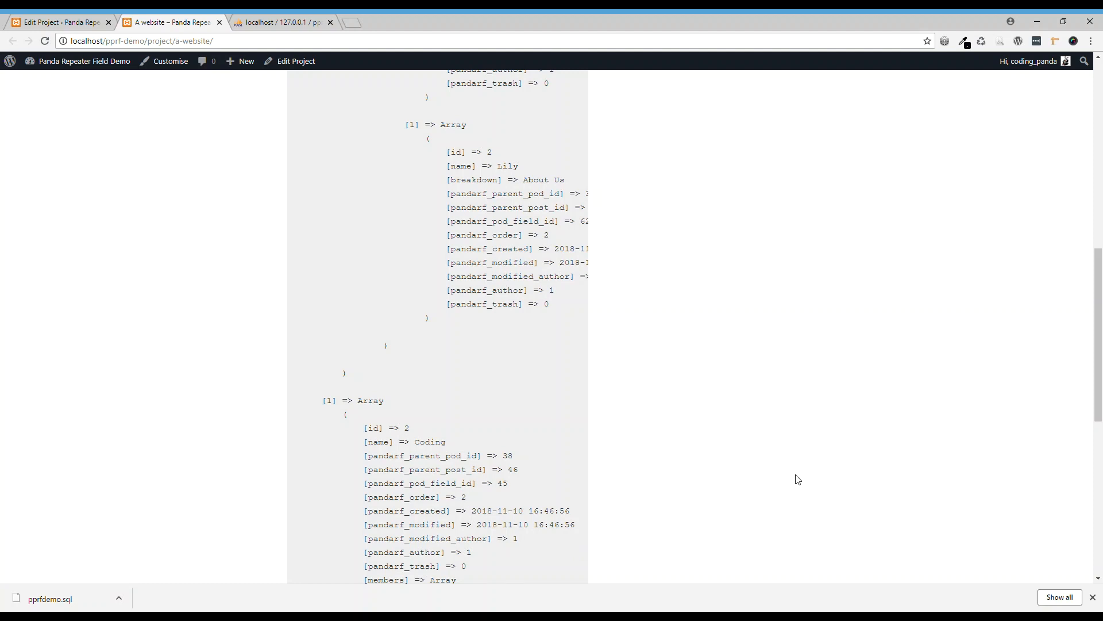